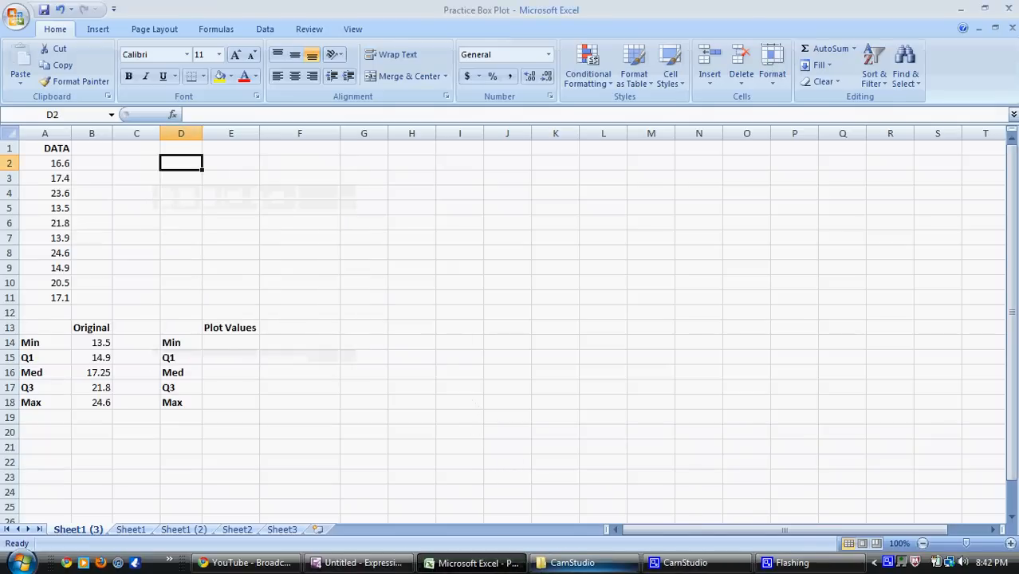
mouse_move(439, 479)
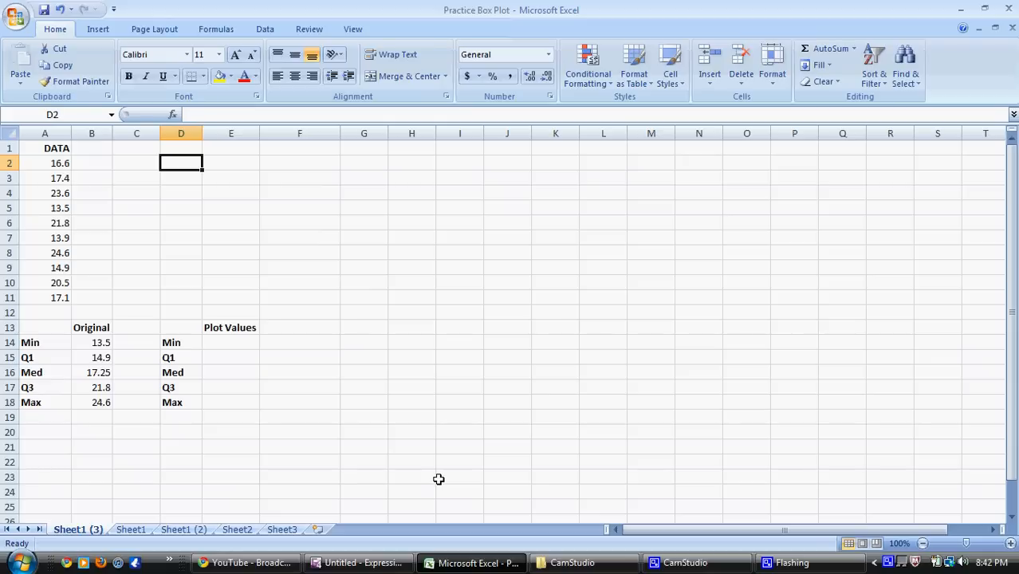
mouse_move(91, 410)
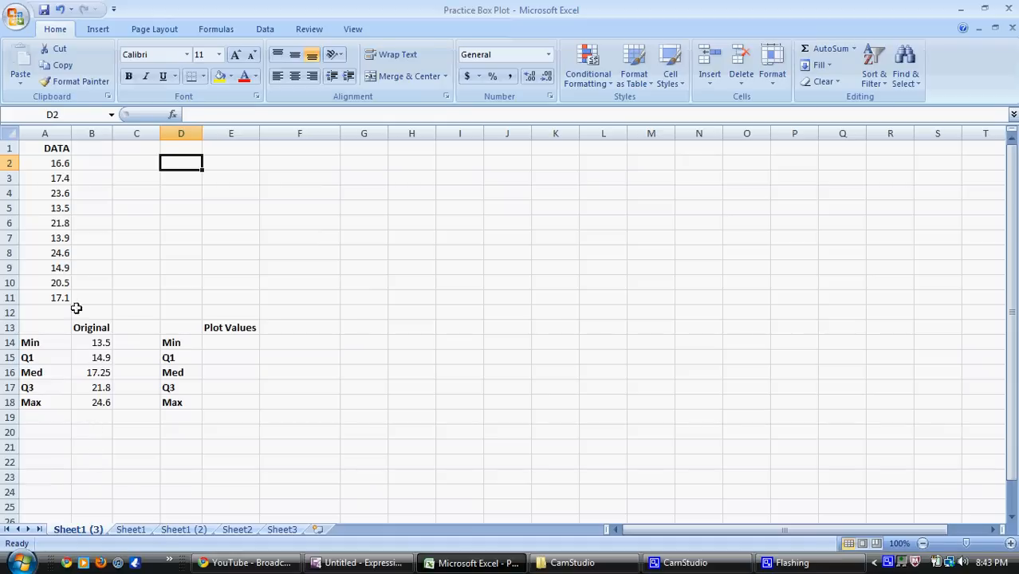
mouse_move(60, 163)
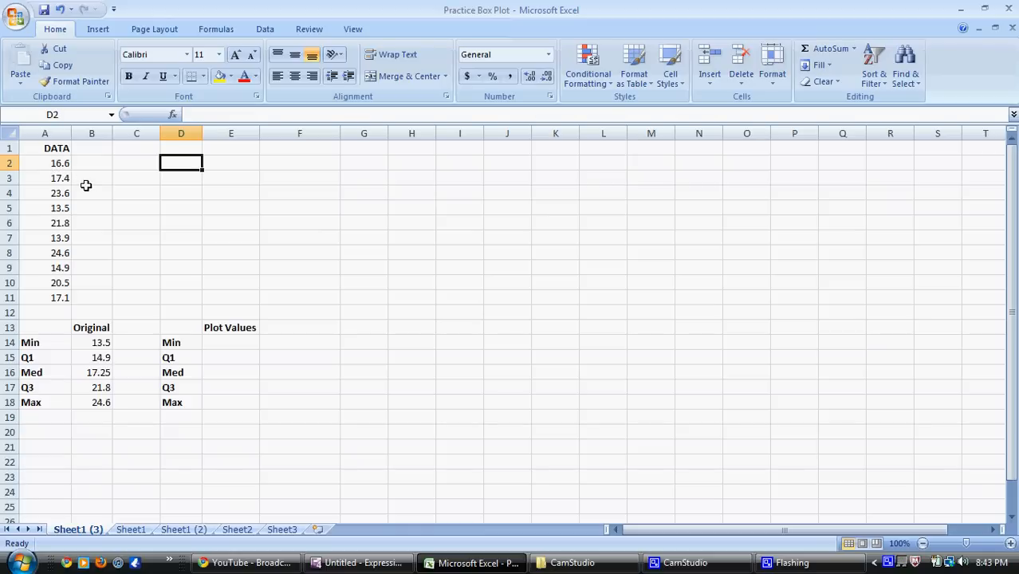
mouse_move(98, 170)
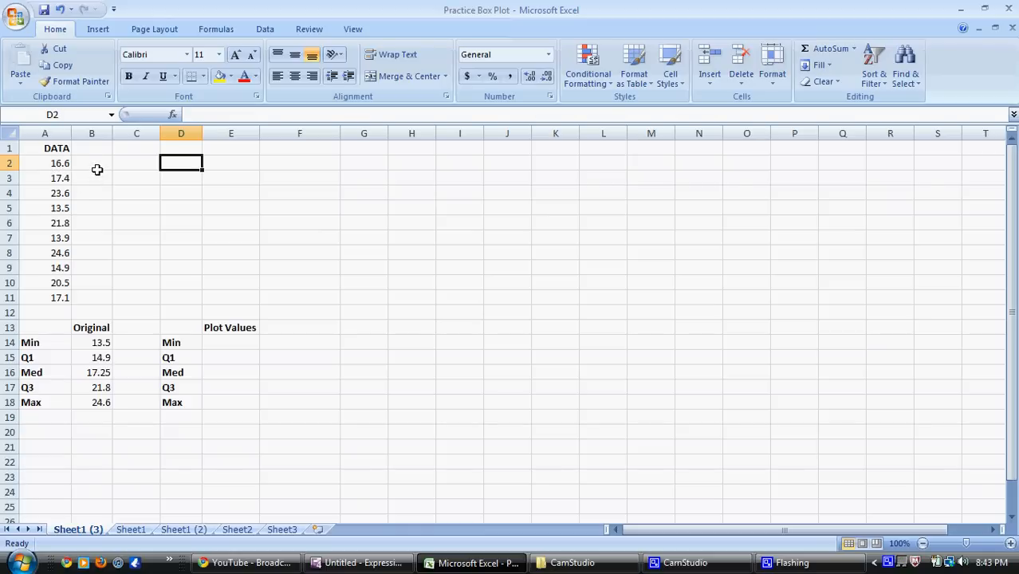
Step: Review the data and five-number summary, then enter 13.5 as the Min plot value
left_click(92, 162)
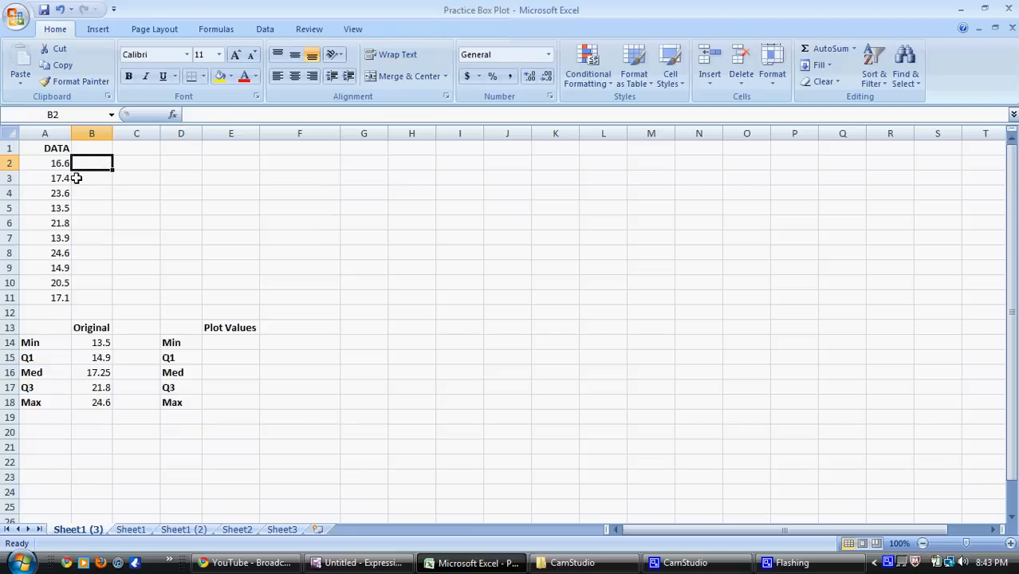
left_click_drag(45, 163, 44, 283)
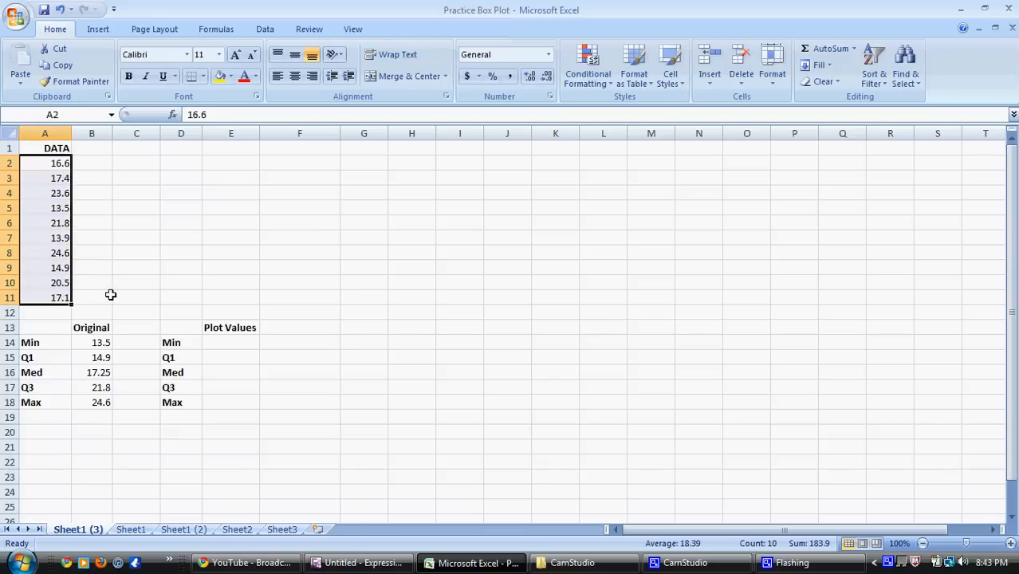
mouse_move(98, 310)
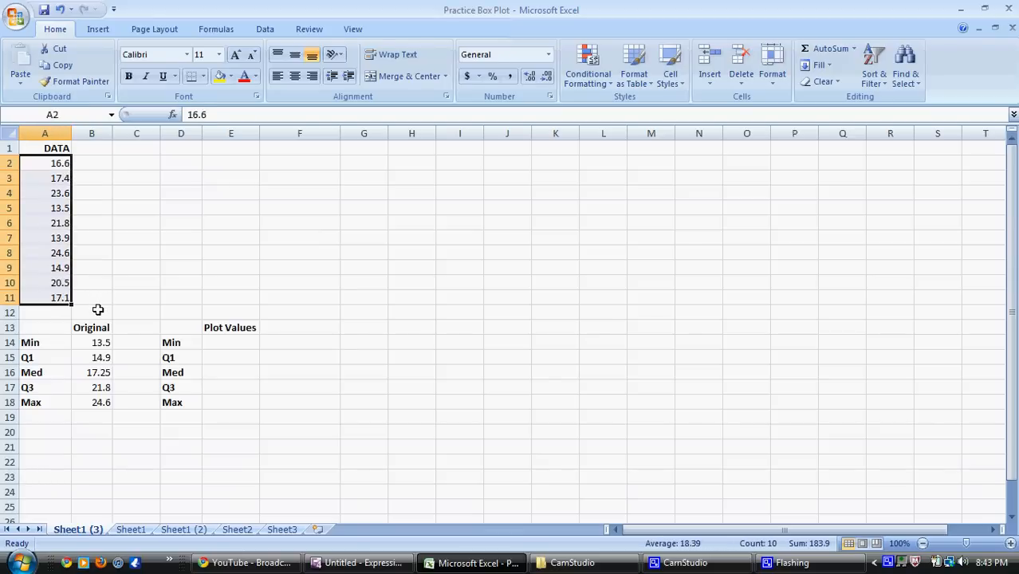
left_click_drag(102, 342, 102, 401)
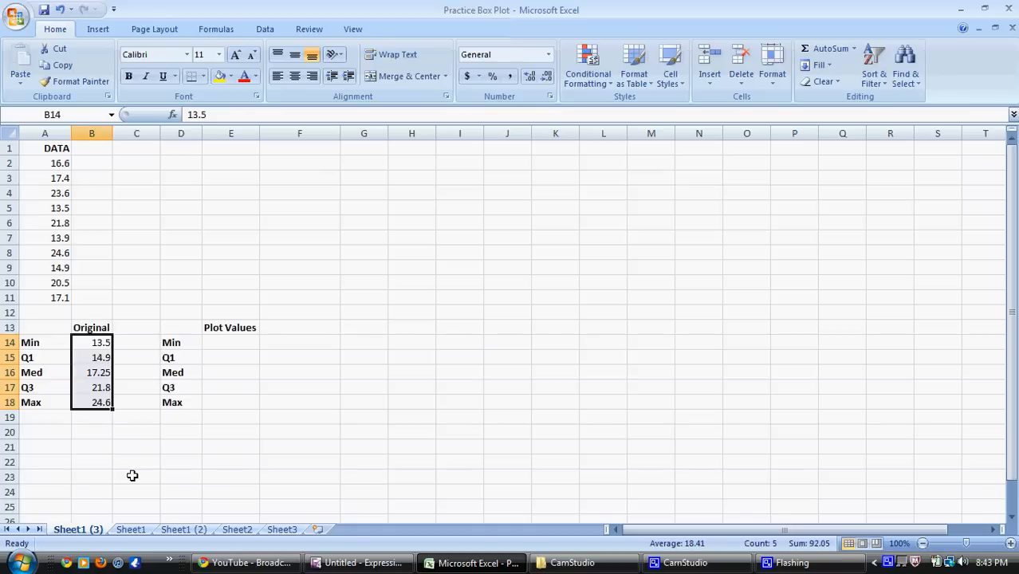
left_click(137, 477)
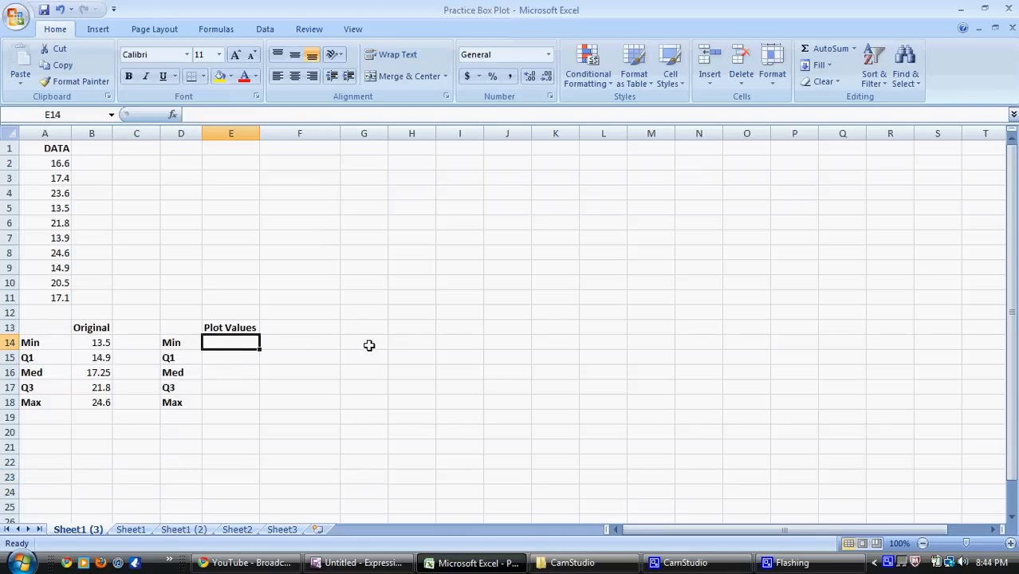
type("13")
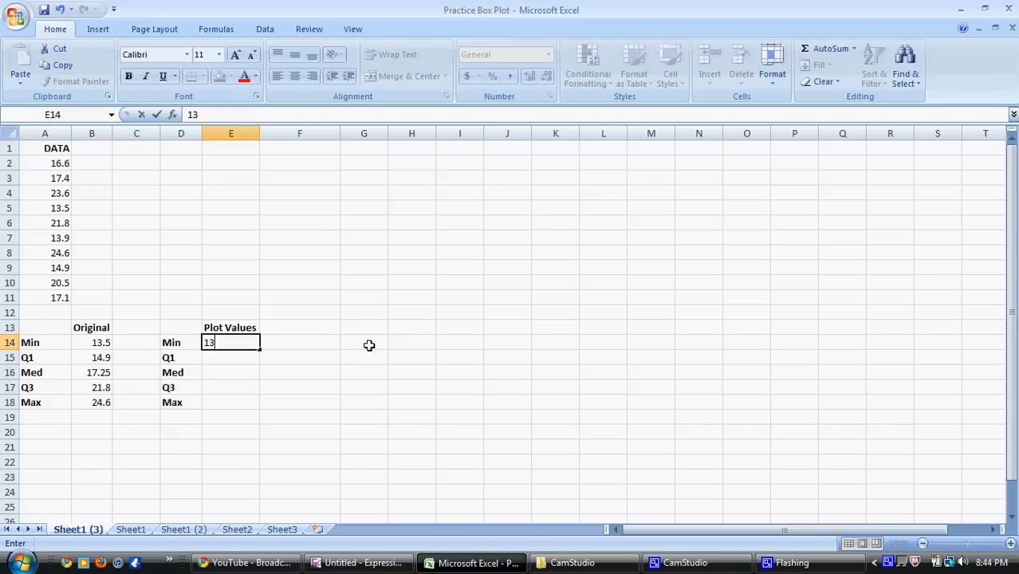
type(".5")
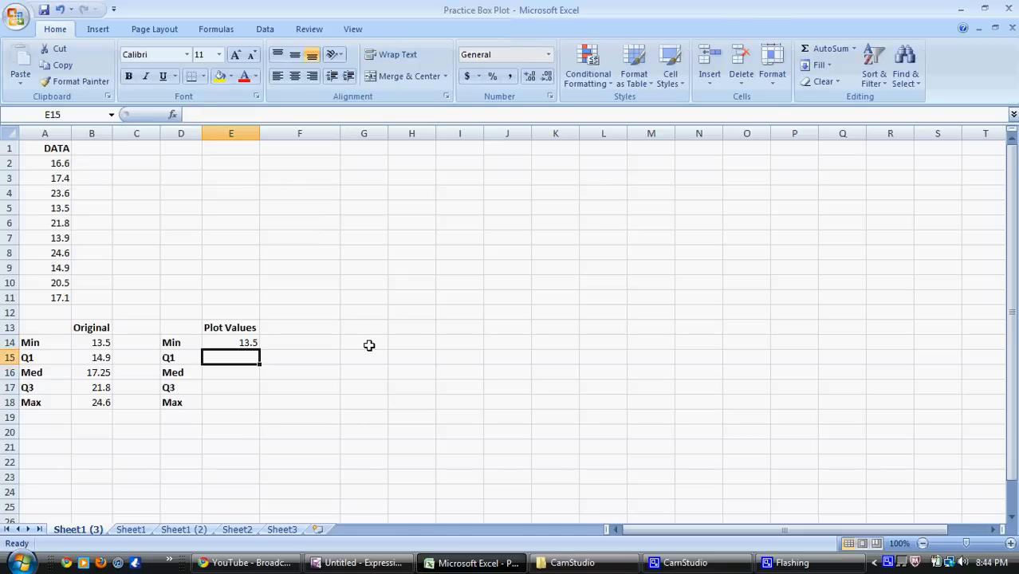
mouse_move(233, 358)
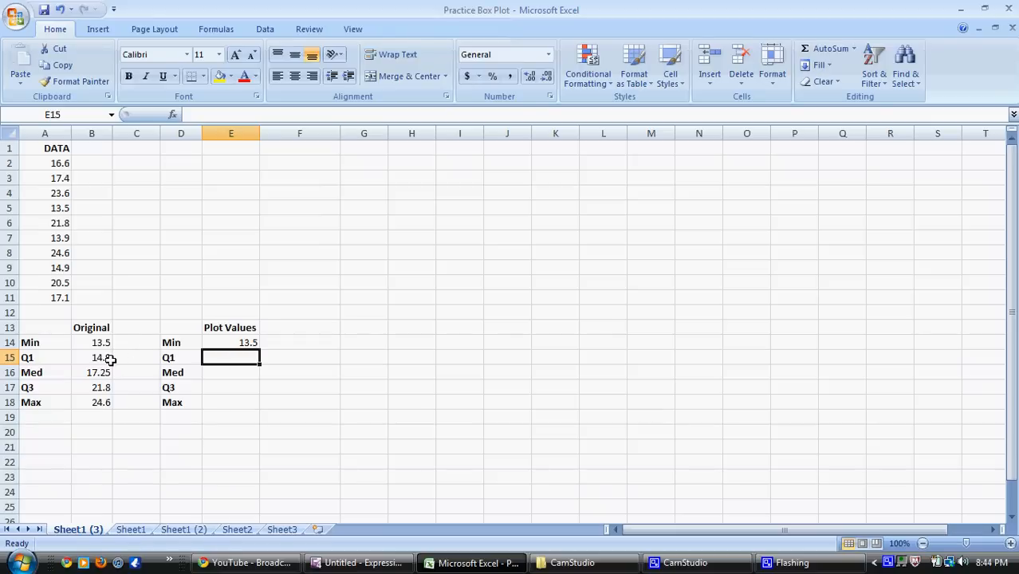
Step: Enter the Q1, Med and Q3 plot values (1.4, 2.35, 4.55)
left_click(91, 358)
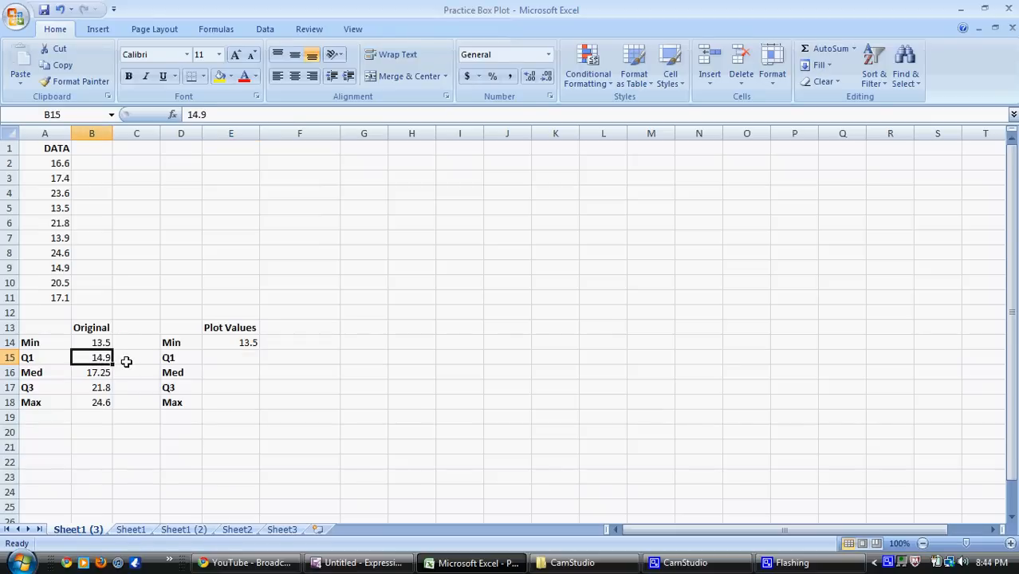
left_click(91, 342)
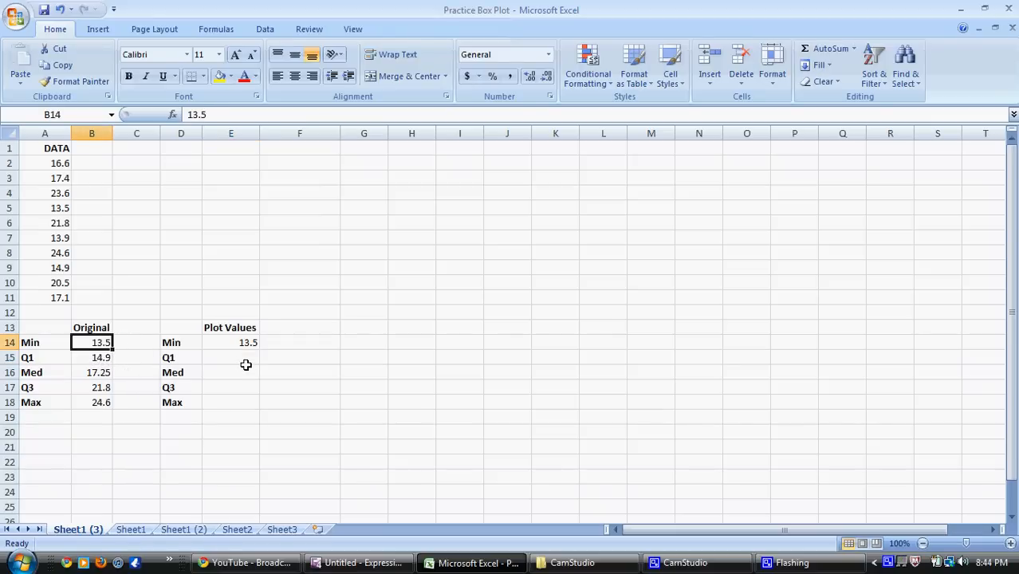
left_click(231, 357)
type("1.4")
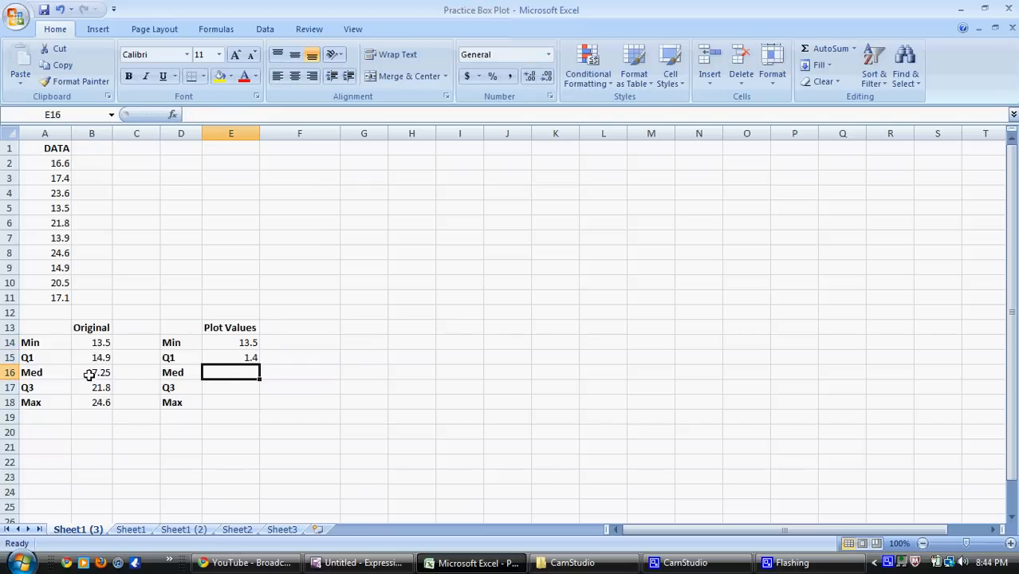
left_click(92, 372)
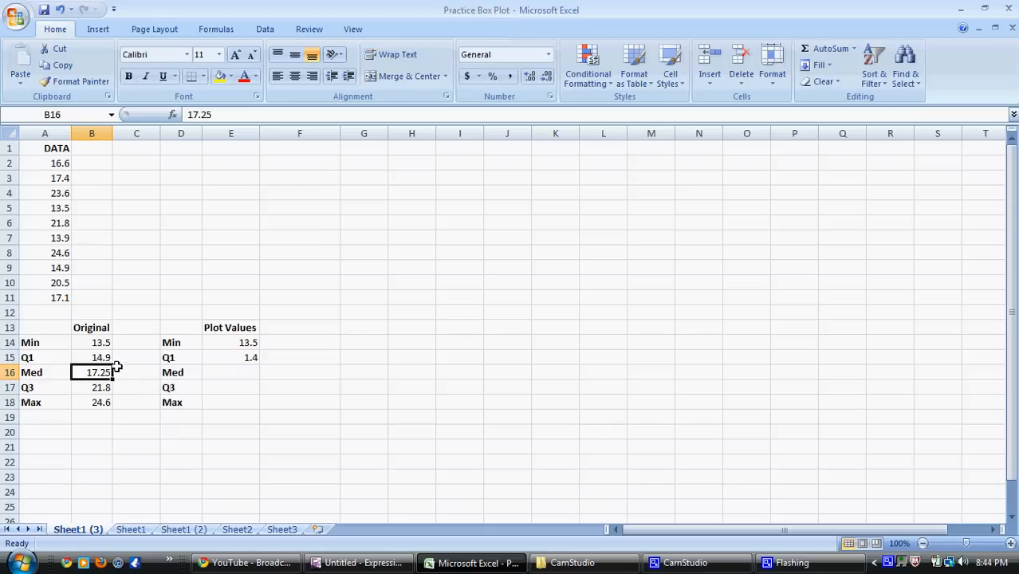
left_click(92, 357)
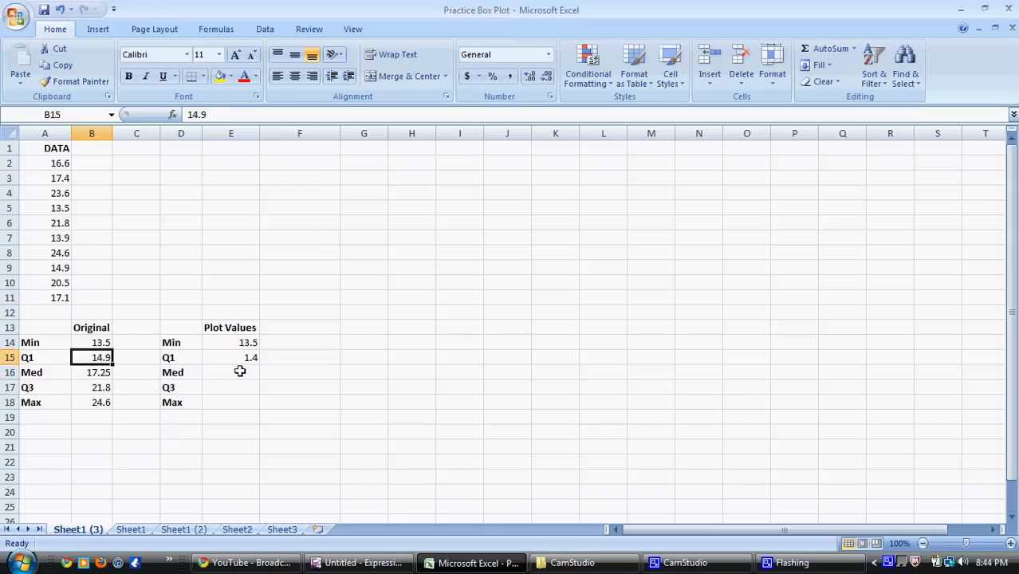
type("2")
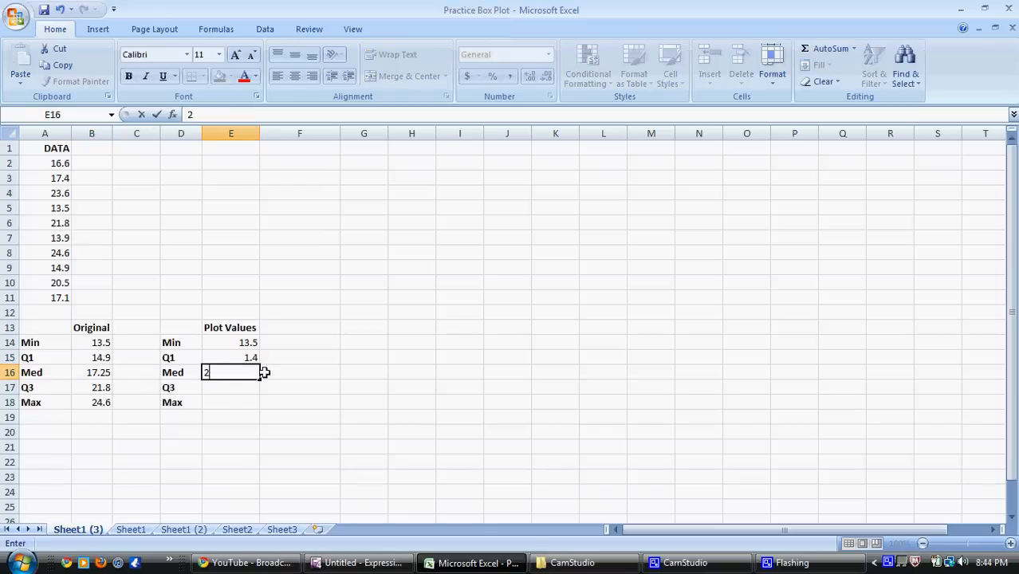
type(".35")
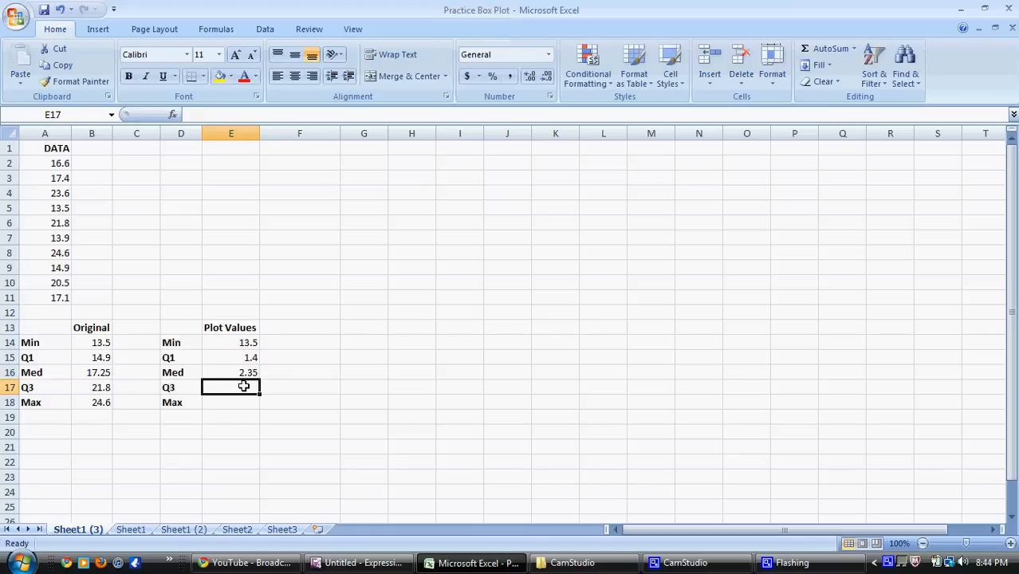
type("4.55")
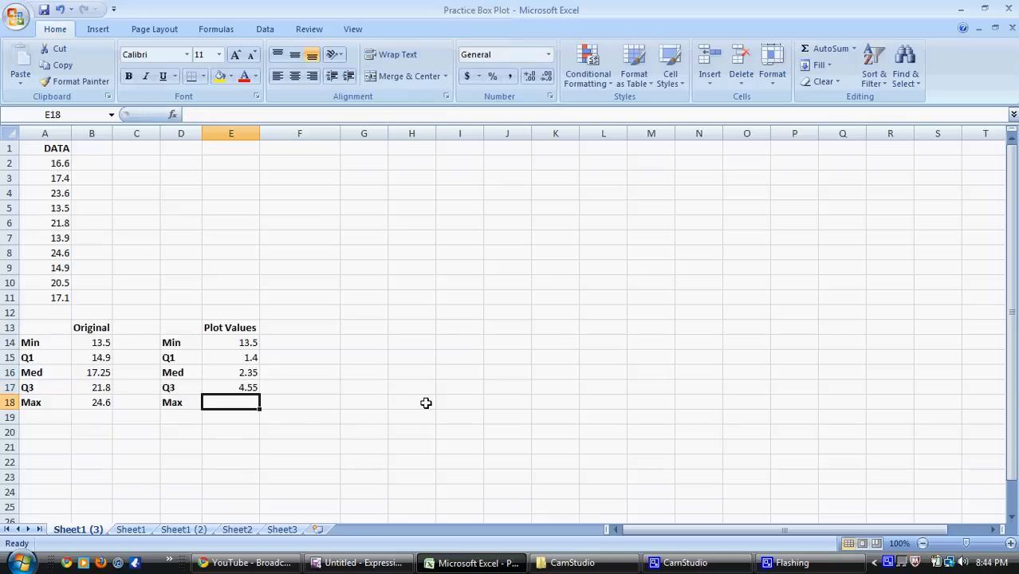
Step: Enter 2.8 as the Max plot value and select the labelled block D14:E18
left_click(91, 401)
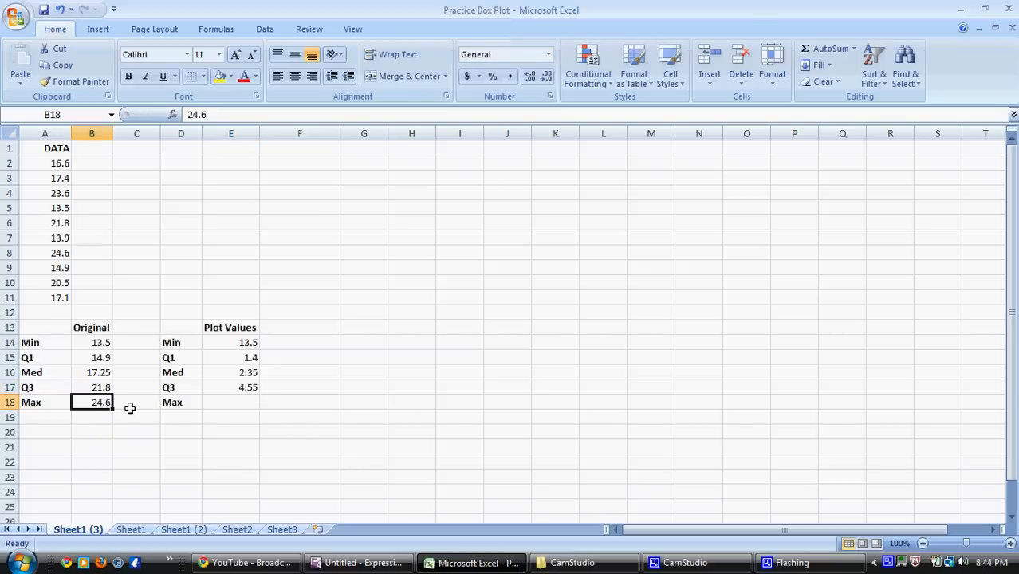
left_click(231, 402)
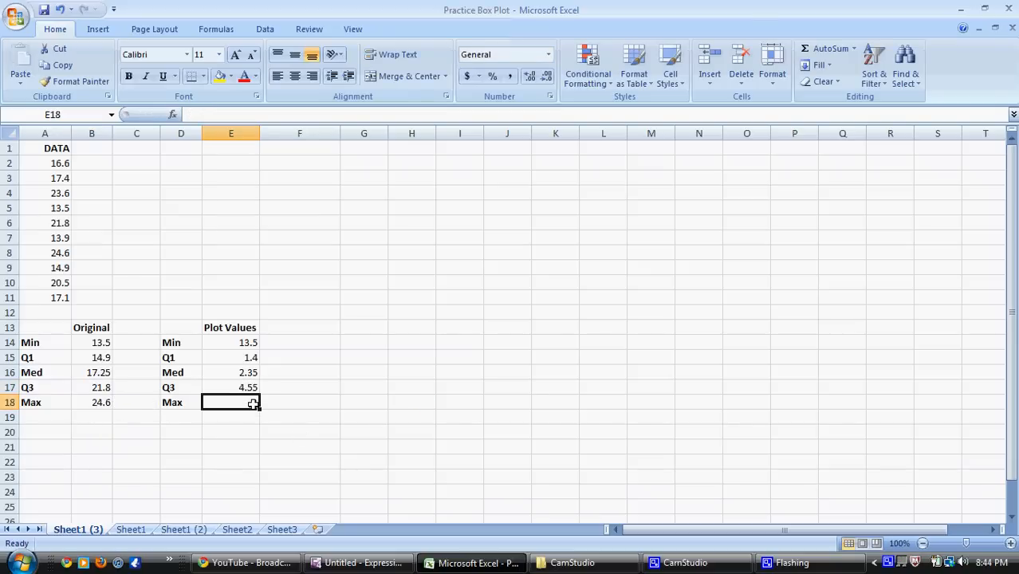
type("2.8")
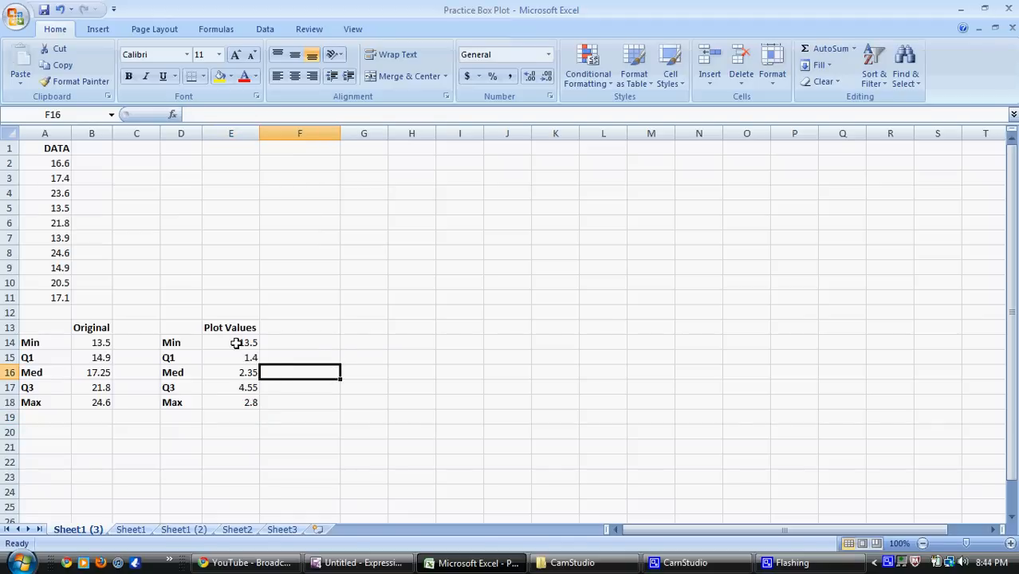
left_click_drag(180, 342, 230, 402)
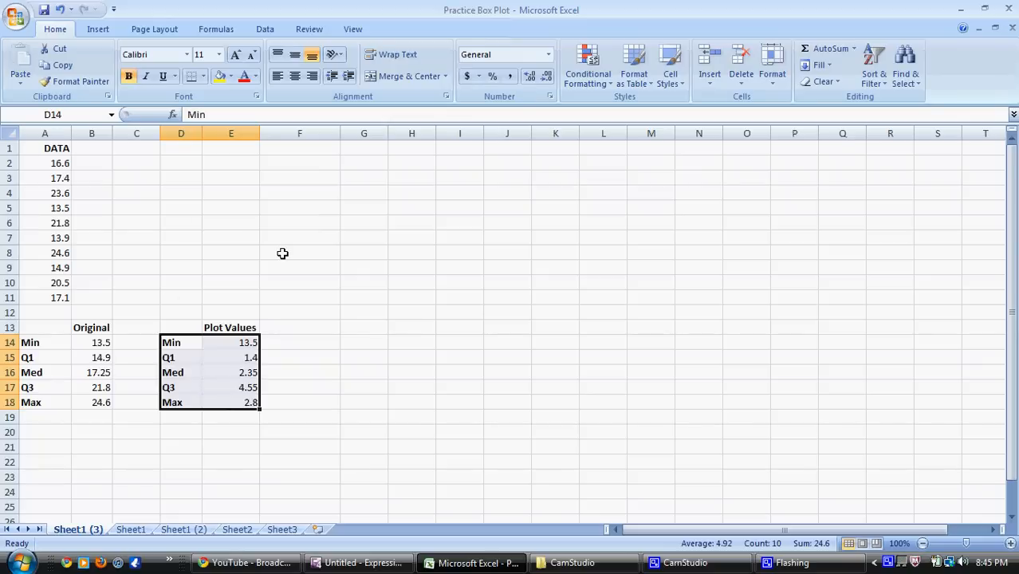
Step: Reselect the Plot Values block D14:E18 and bring up the Bar chart types
left_click(299, 312)
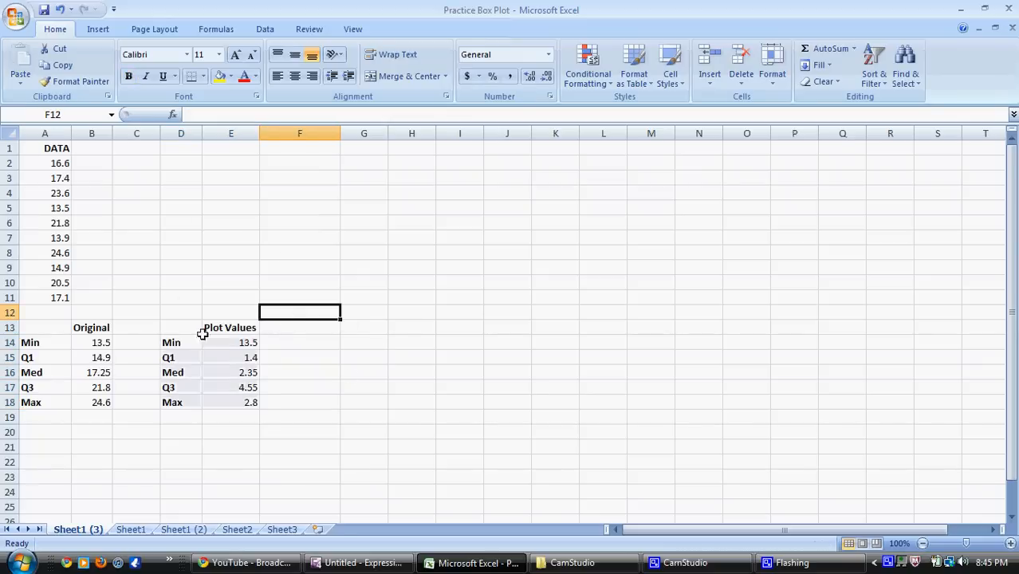
left_click_drag(171, 342, 250, 402)
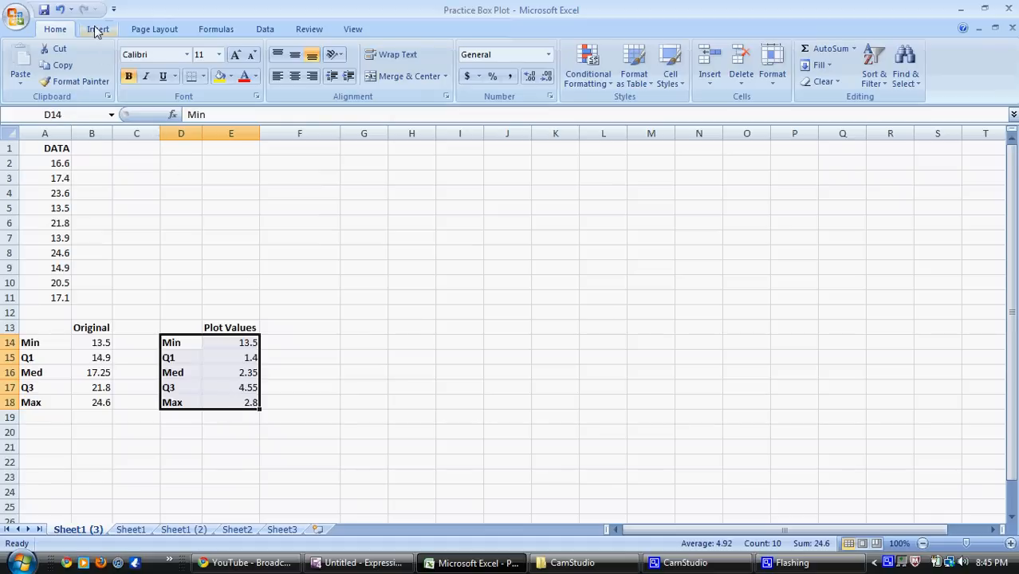
left_click(98, 29)
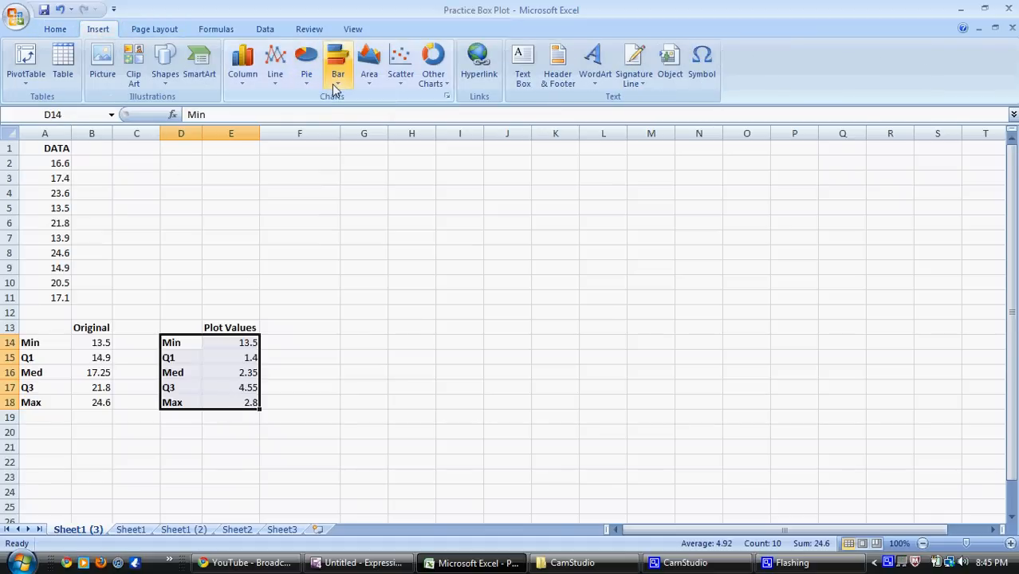
left_click(337, 65)
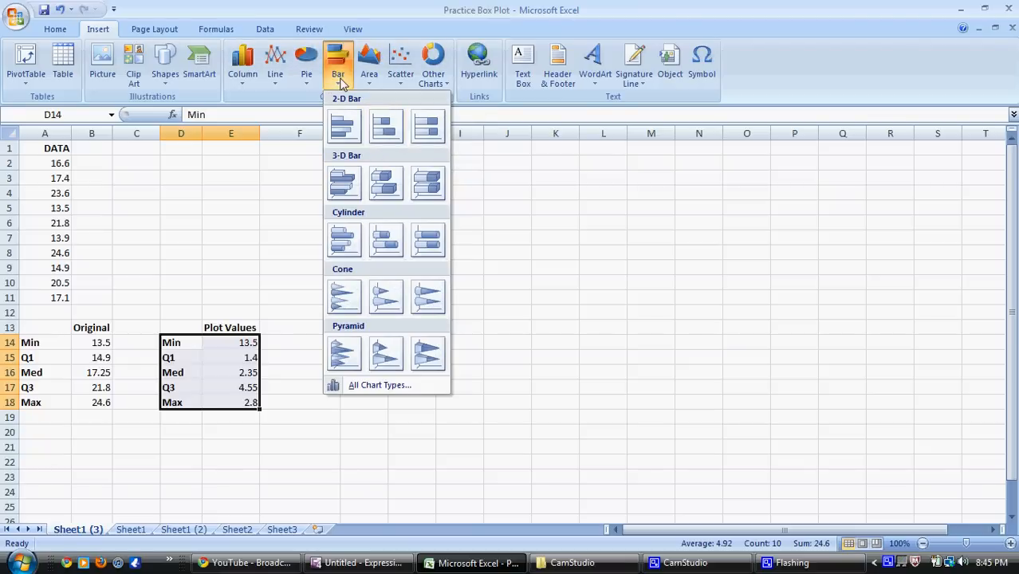
mouse_move(386, 126)
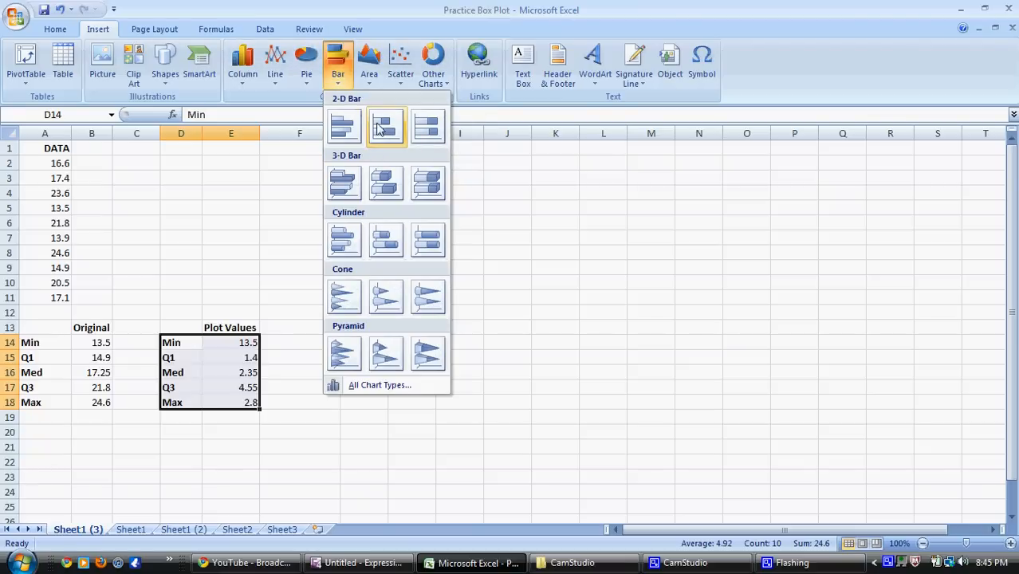
mouse_move(385, 128)
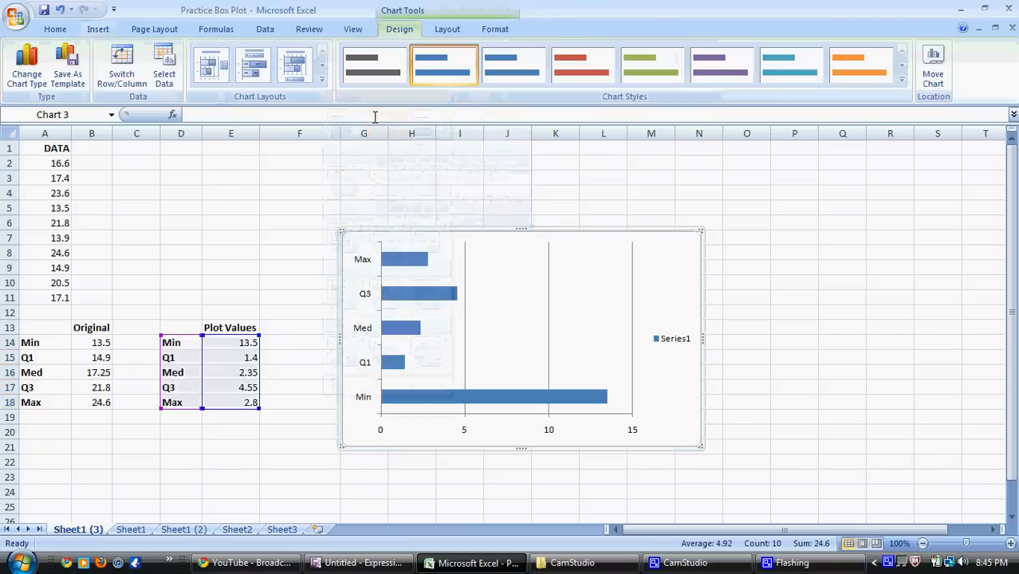
mouse_move(485, 351)
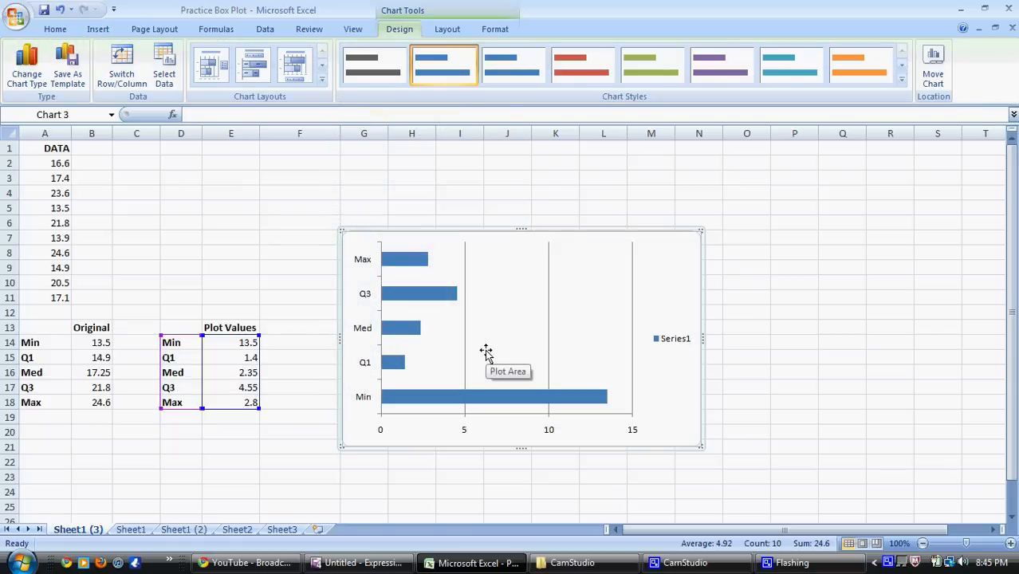
mouse_move(676, 341)
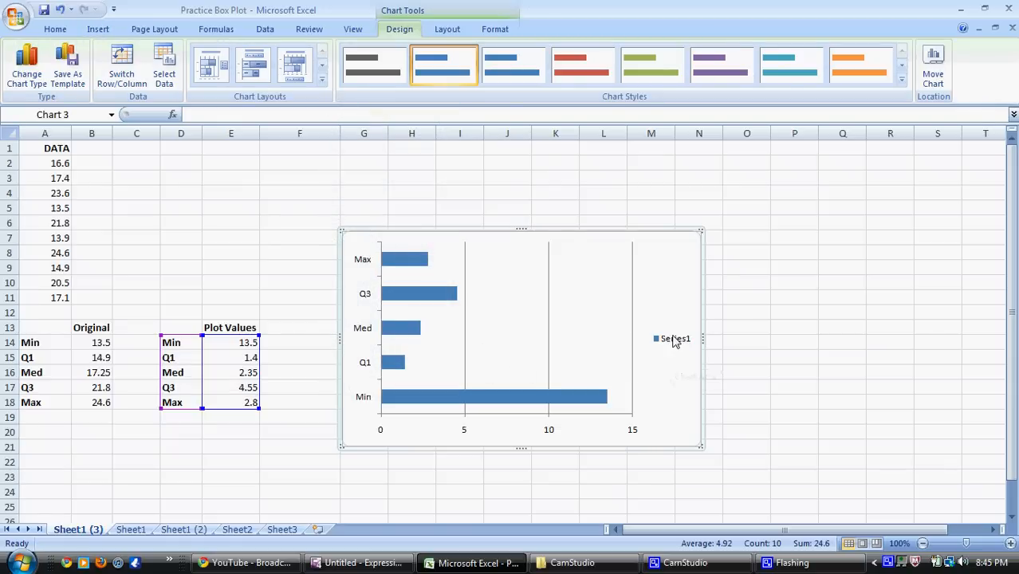
Step: Delete the Series1 legend from the bar chart
left_click(675, 338)
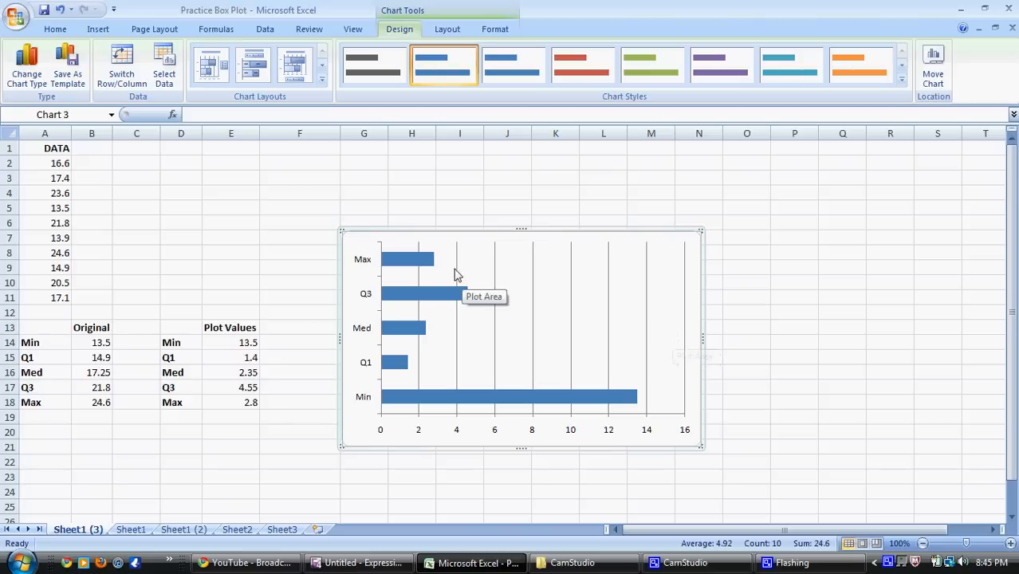
mouse_move(411, 258)
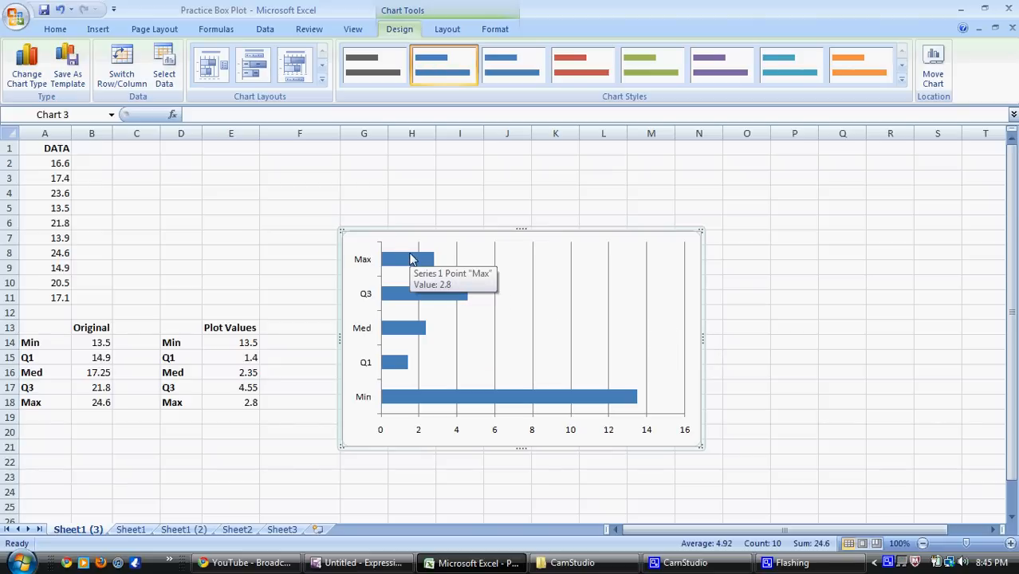
mouse_move(429, 297)
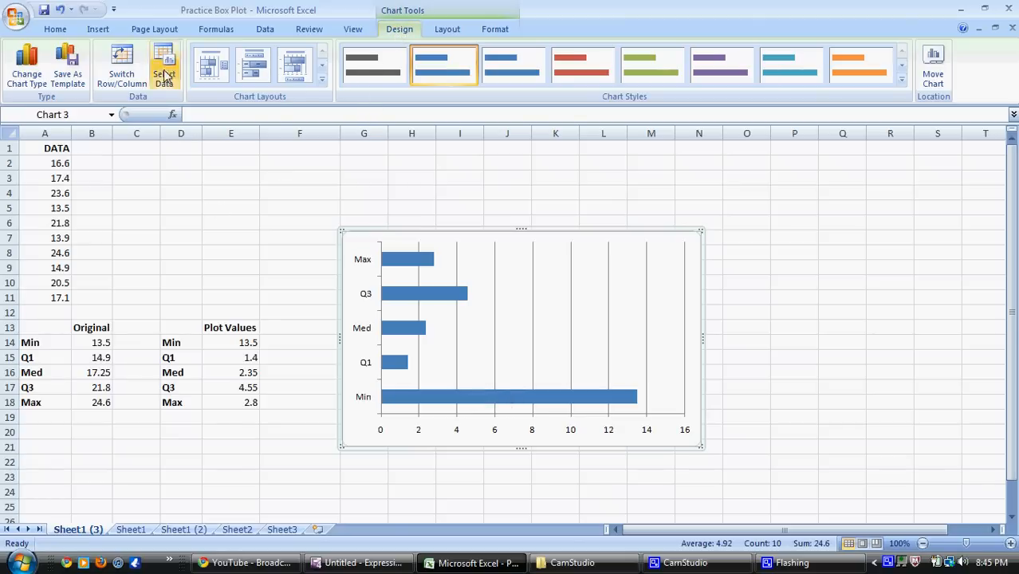
mouse_move(121, 65)
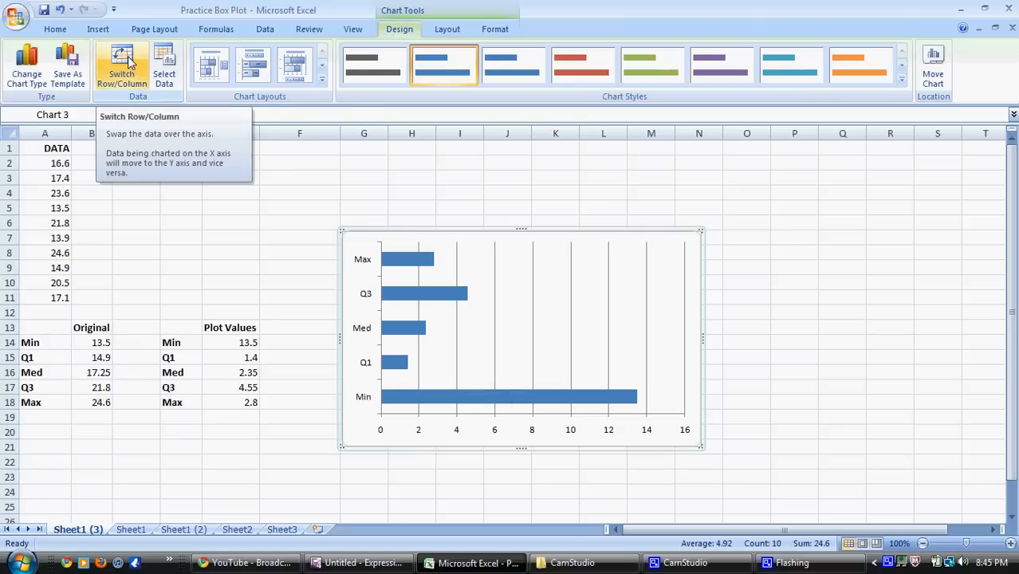
Step: Switch rows and columns so the five values stack into one bar
left_click(122, 68)
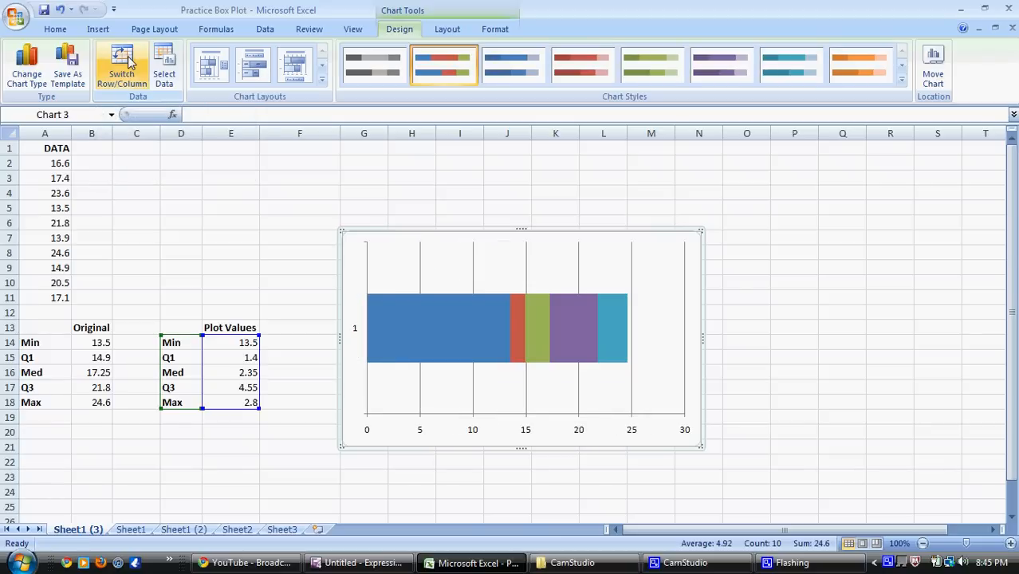
mouse_move(422, 305)
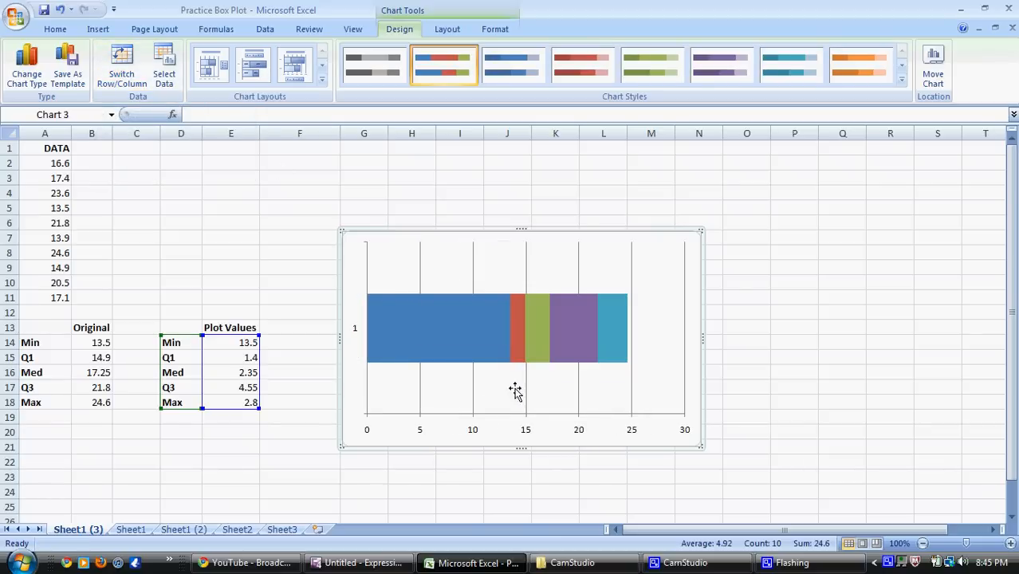
mouse_move(532, 368)
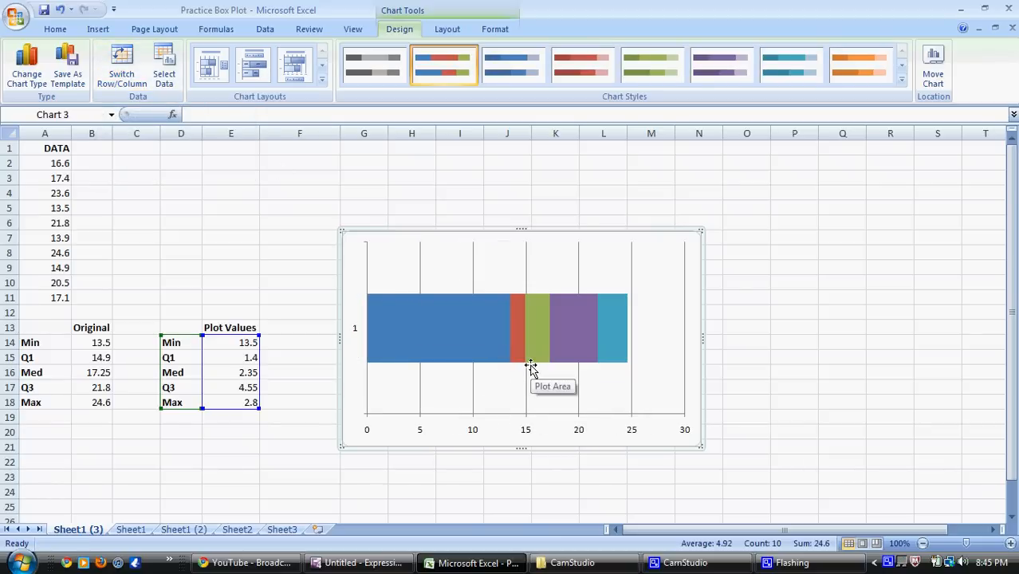
mouse_move(389, 316)
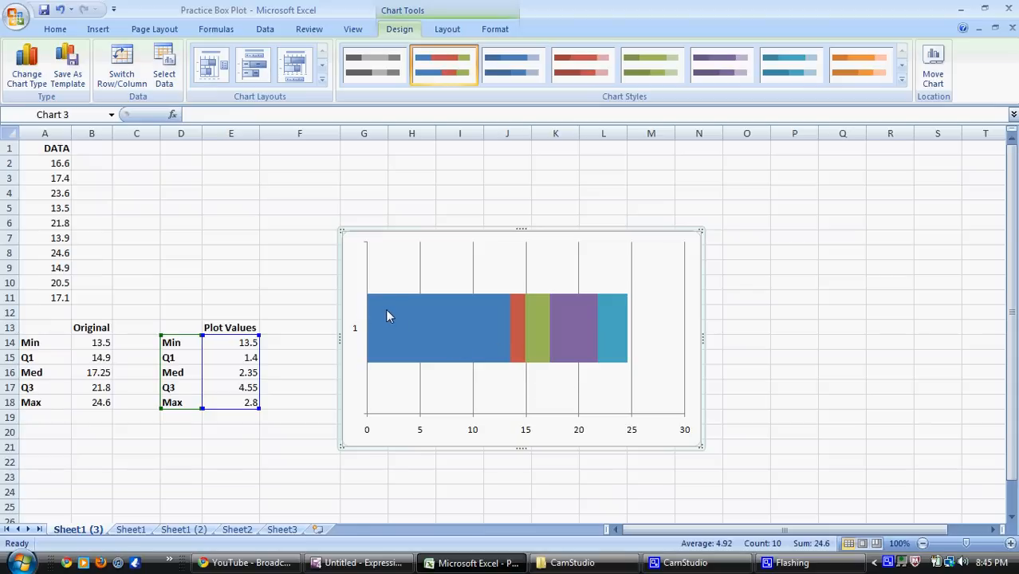
mouse_move(369, 309)
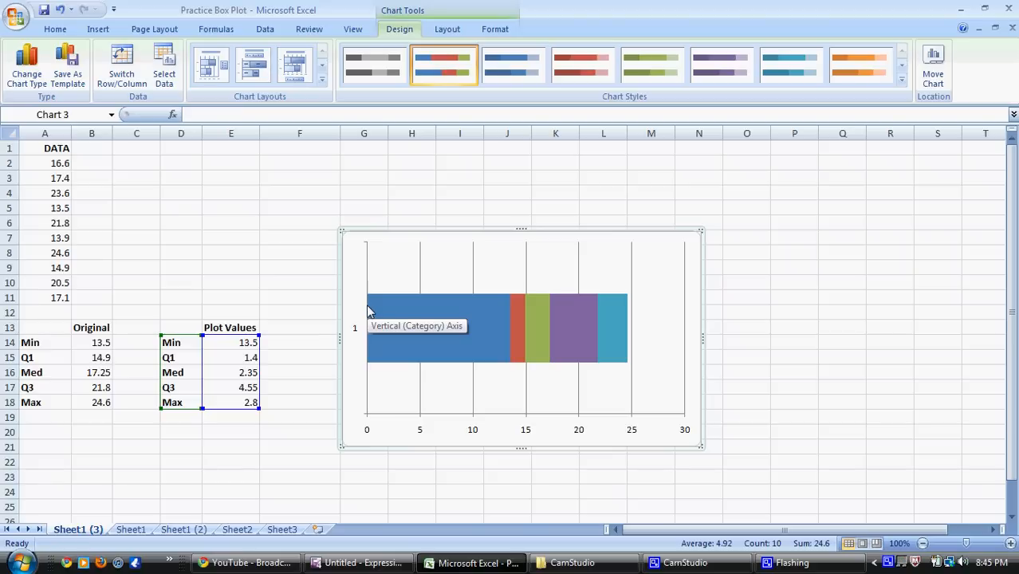
mouse_move(496, 313)
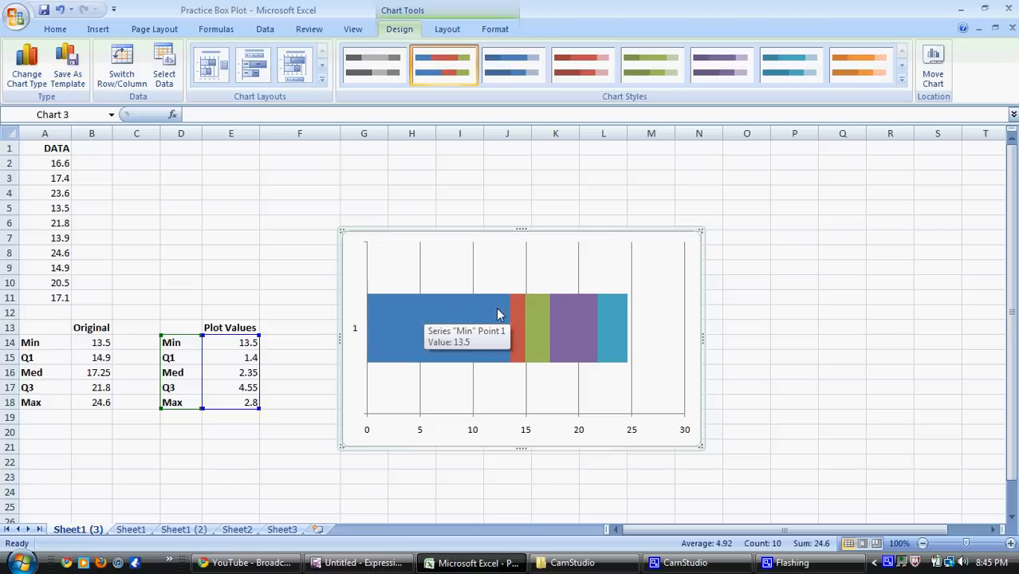
mouse_move(511, 303)
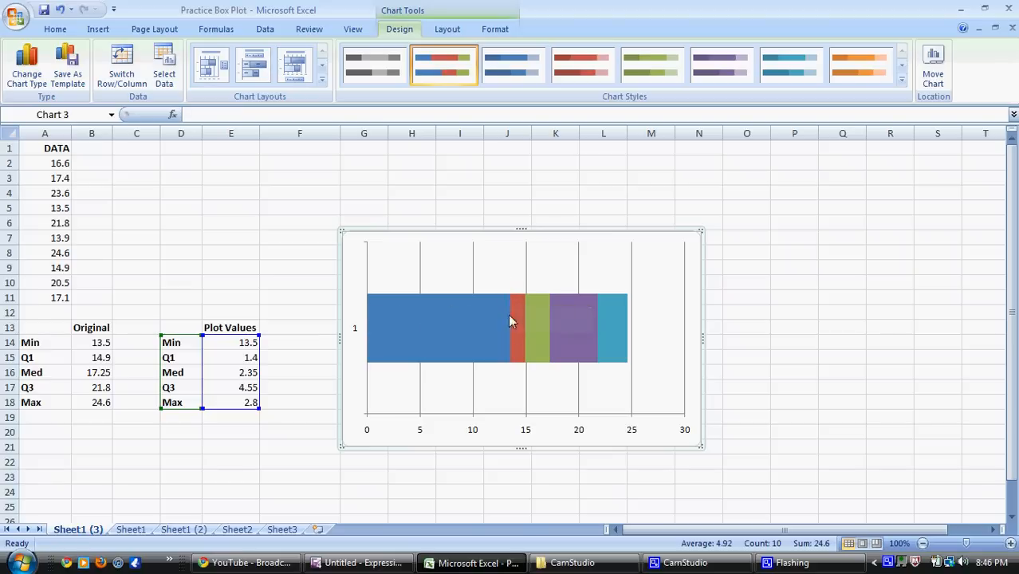
mouse_move(510, 398)
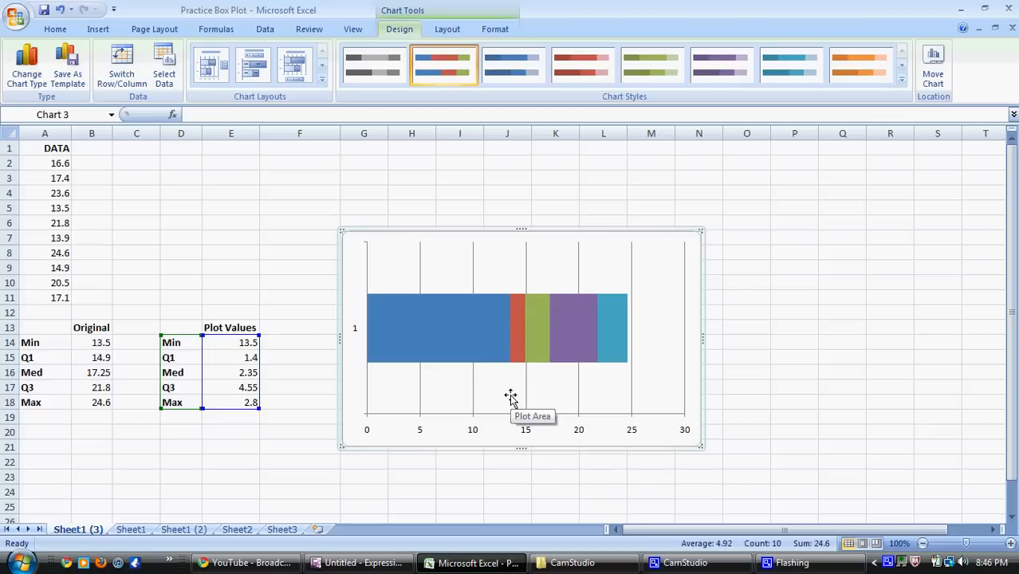
mouse_move(518, 438)
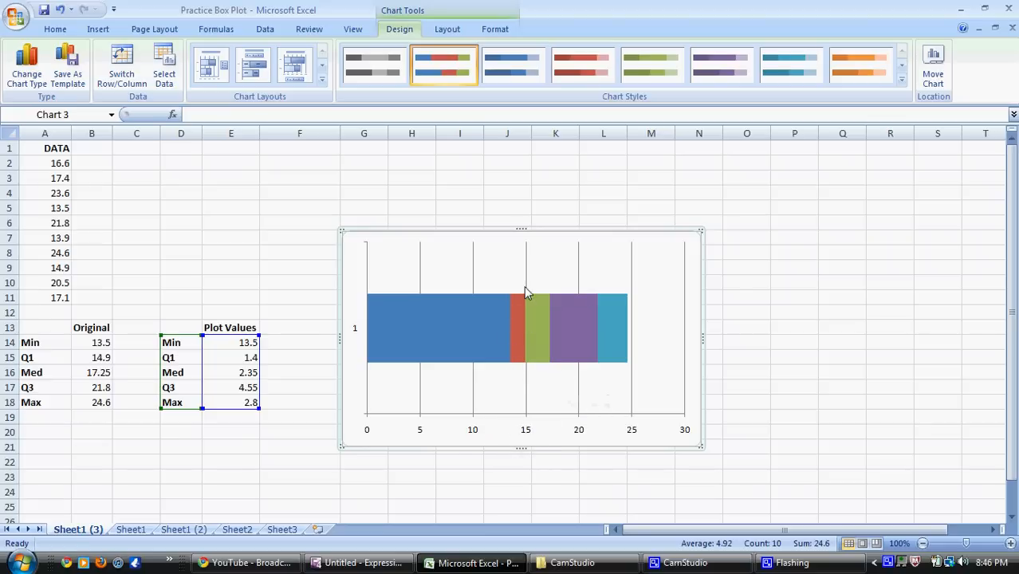
mouse_move(527, 303)
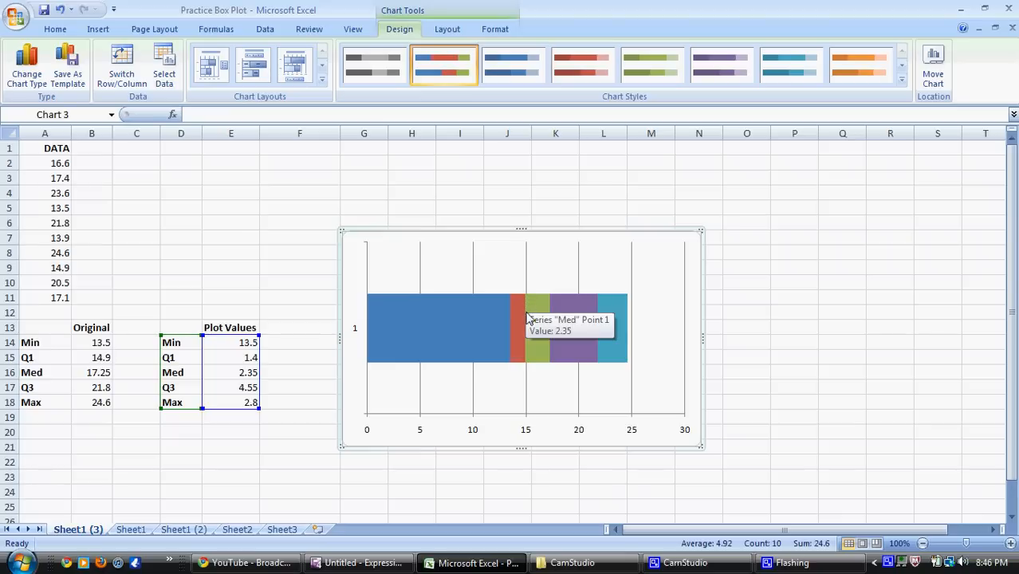
mouse_move(552, 311)
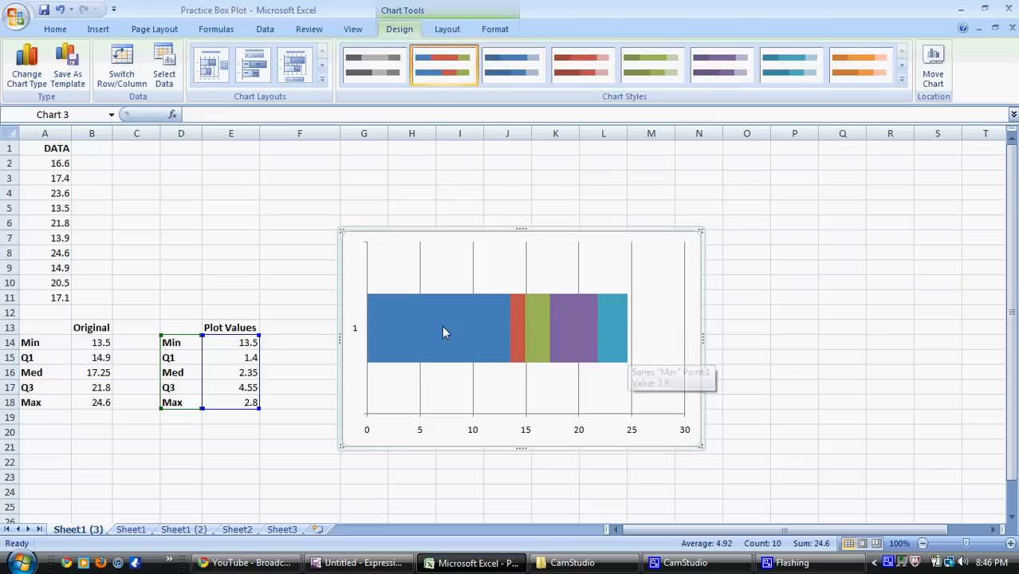
mouse_move(442, 331)
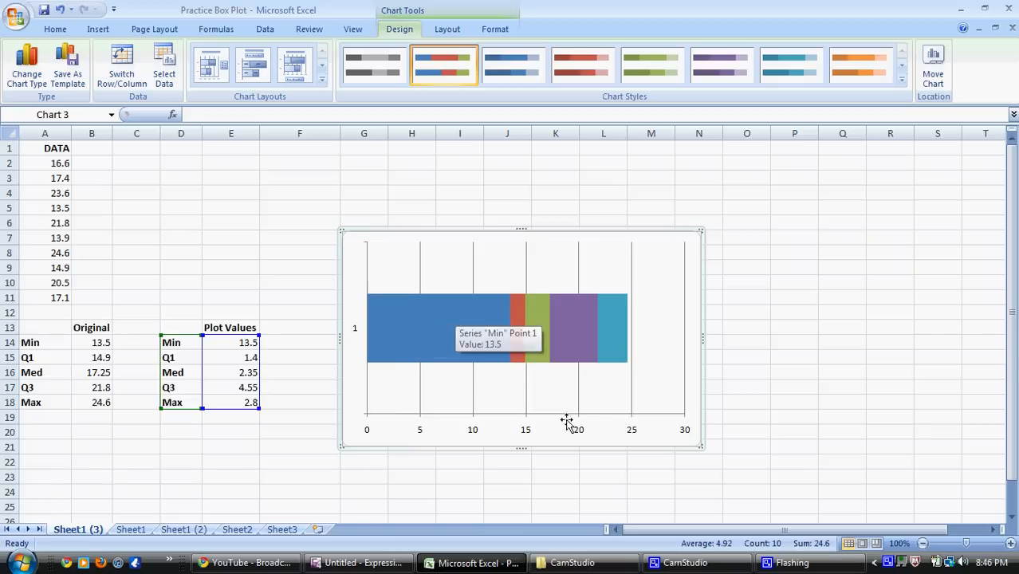
Step: Set the Min series fill to No fill, then reselect the transparent Min segment
right_click(442, 327)
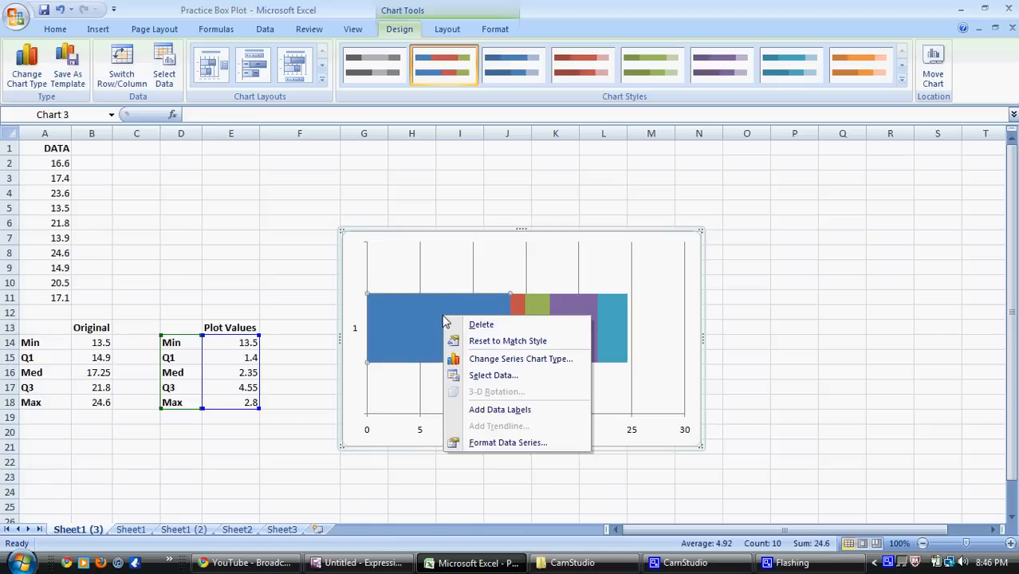
mouse_move(420, 318)
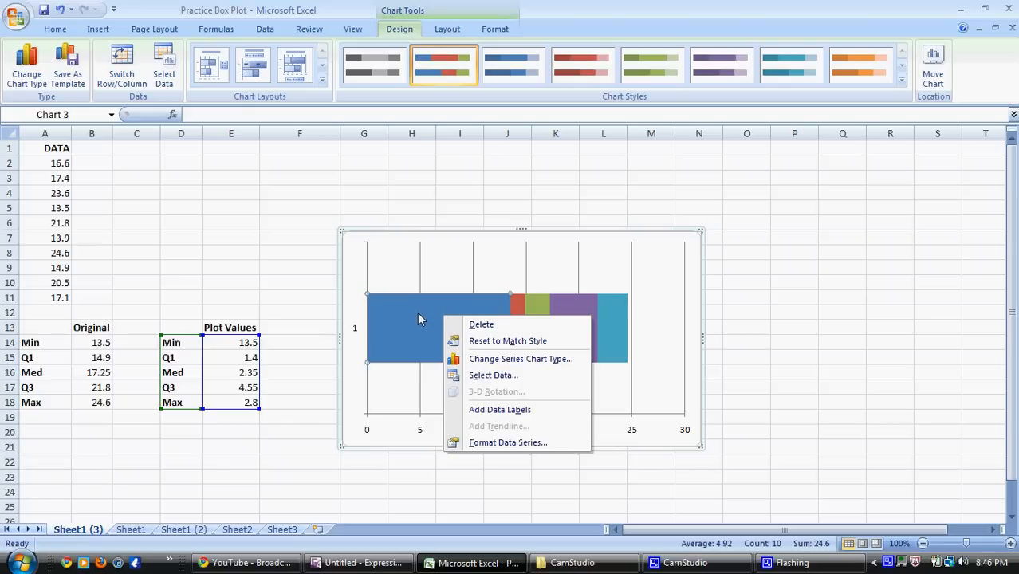
left_click(507, 442)
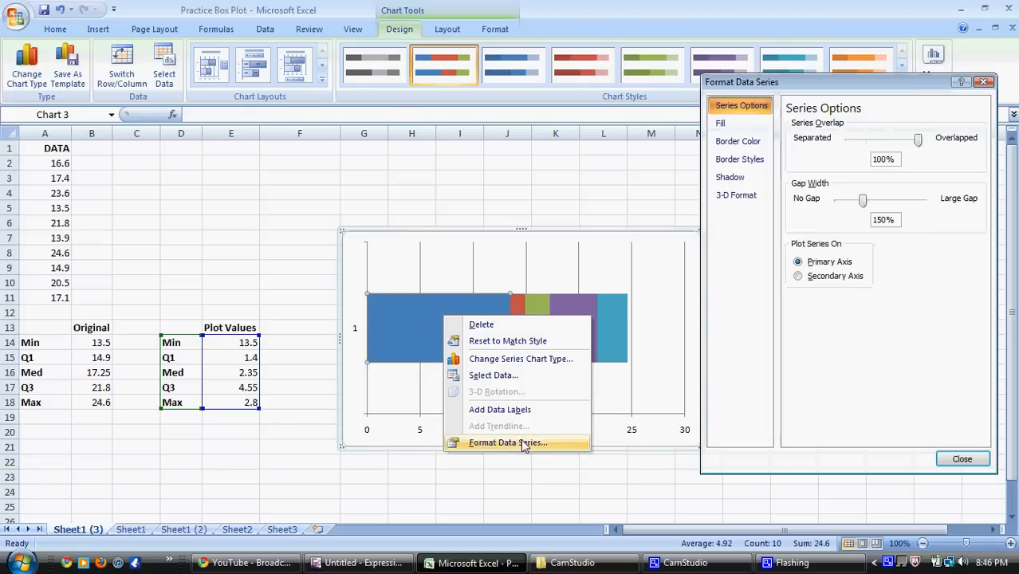
left_click(720, 122)
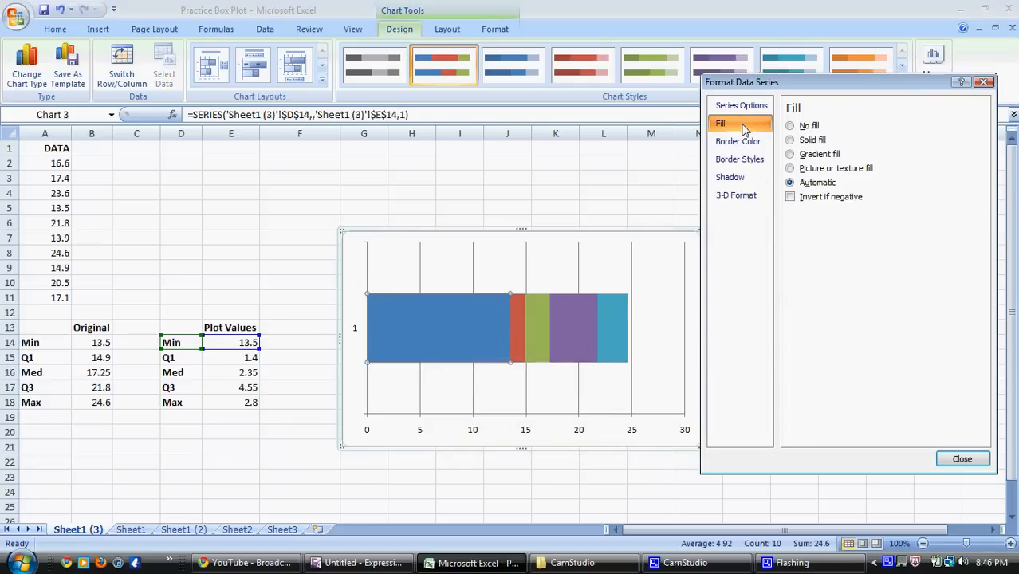
left_click(790, 125)
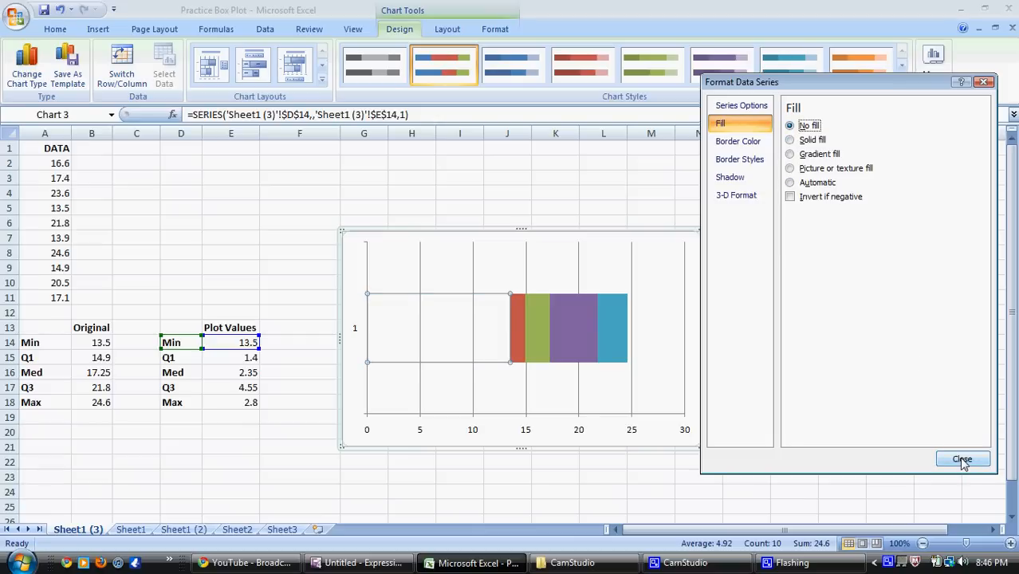
left_click(961, 459)
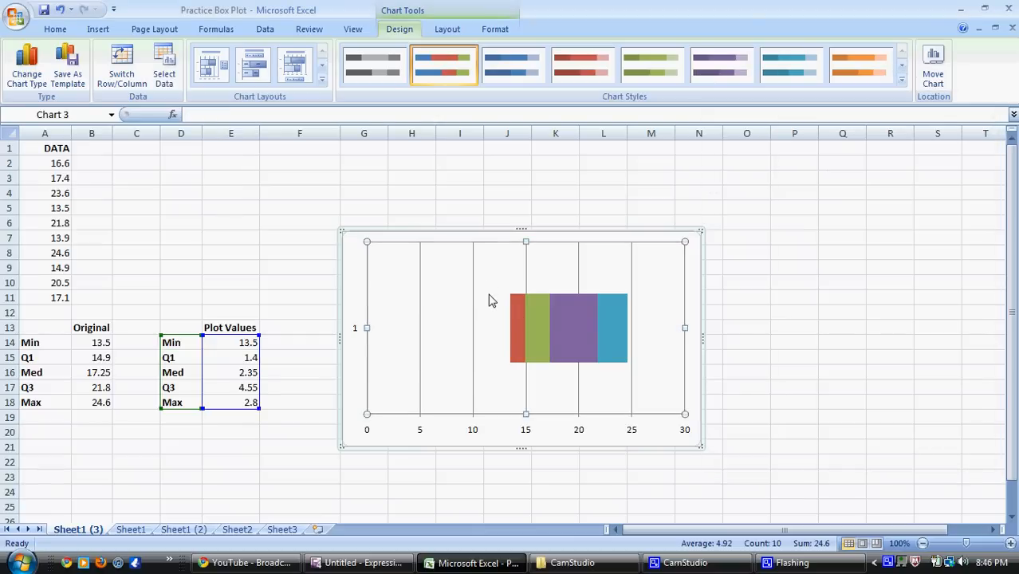
mouse_move(488, 291)
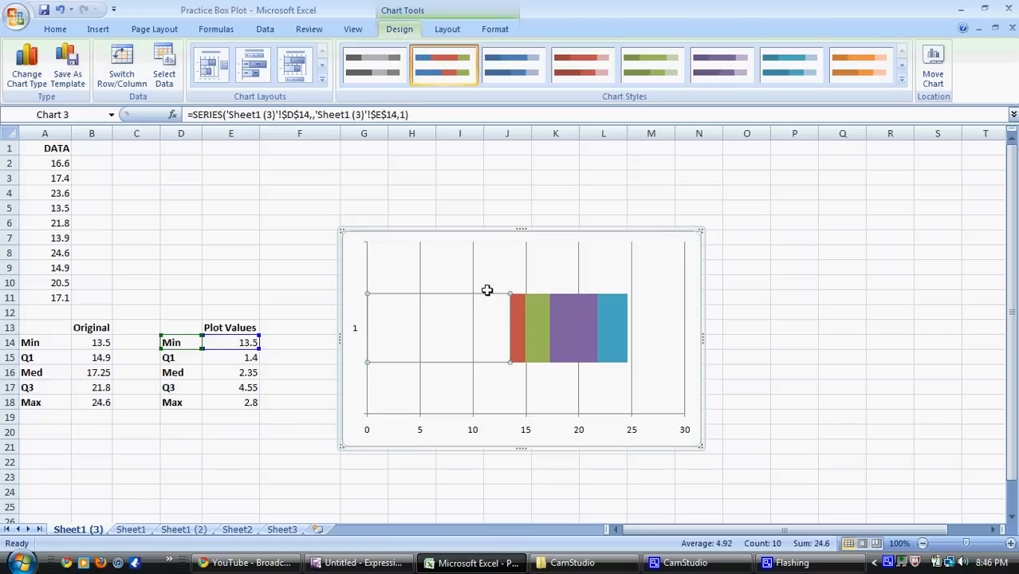
left_click(491, 278)
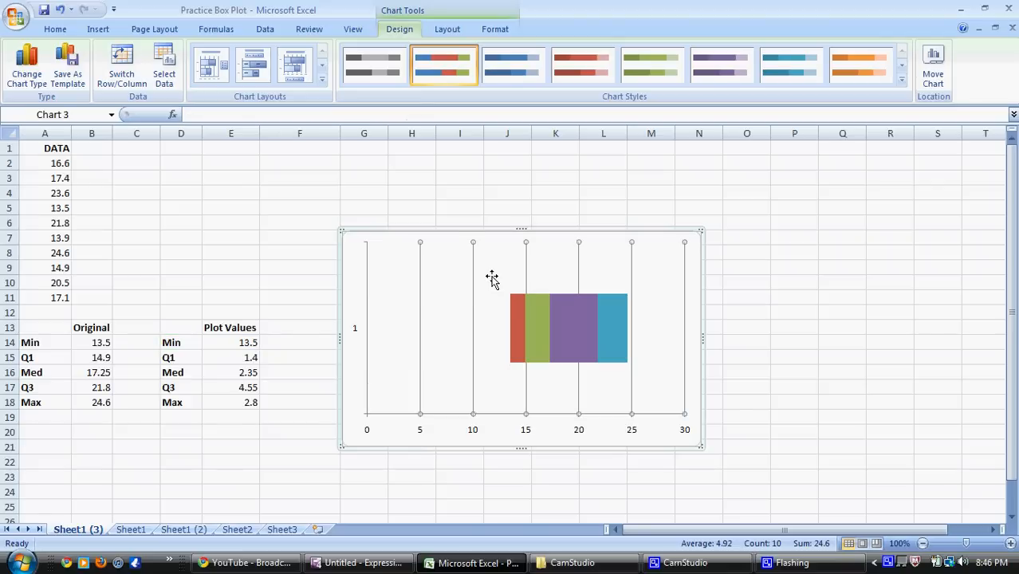
left_click(516, 327)
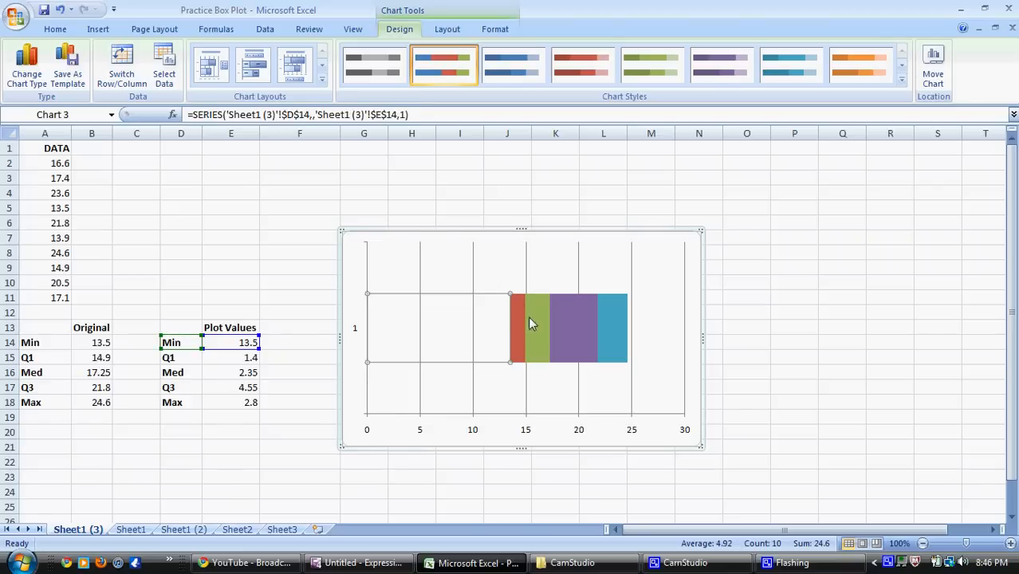
Step: Set the red first bar piece's fill to No fill
right_click(533, 323)
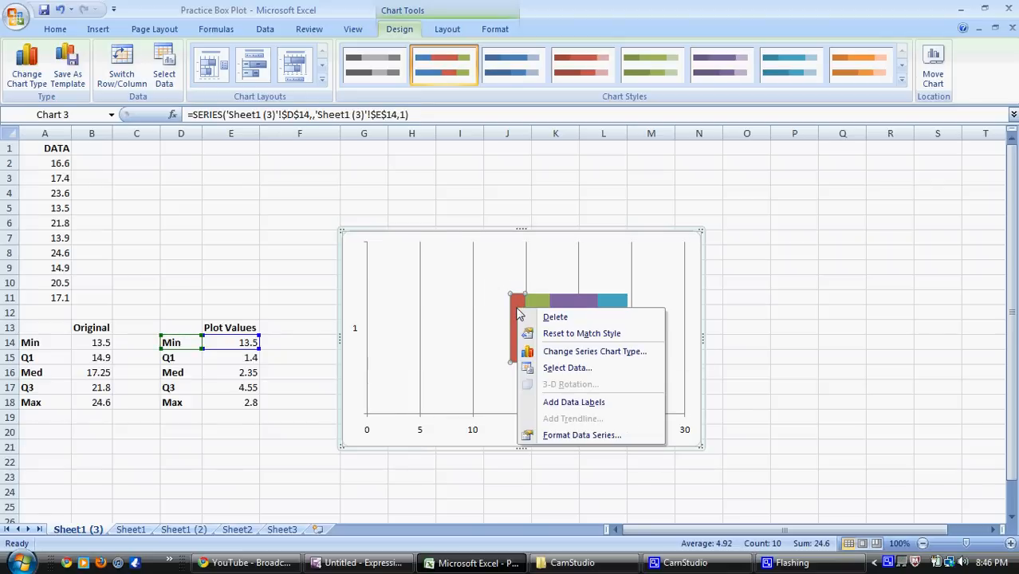
left_click(581, 435)
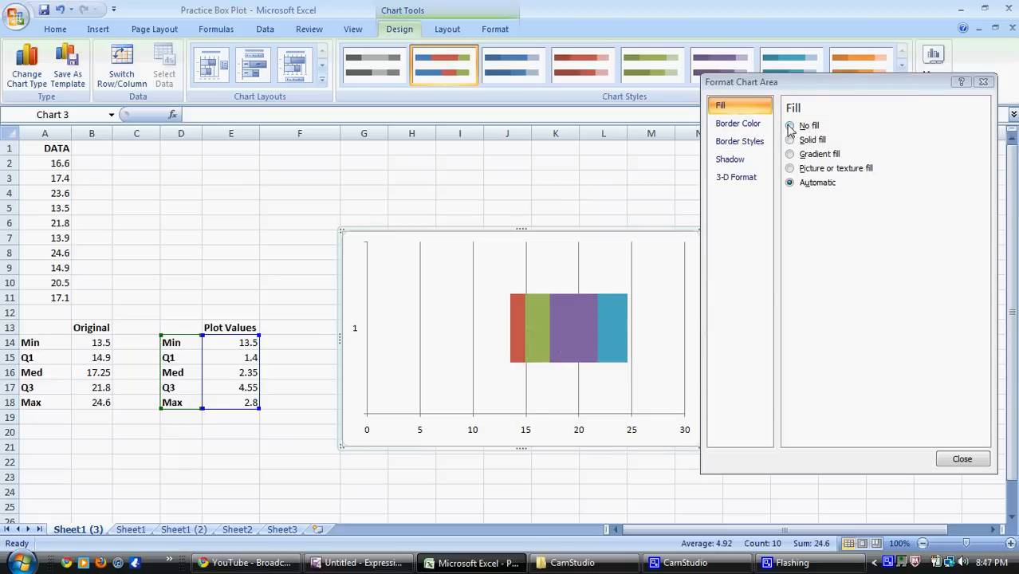
left_click(790, 125)
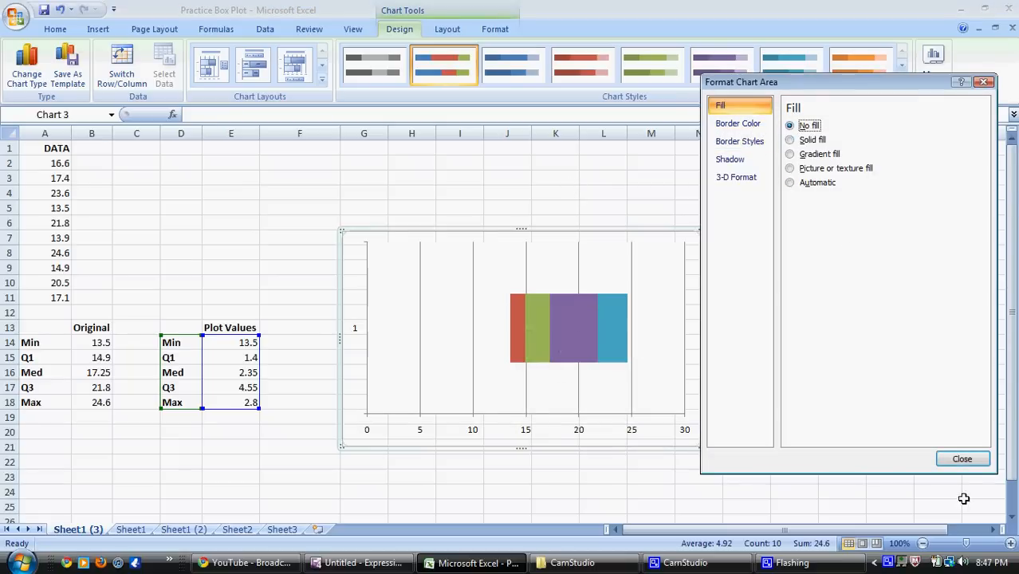
left_click(961, 459)
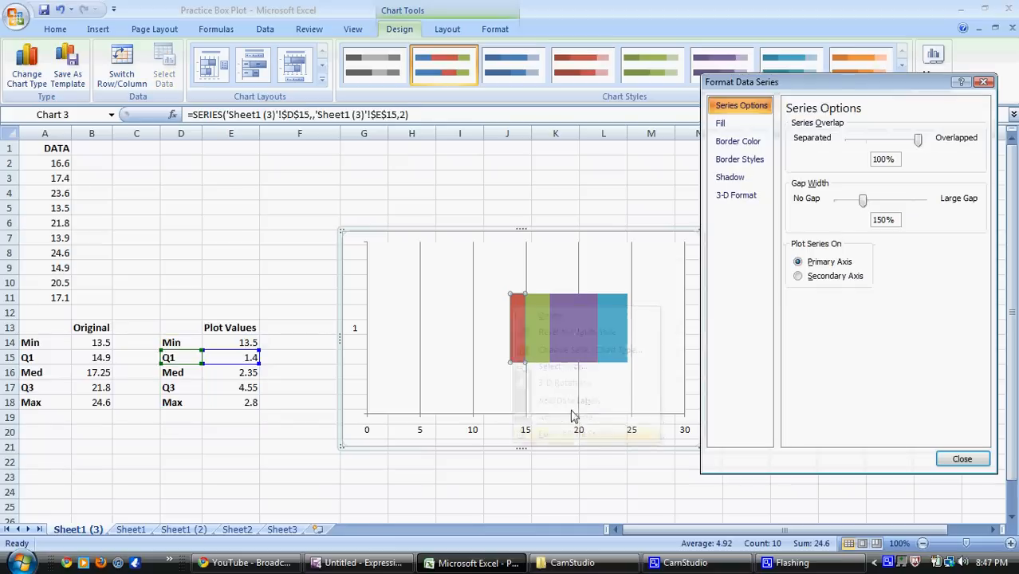
left_click(720, 122)
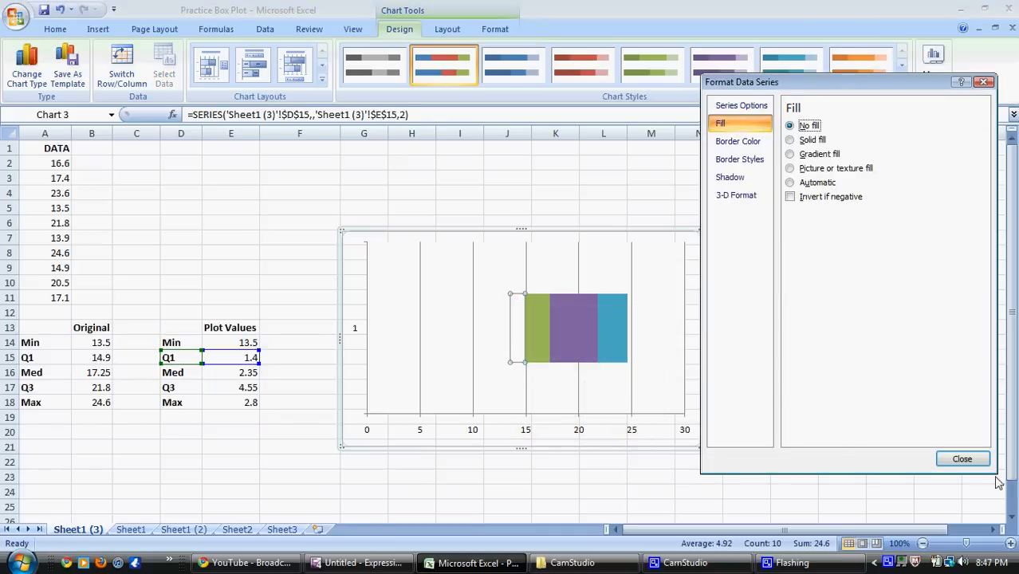
left_click(961, 459)
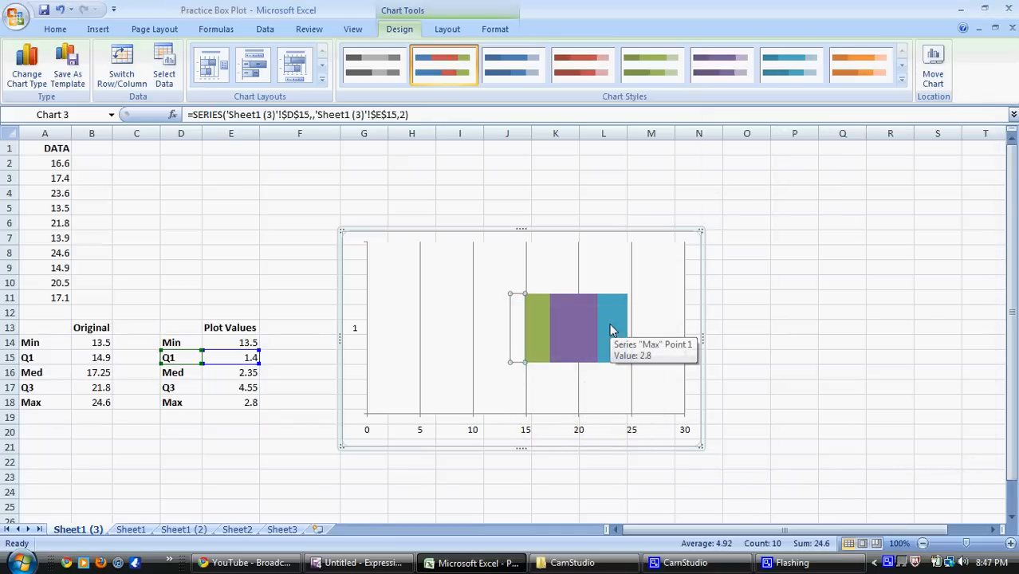
Step: Set the blue last bar piece's fill to No fill
right_click(610, 328)
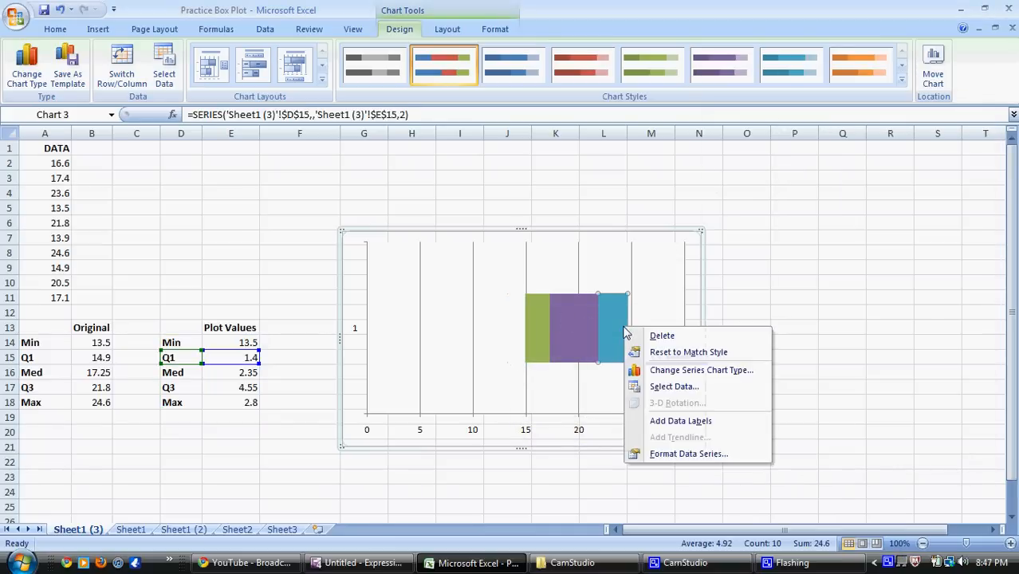
left_click(688, 453)
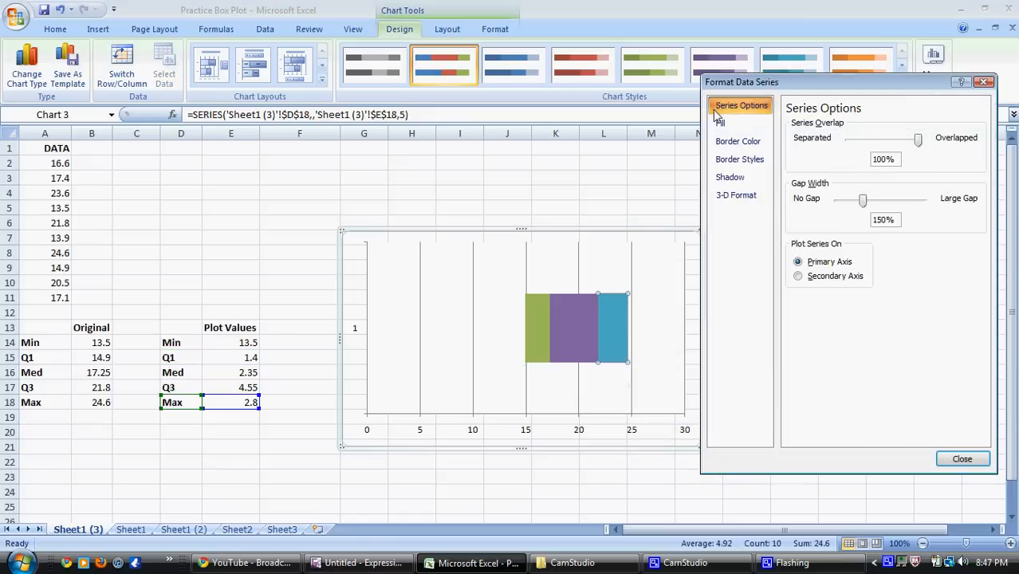
left_click(720, 122)
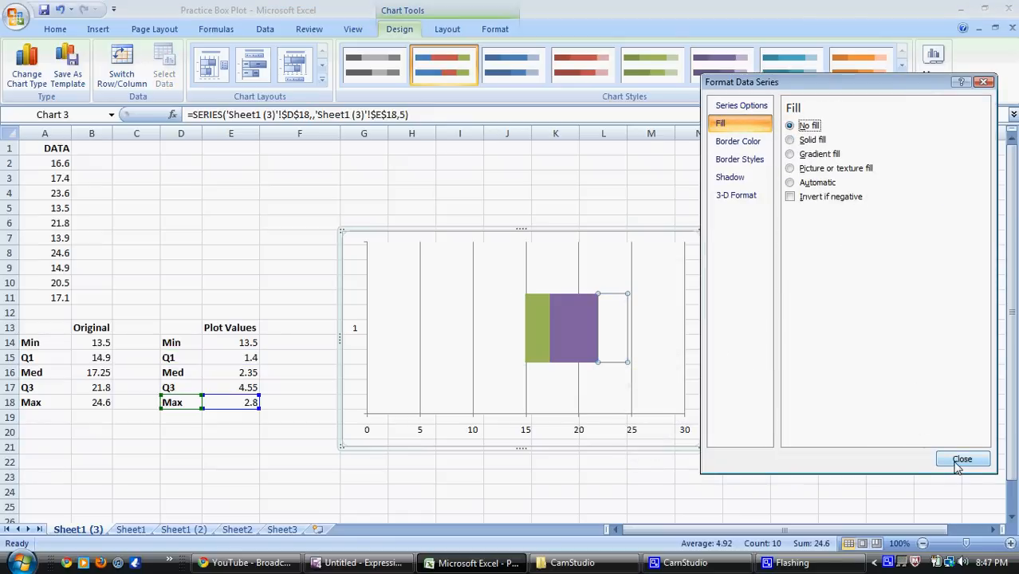
left_click(961, 459)
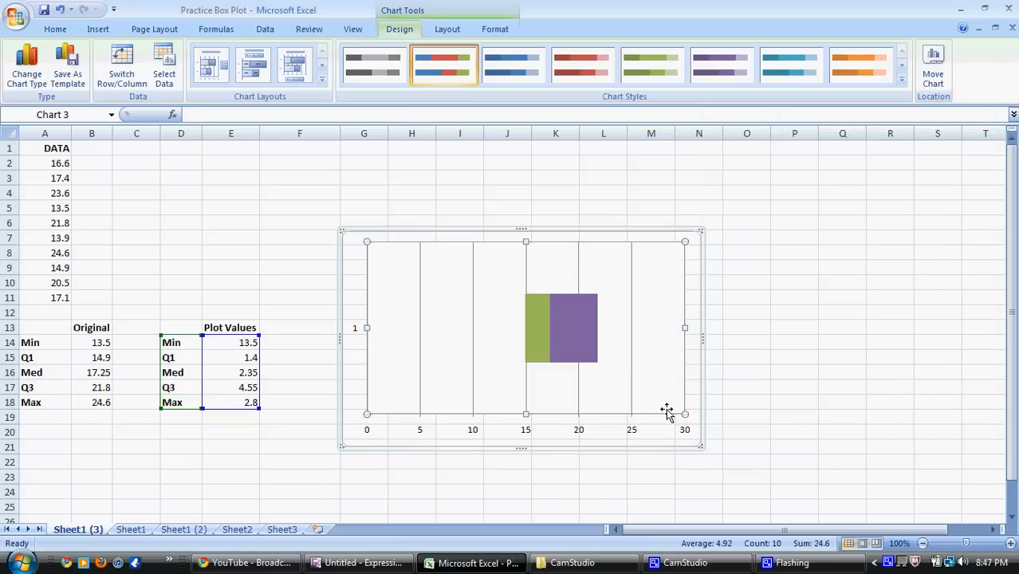
mouse_move(518, 279)
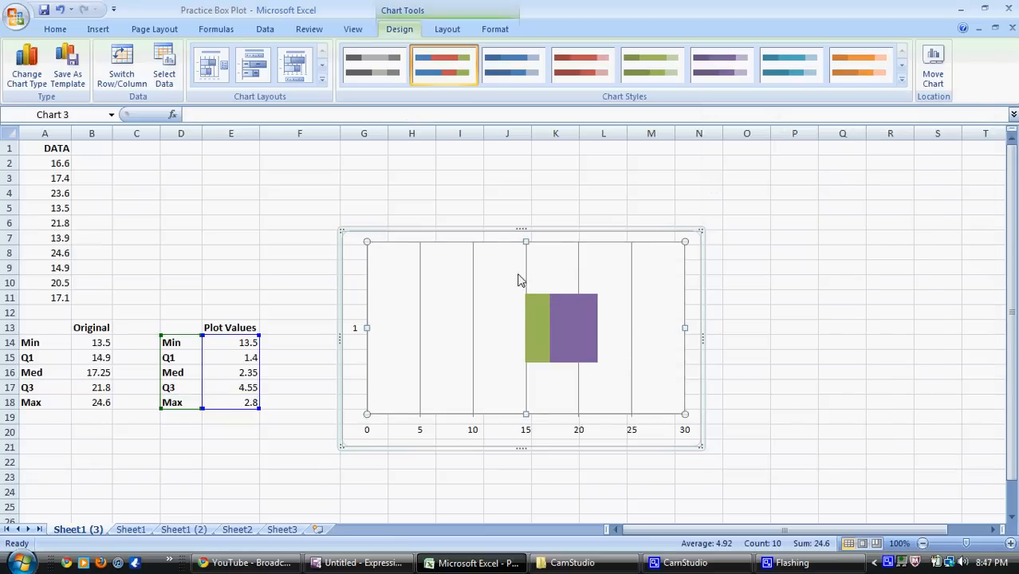
mouse_move(510, 345)
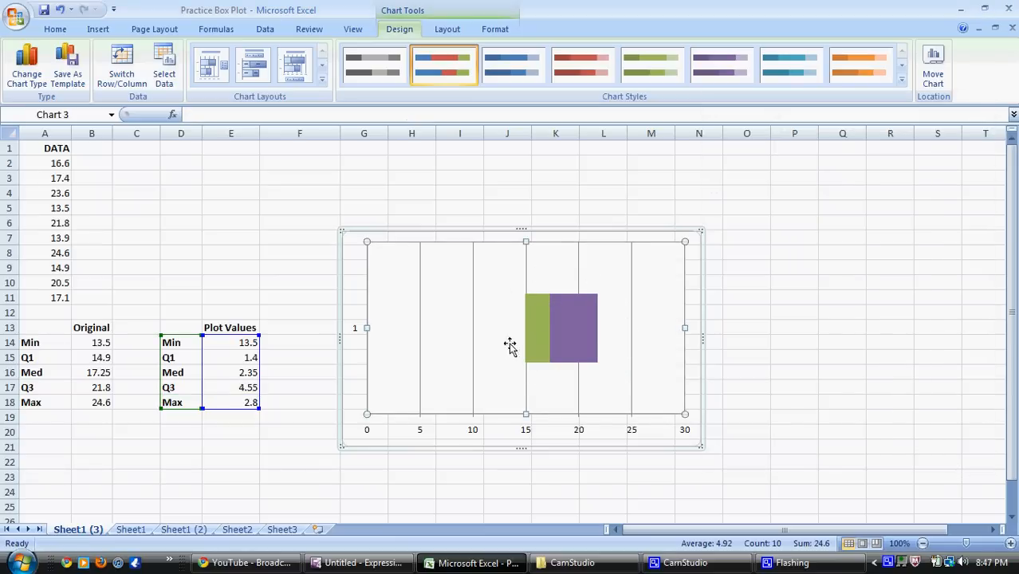
mouse_move(518, 319)
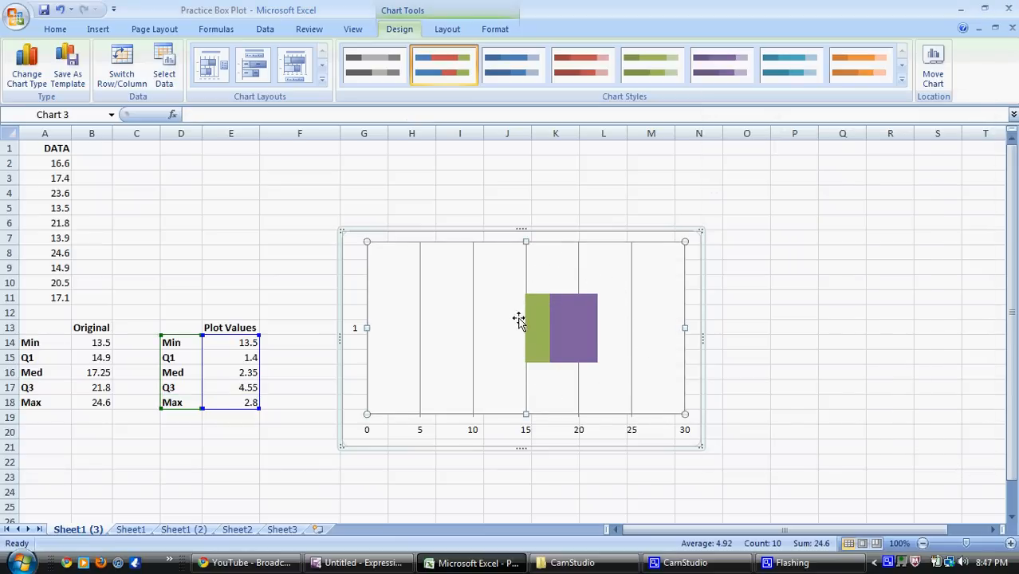
mouse_move(543, 343)
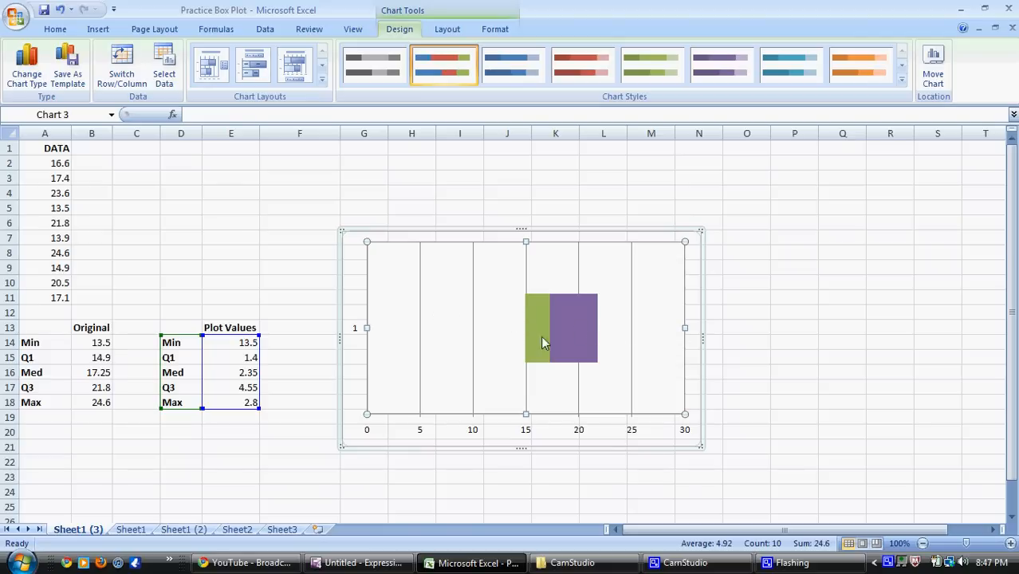
mouse_move(584, 393)
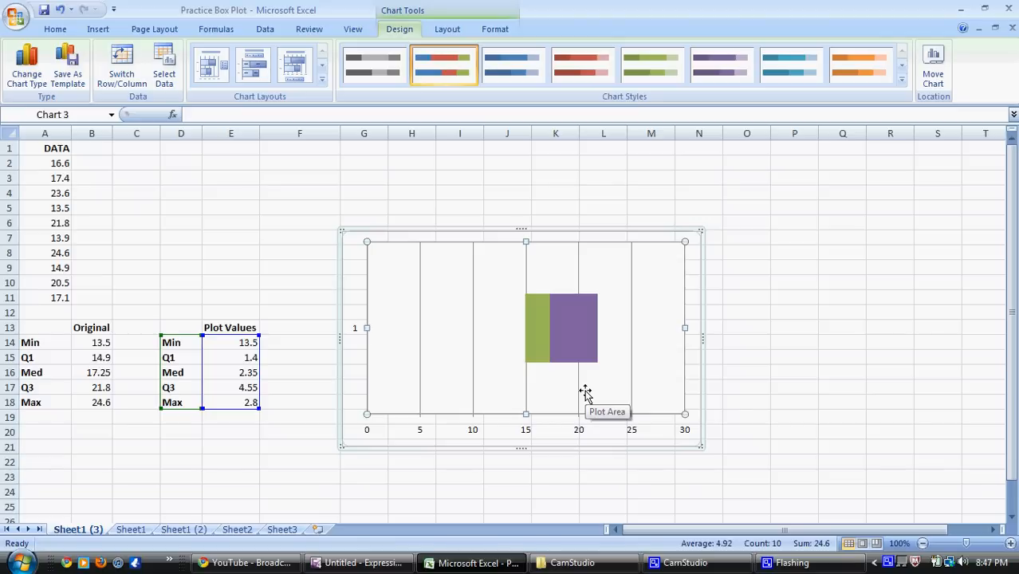
mouse_move(516, 289)
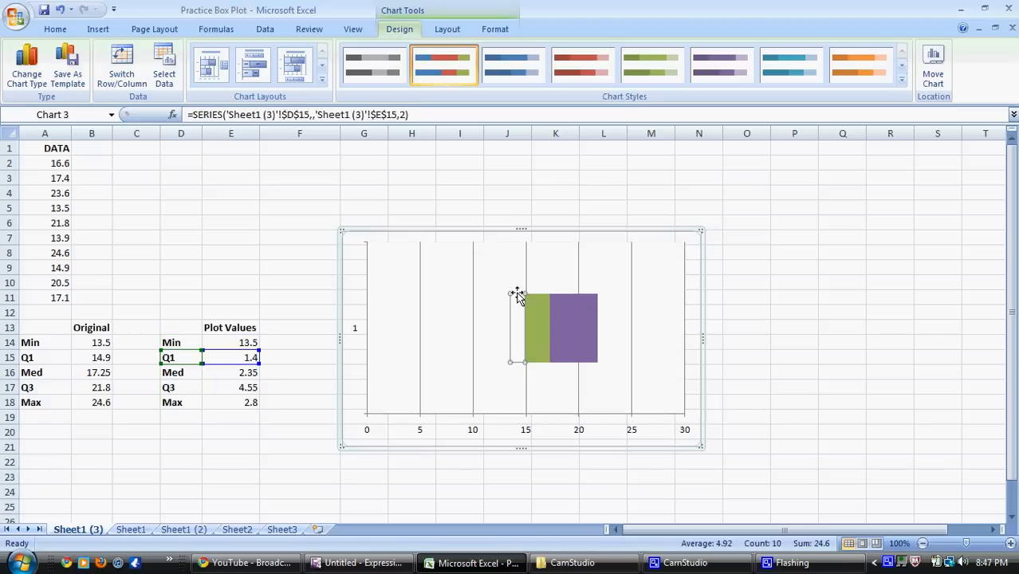
left_click(230, 373)
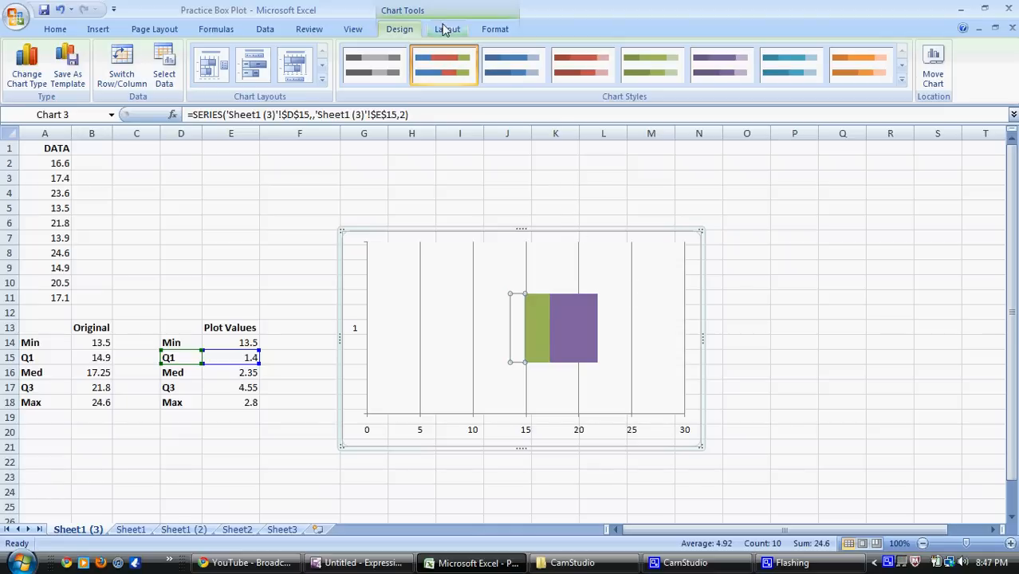
Step: Bring up the Error Bars dropdown on the Layout tab for the Q1 series
left_click(447, 28)
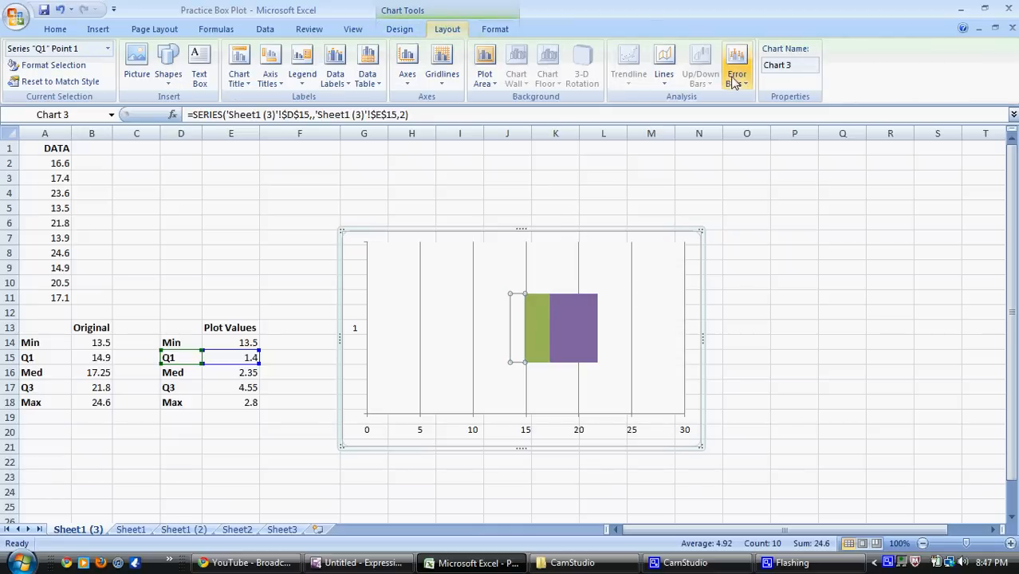
mouse_move(736, 68)
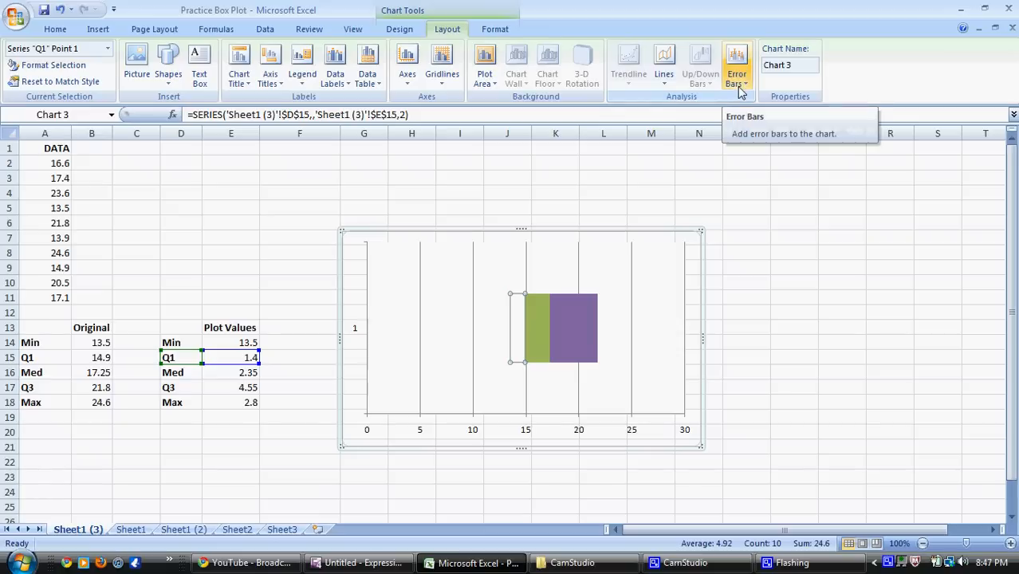
left_click(736, 68)
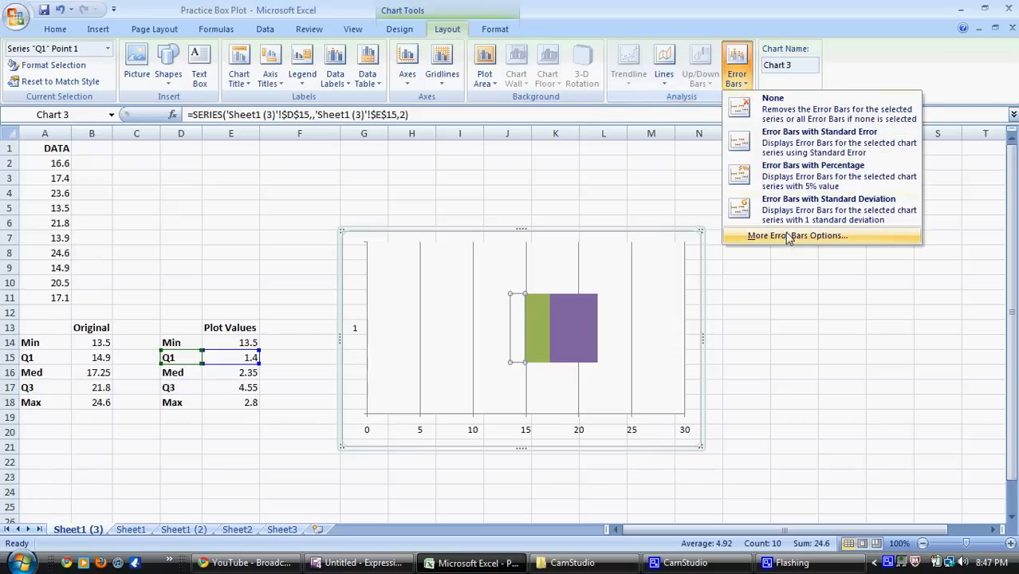
mouse_move(798, 235)
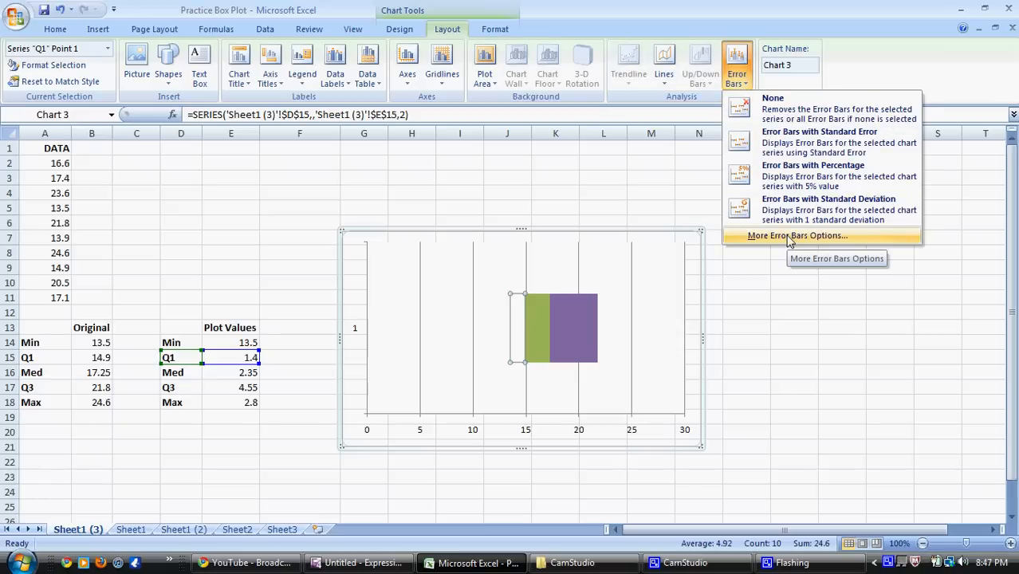
Step: Add a Minus-direction error bar at 100 percent as the left whisker
left_click(797, 235)
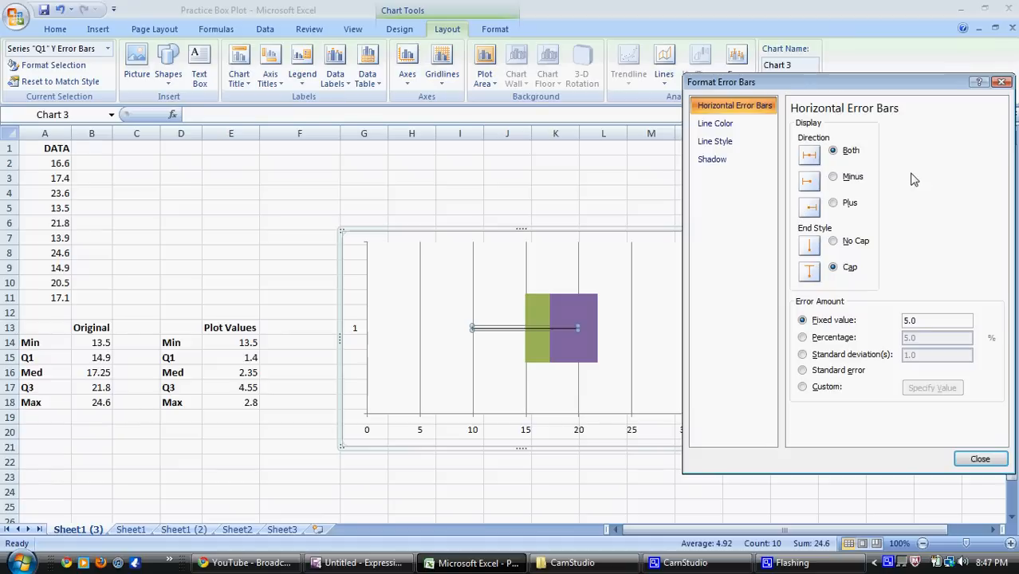
mouse_move(833, 177)
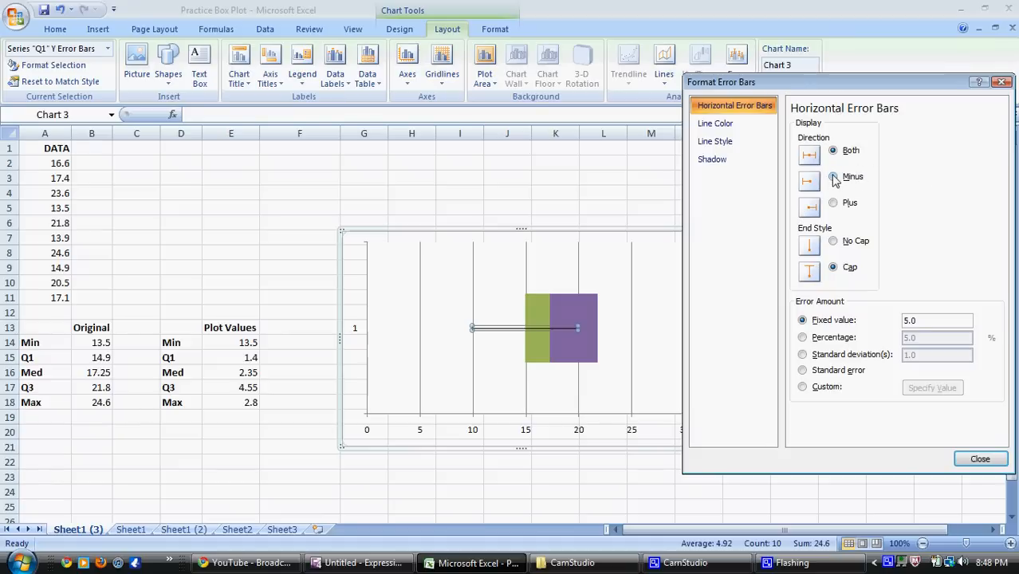
left_click(832, 176)
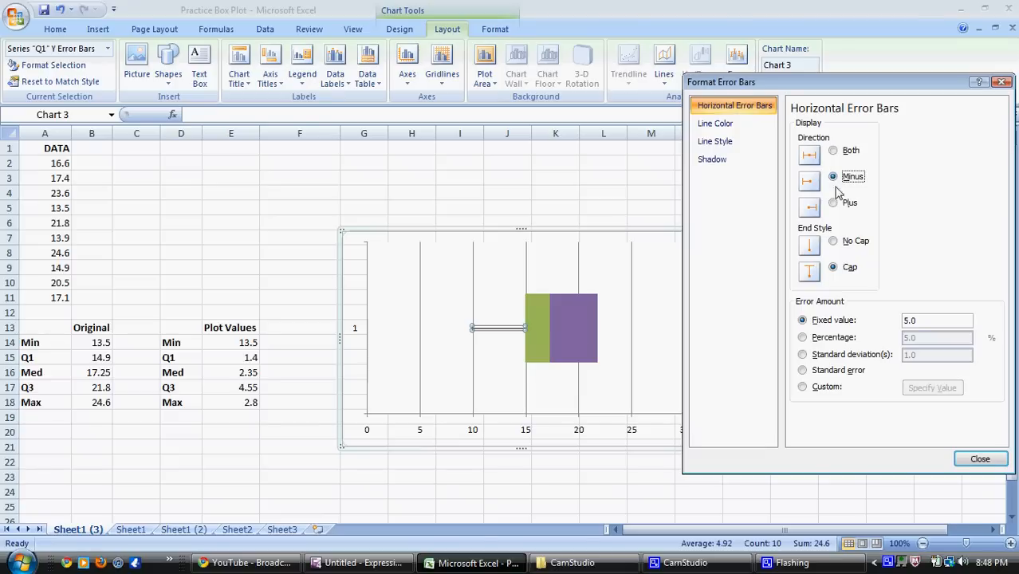
mouse_move(859, 212)
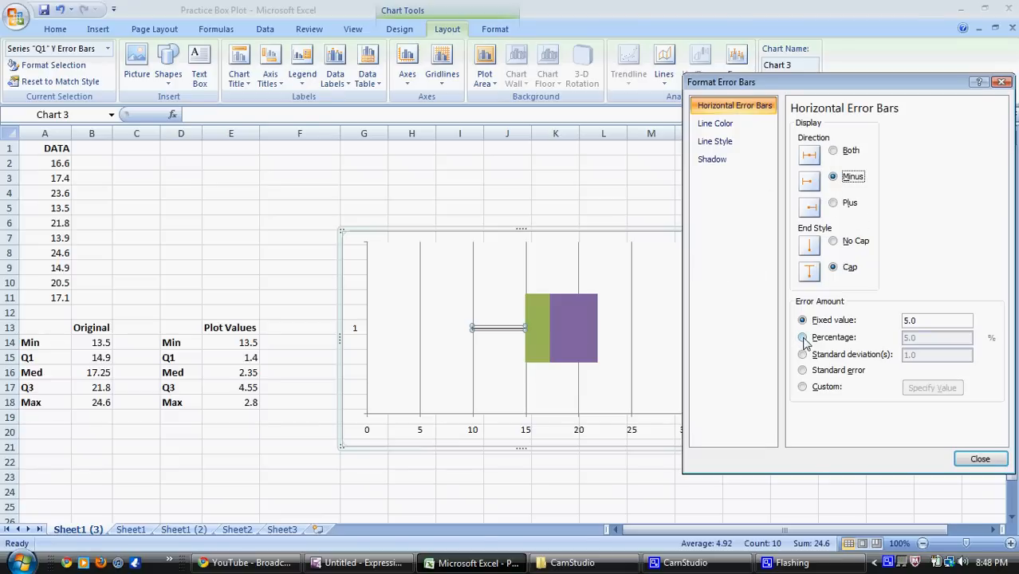
left_click(802, 337)
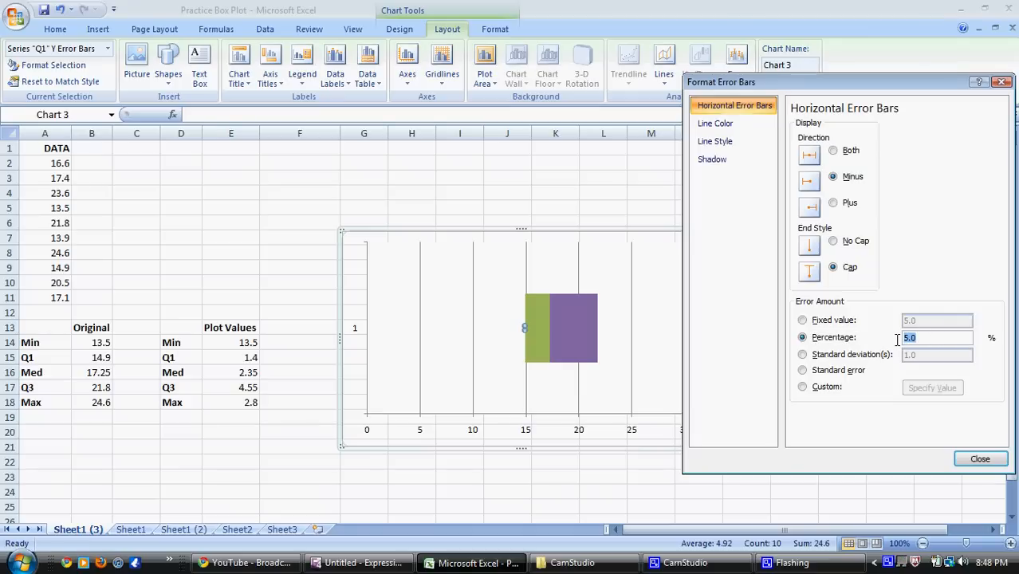
type("100")
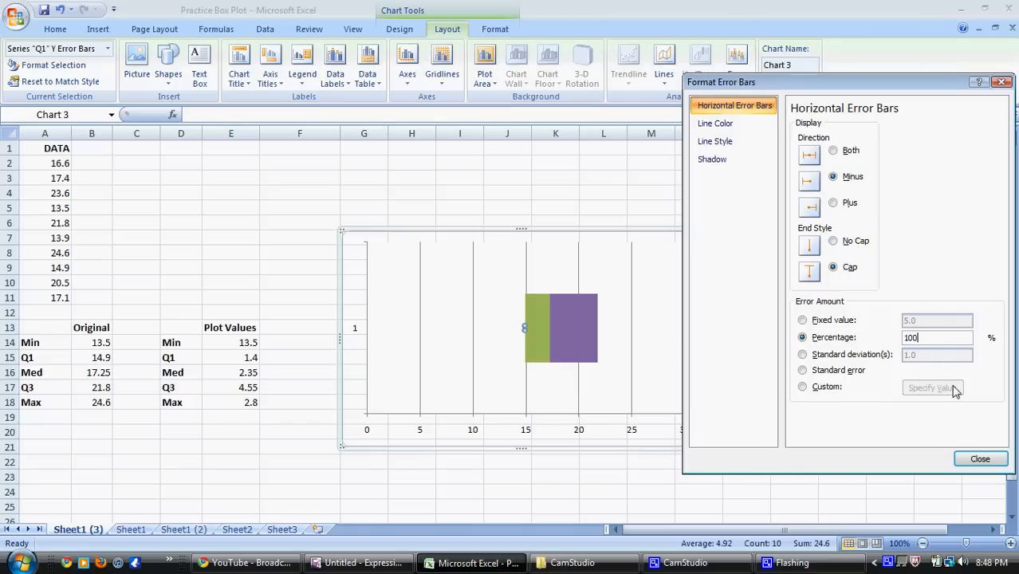
left_click(979, 459)
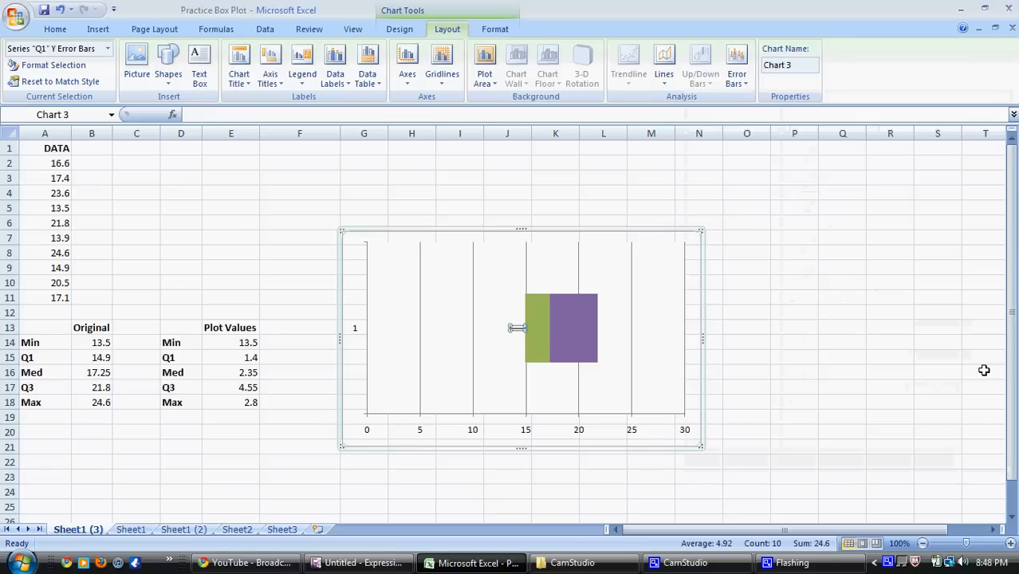
mouse_move(517, 302)
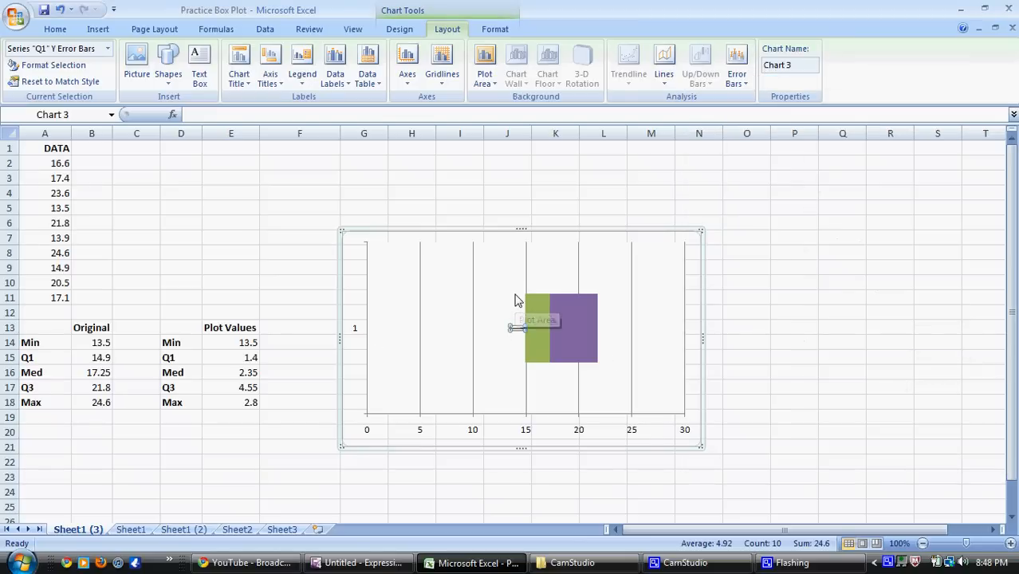
left_click(538, 327)
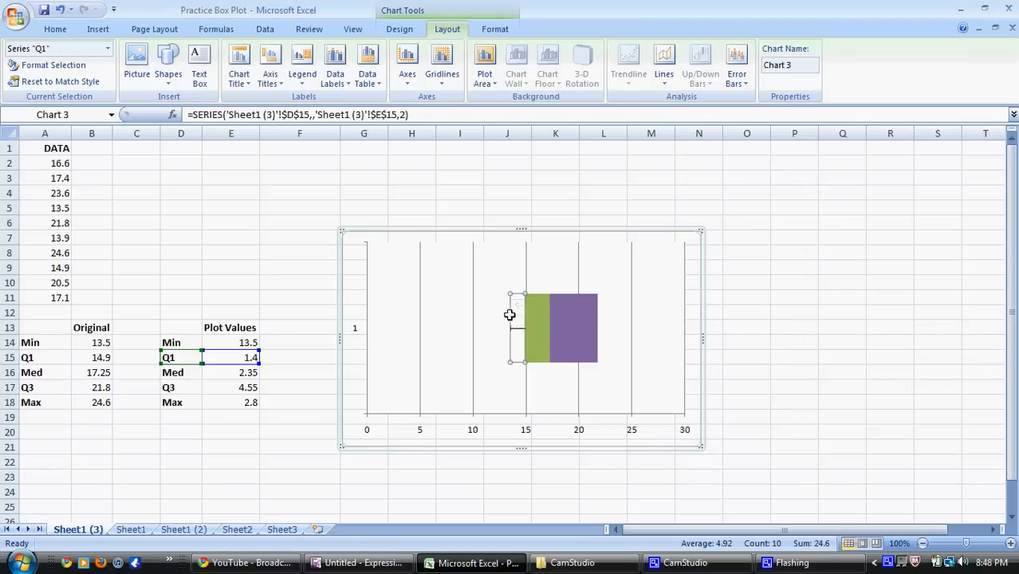
mouse_move(511, 341)
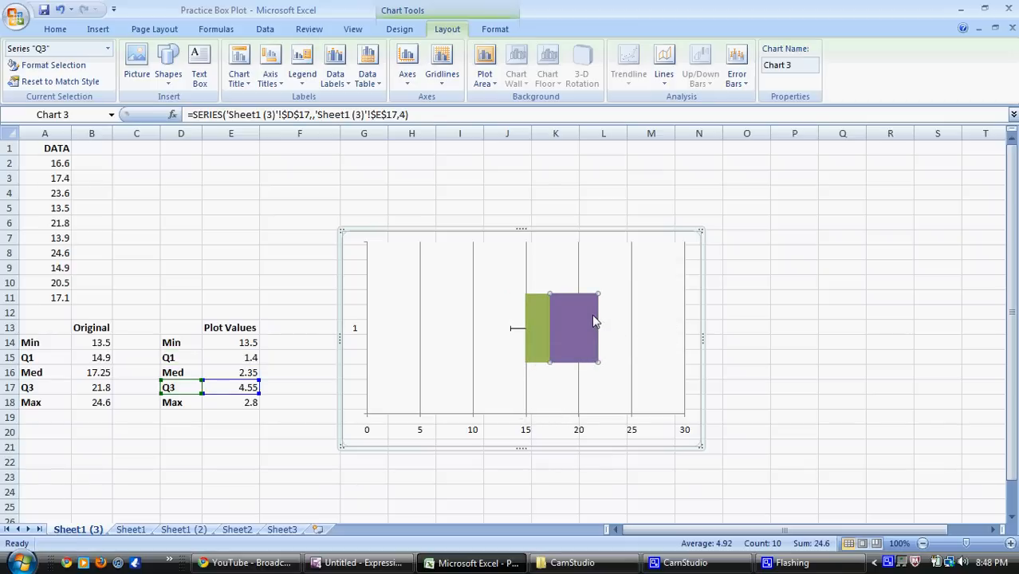
mouse_move(591, 311)
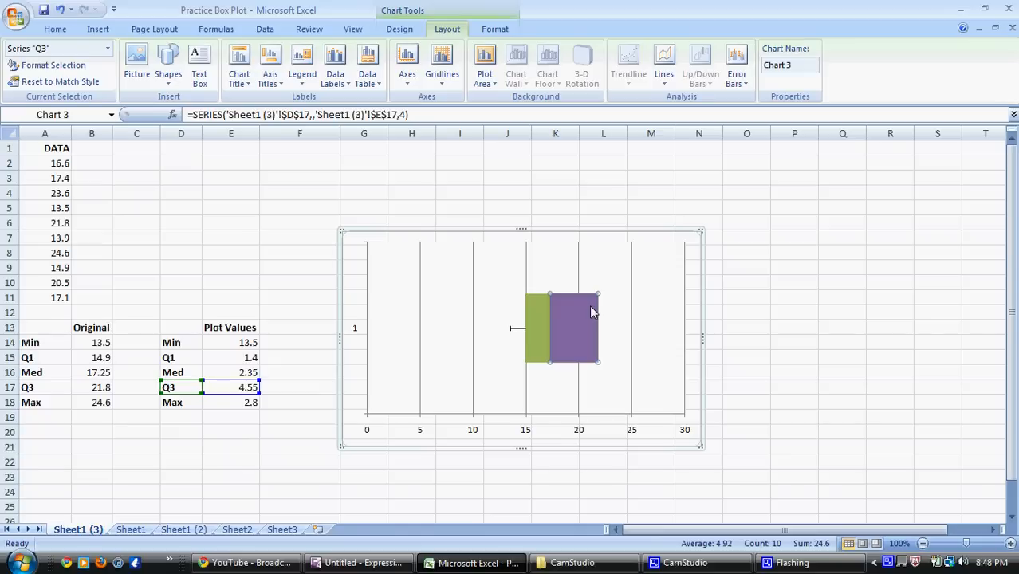
mouse_move(596, 309)
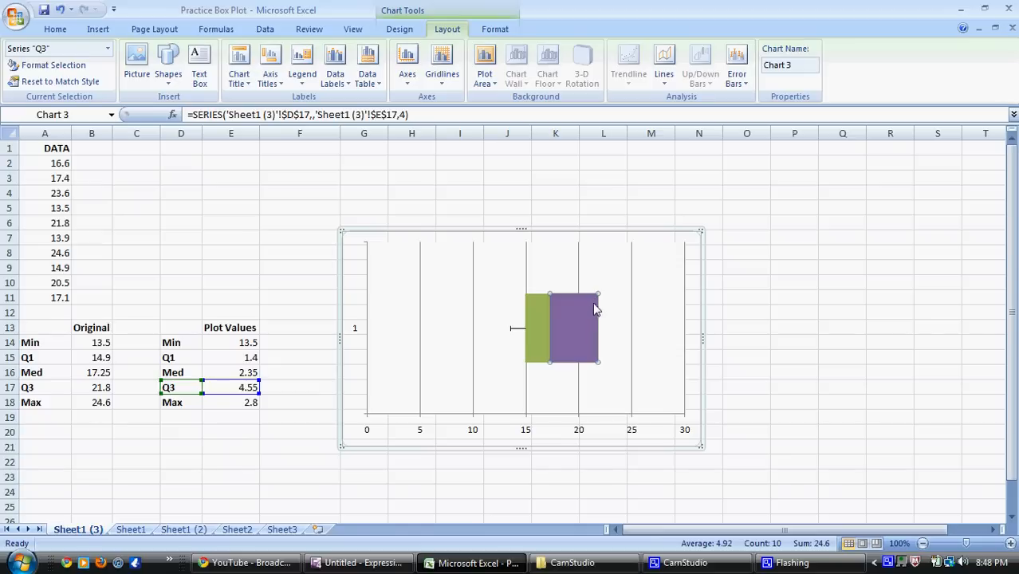
mouse_move(737, 65)
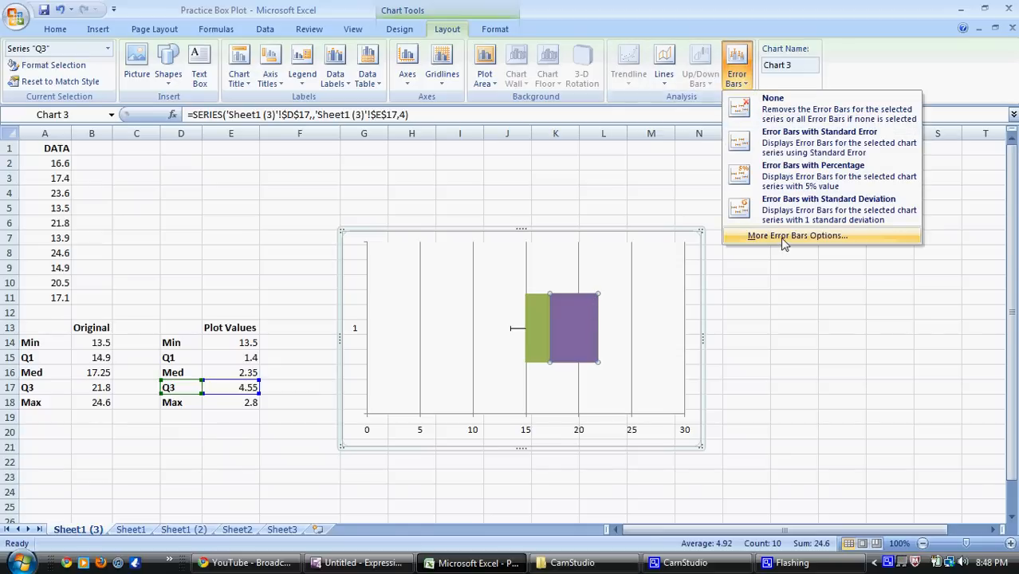
Step: Add a Plus-direction error bar with custom length from E18 (2.8)
left_click(797, 235)
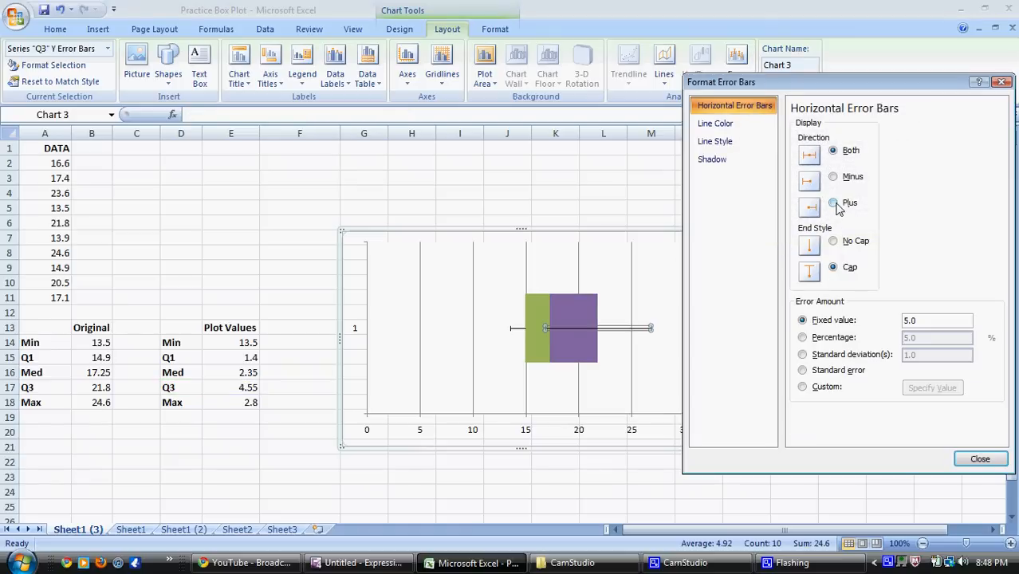
left_click(833, 201)
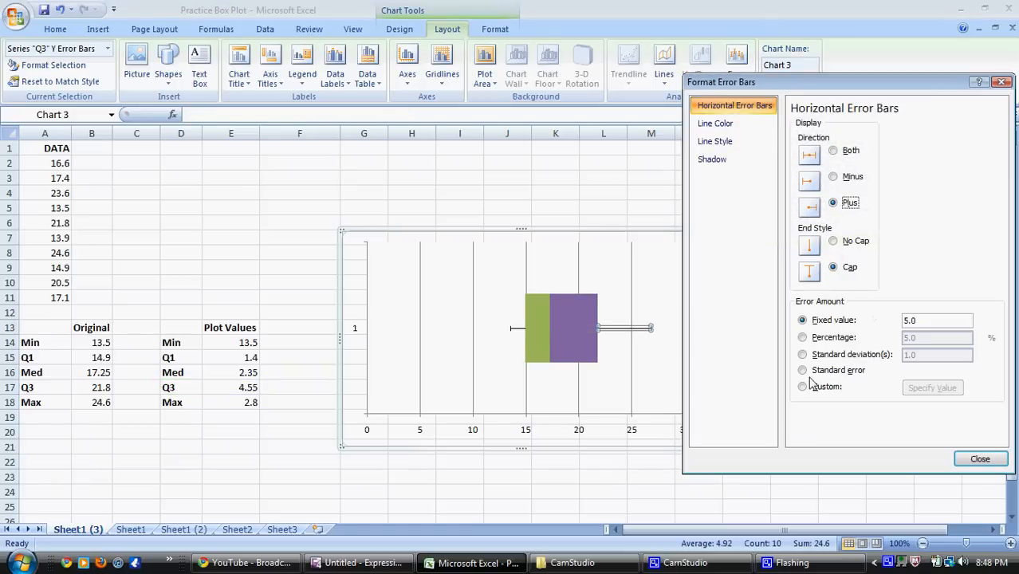
left_click(801, 386)
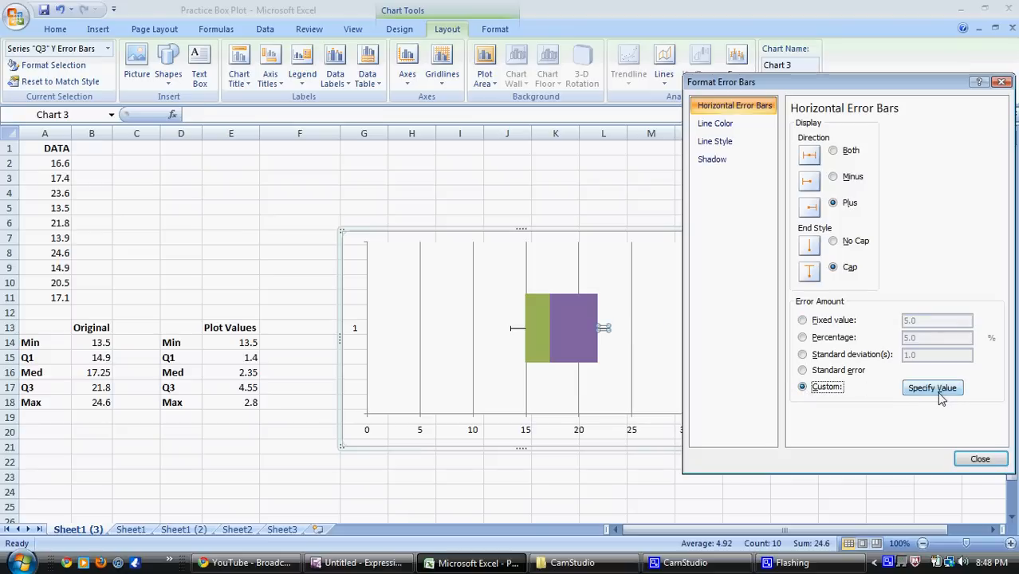
left_click(932, 388)
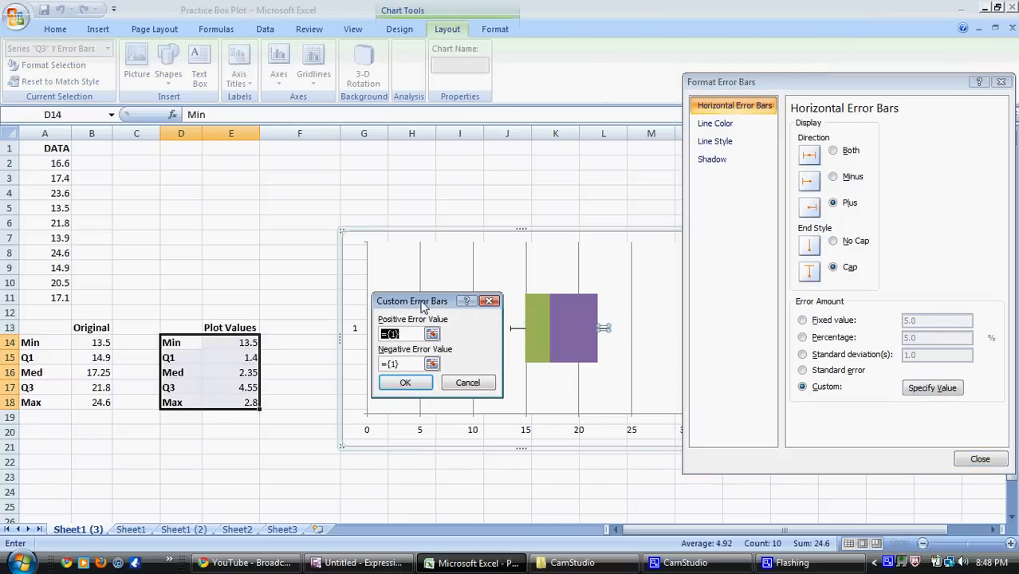
left_click_drag(412, 301, 399, 346)
type("2.8")
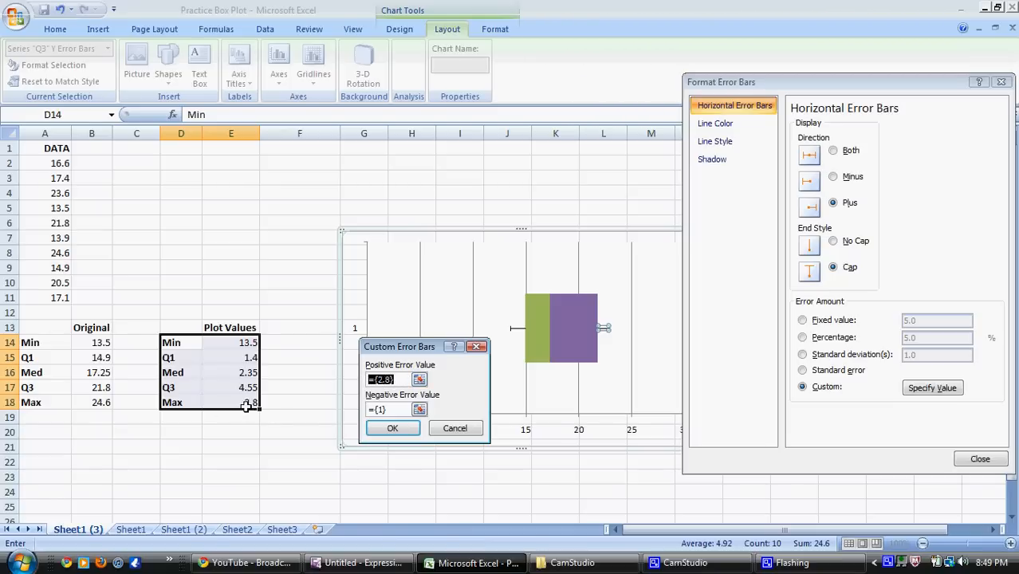
left_click(248, 402)
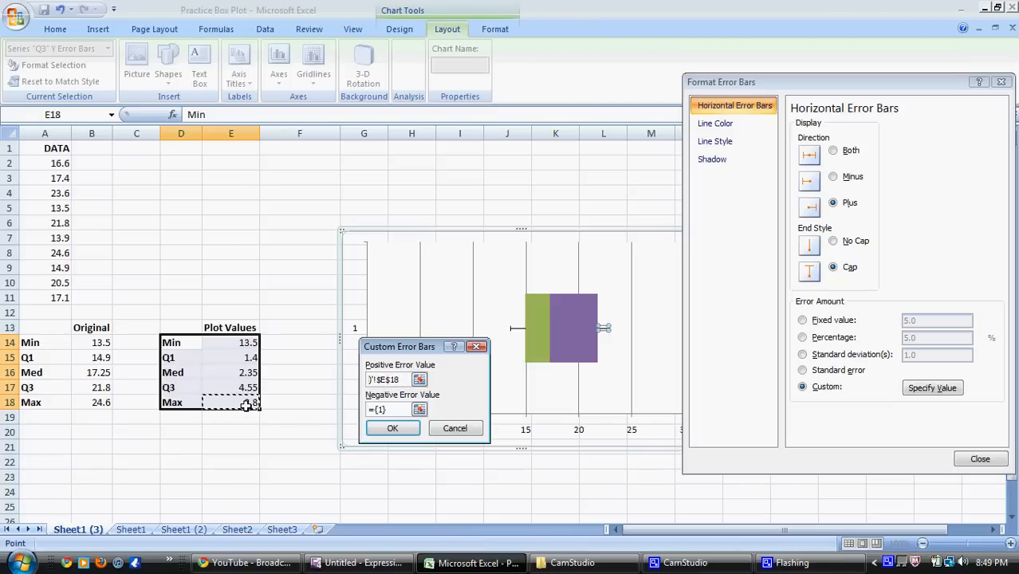
left_click(391, 428)
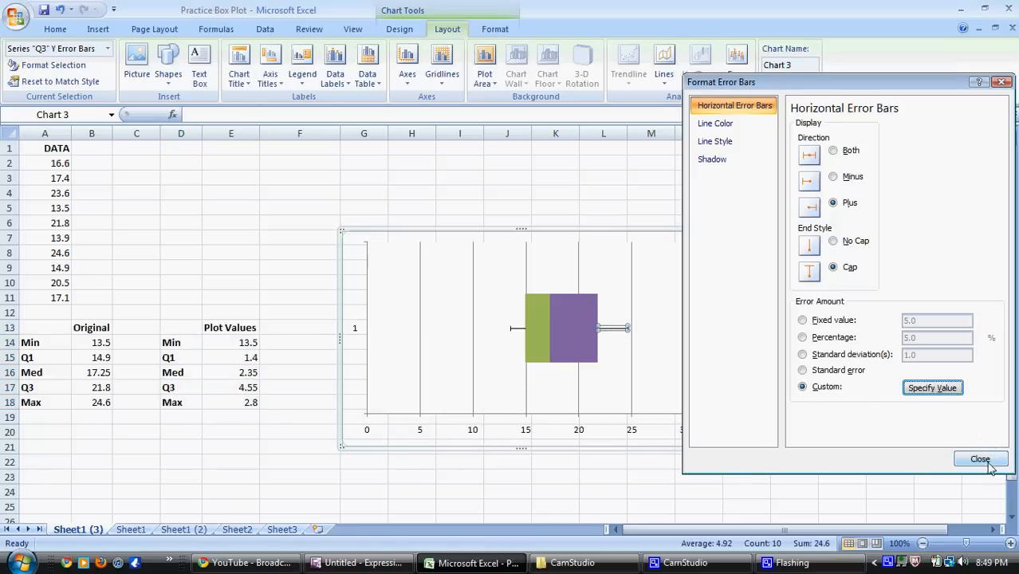
left_click(979, 458)
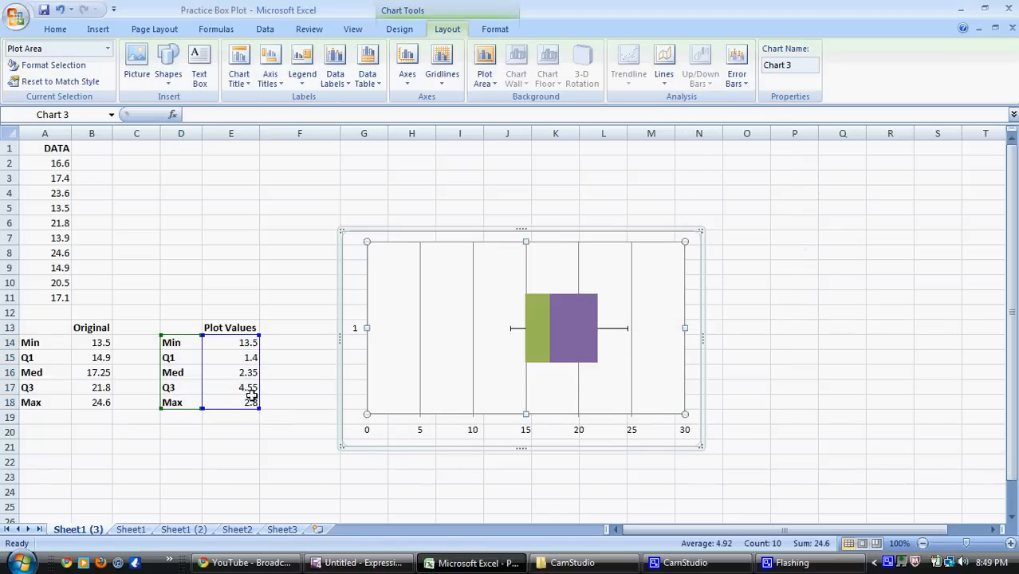
mouse_move(617, 359)
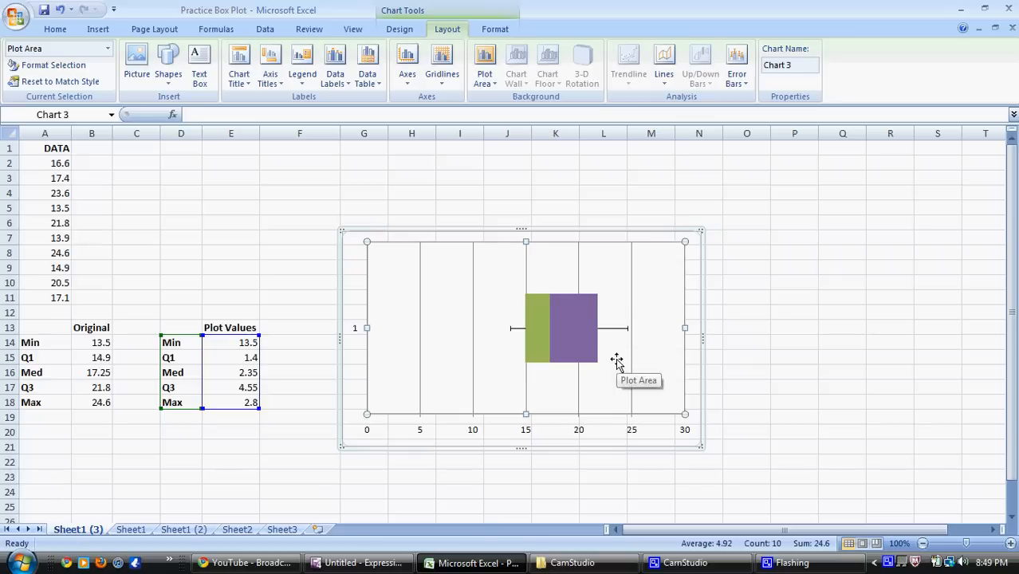
mouse_move(621, 358)
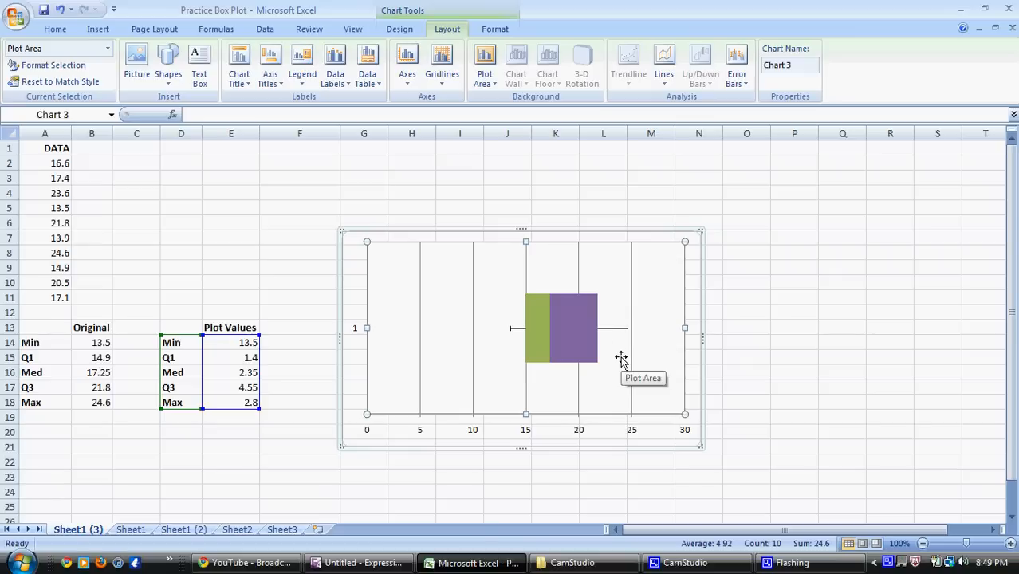
mouse_move(538, 311)
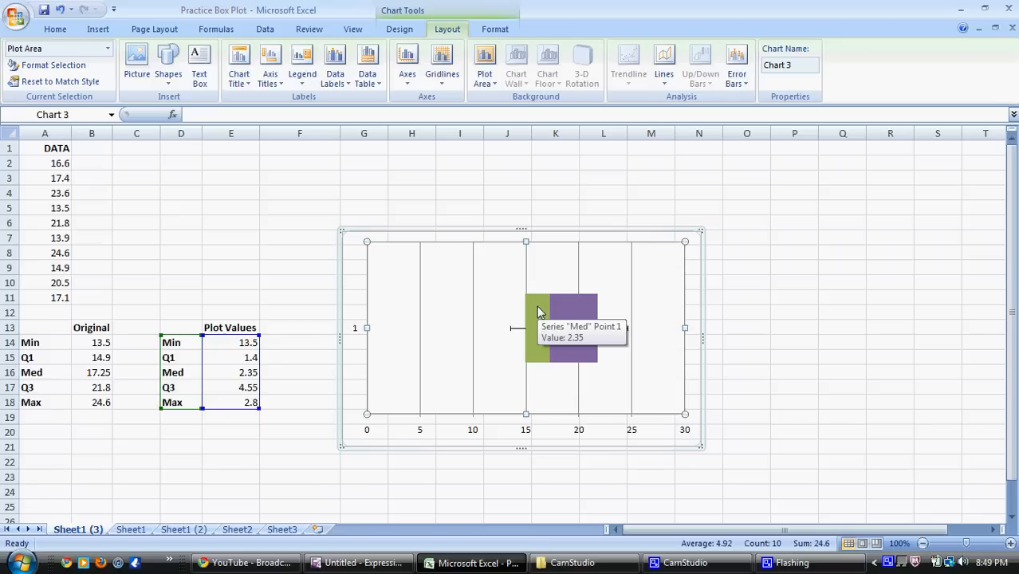
mouse_move(489, 305)
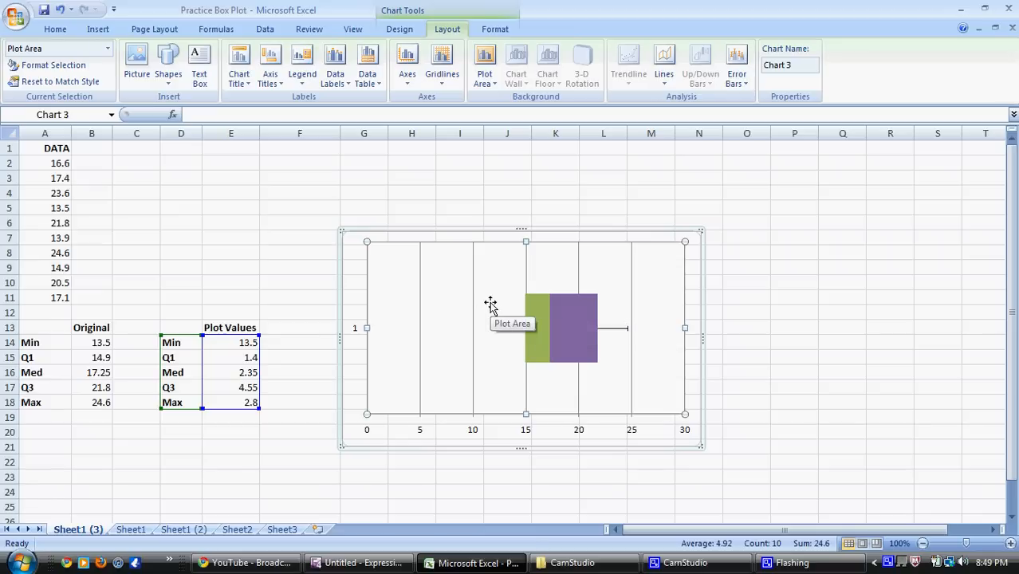
mouse_move(587, 453)
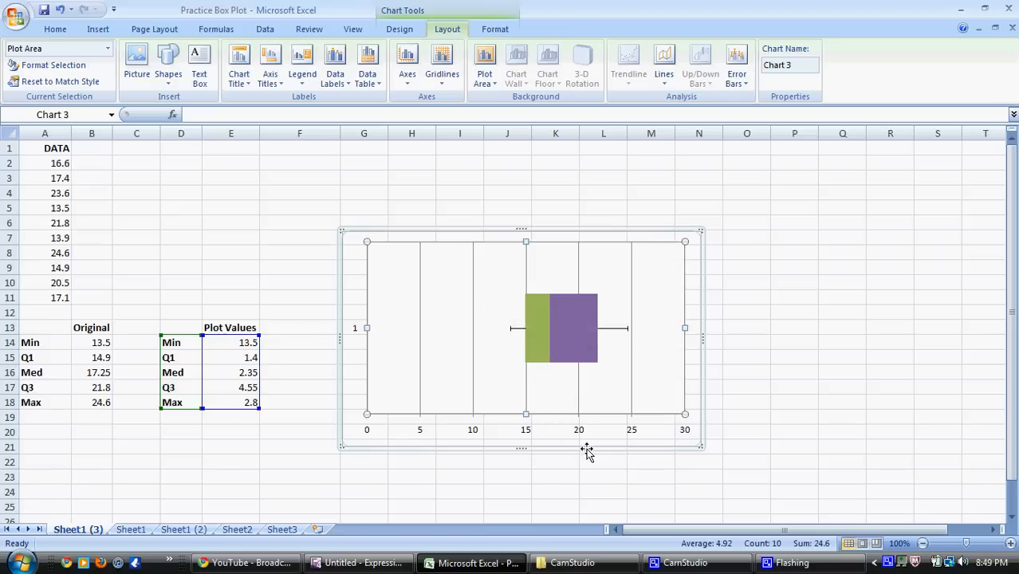
Step: Set the chart area's fill to Solid fill in Format Chart Area
right_click(588, 453)
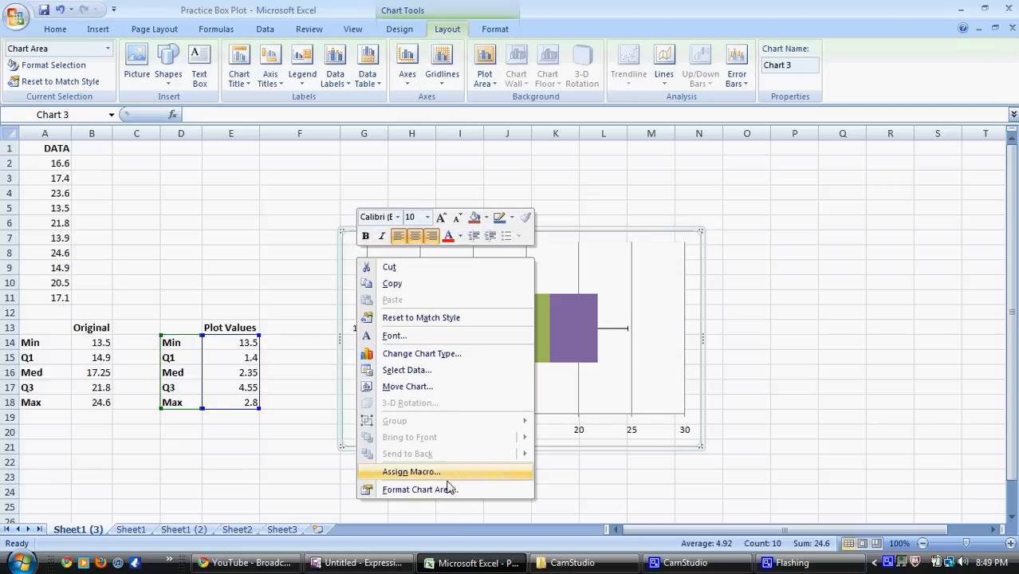
left_click(420, 488)
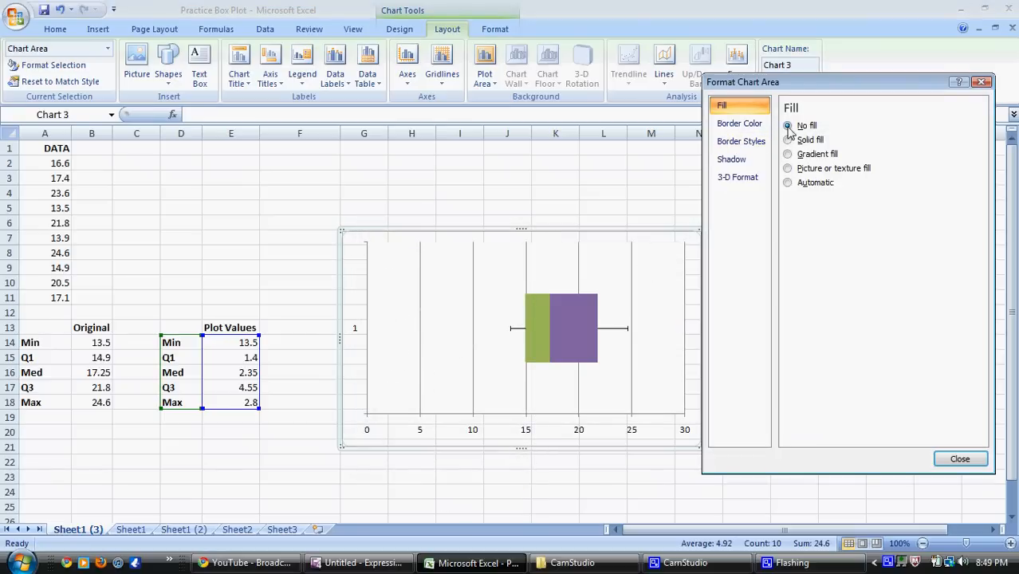
left_click(788, 140)
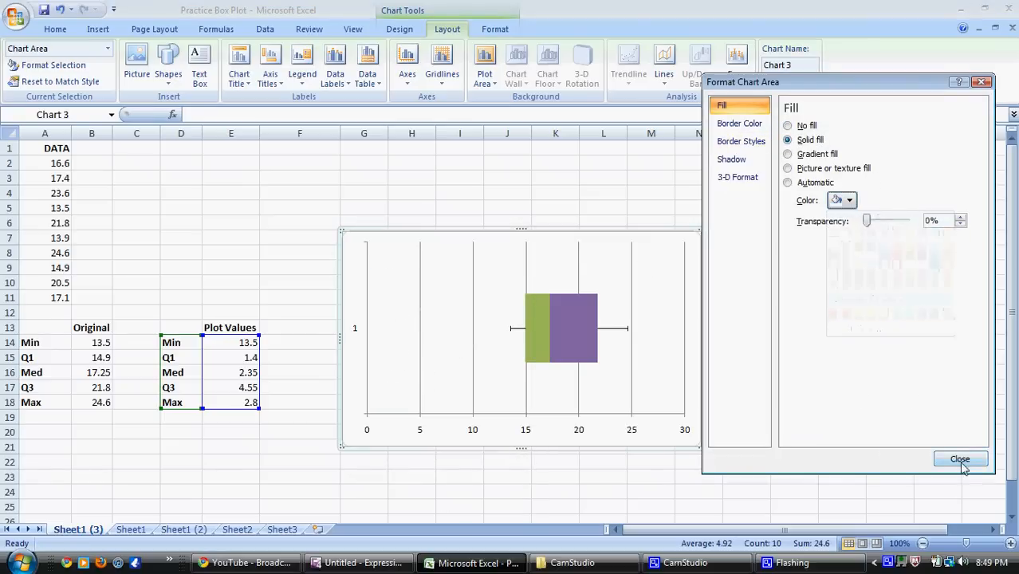
left_click(960, 458)
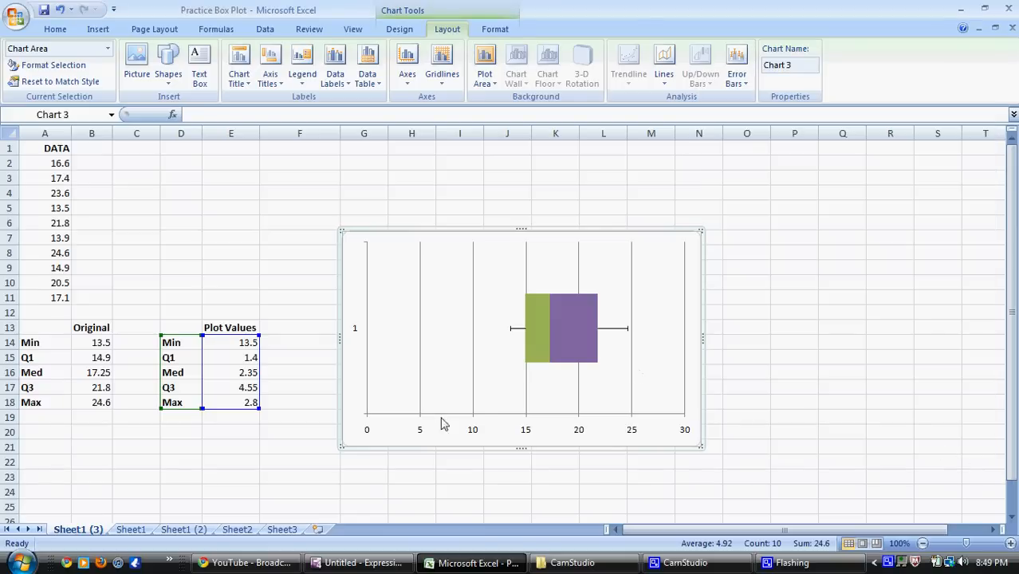
mouse_move(413, 436)
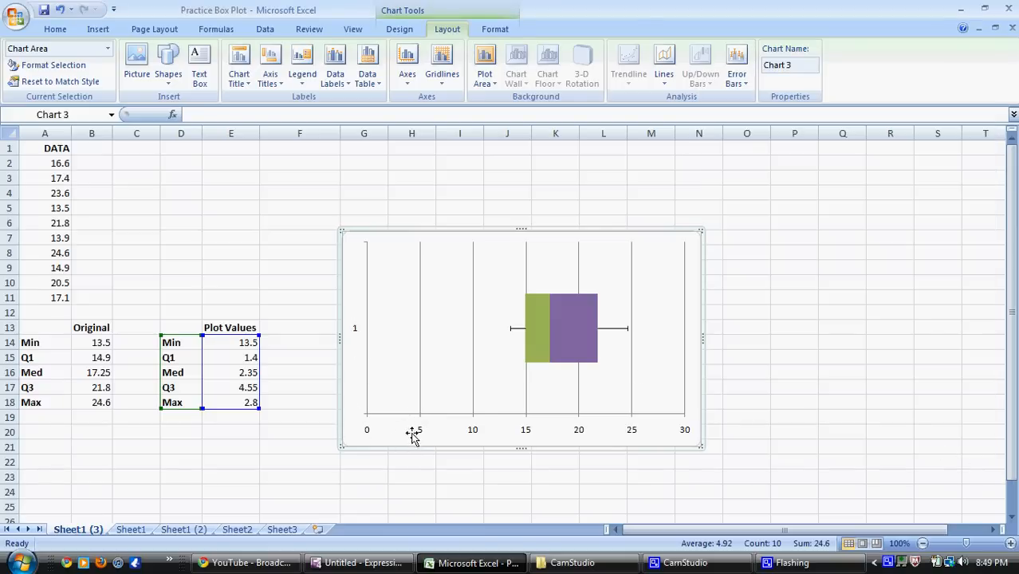
mouse_move(419, 430)
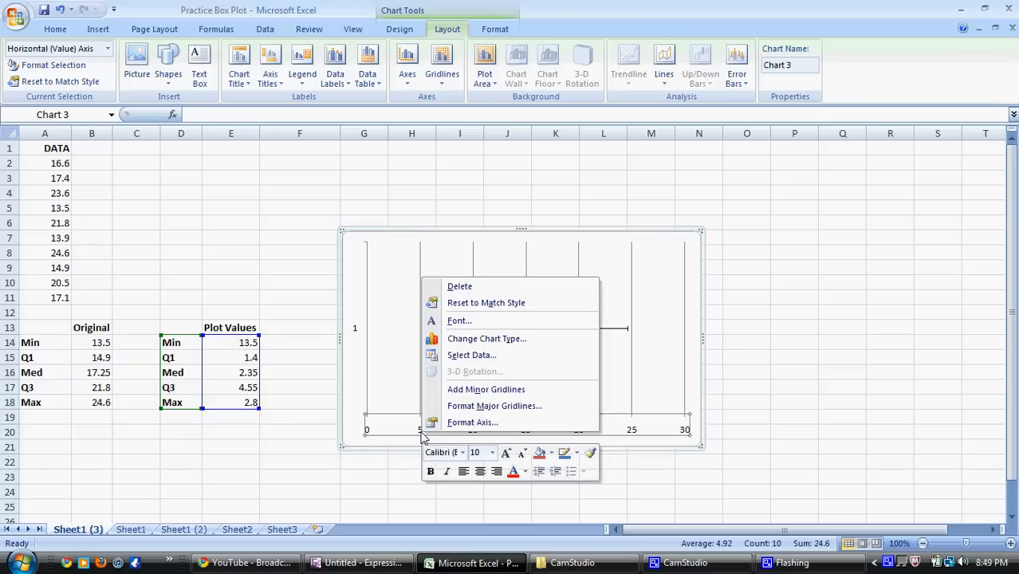
mouse_move(472, 422)
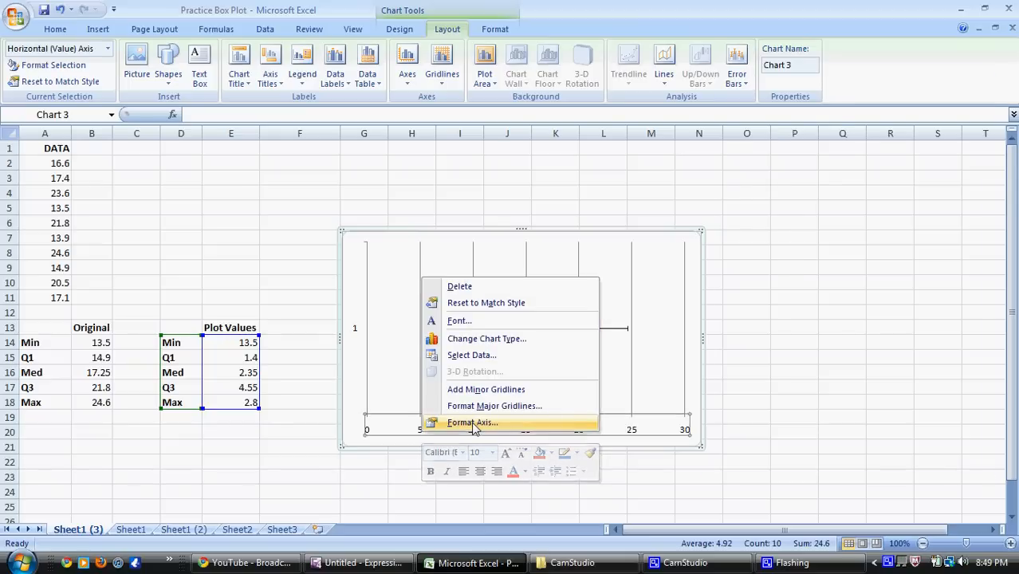
Step: Fix the horizontal axis minimum at 10 and maximum at 26
left_click(471, 422)
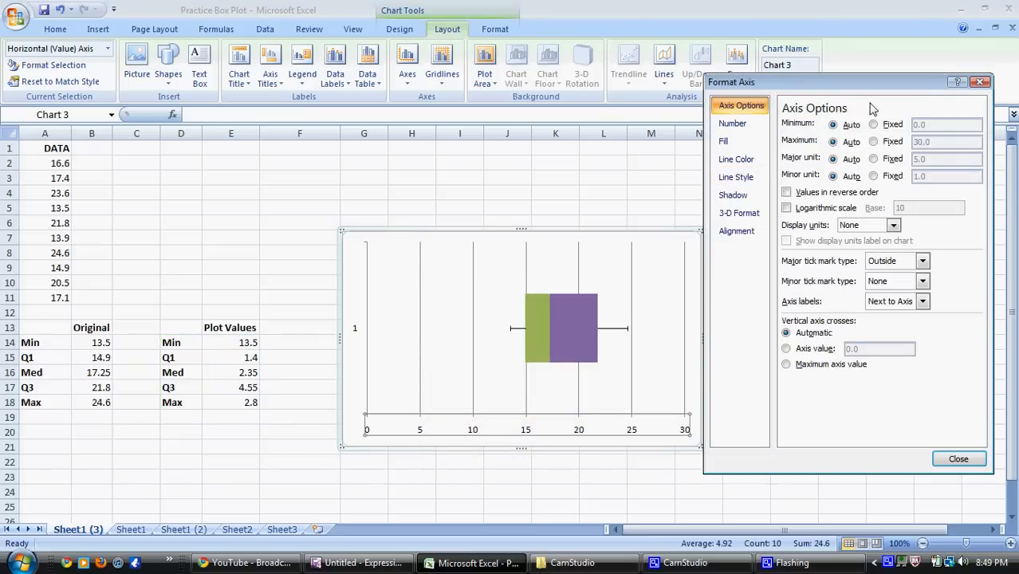
mouse_move(480, 306)
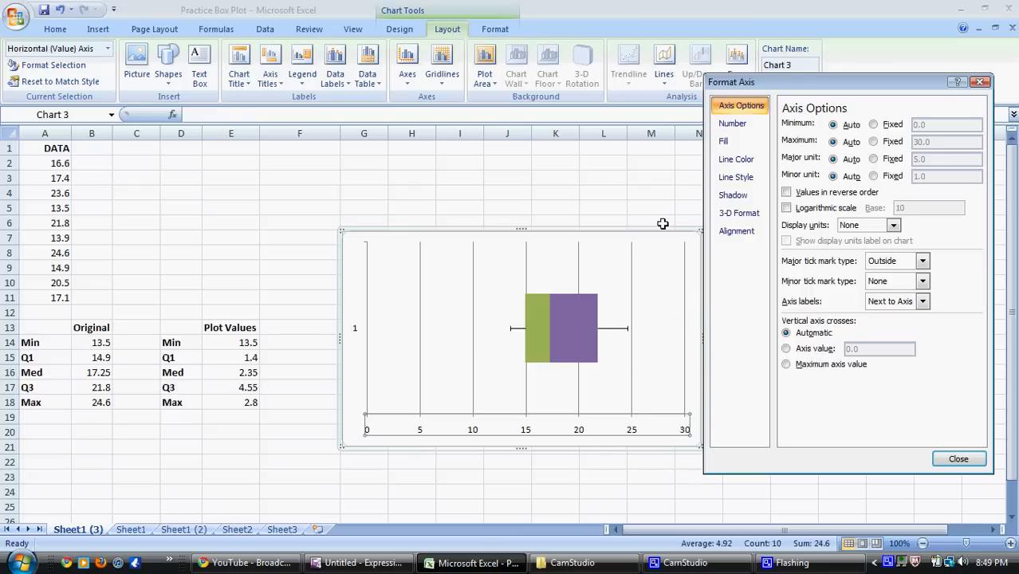
mouse_move(429, 364)
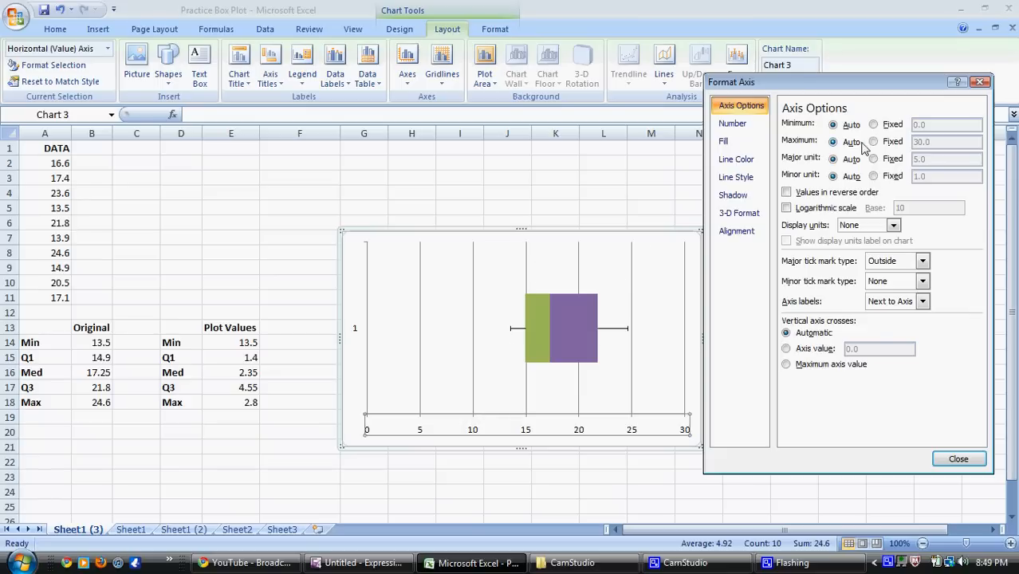
left_click(873, 124)
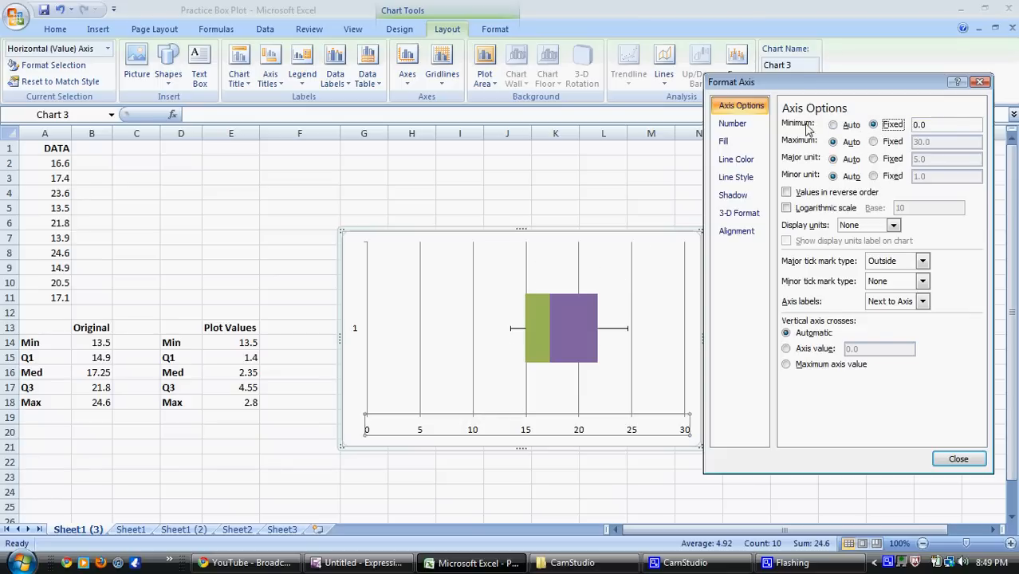
left_click(945, 124)
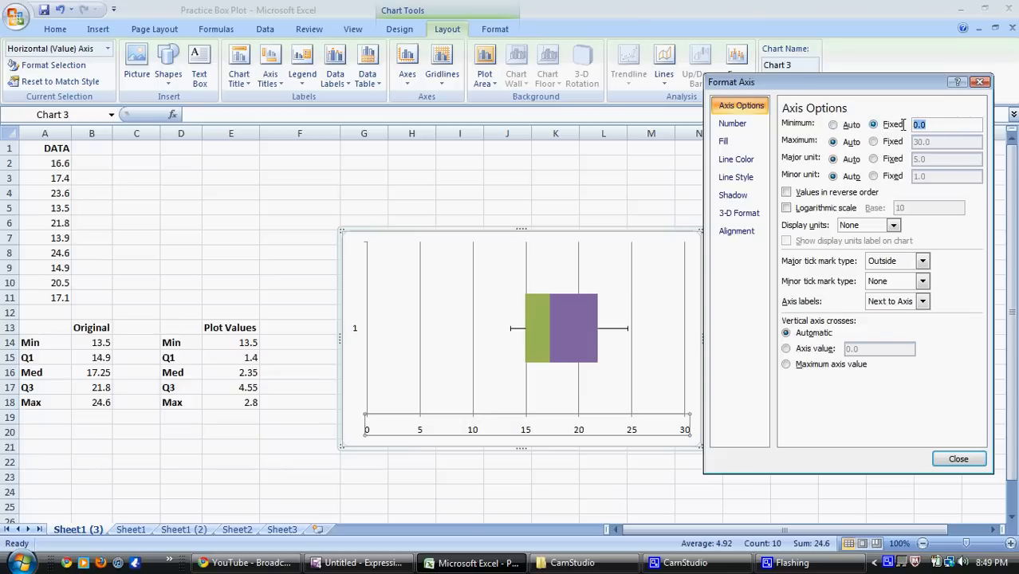
type("10")
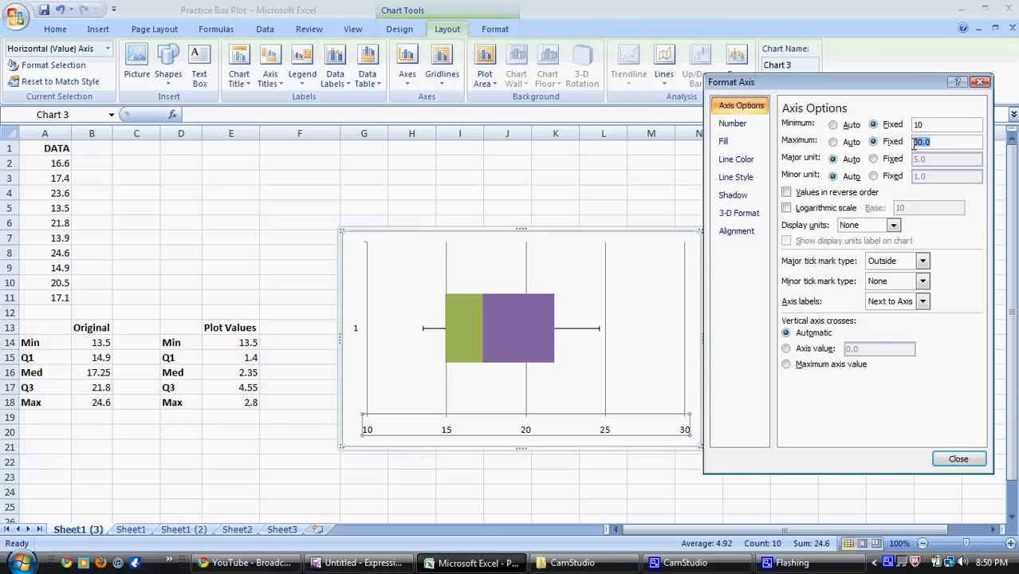
type("25")
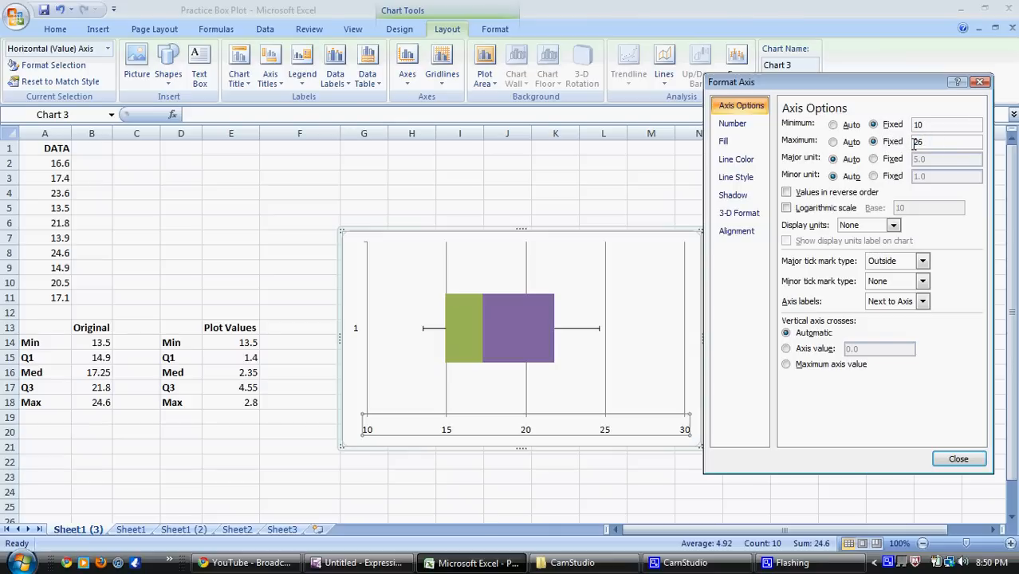
left_click(957, 458)
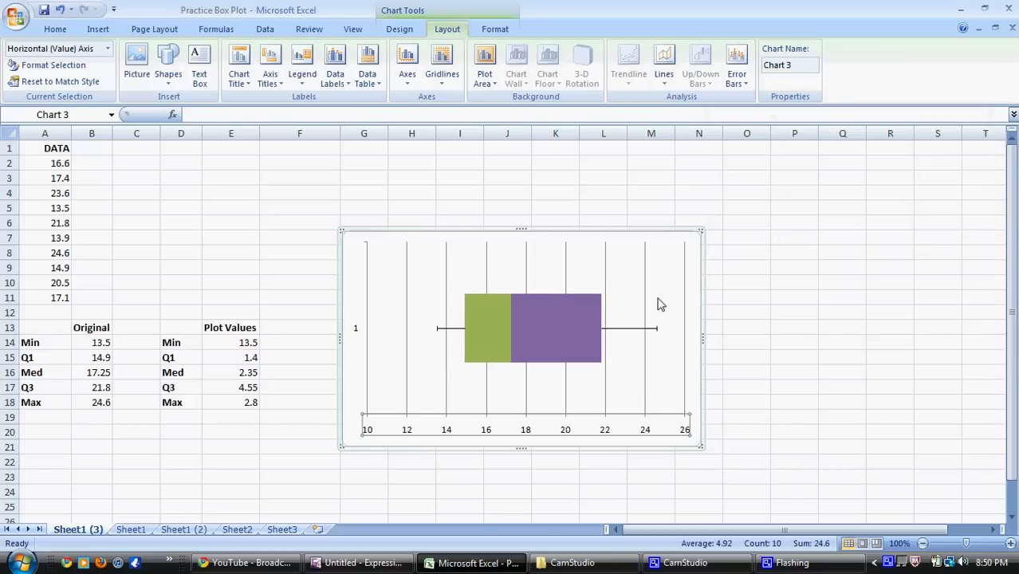
mouse_move(540, 306)
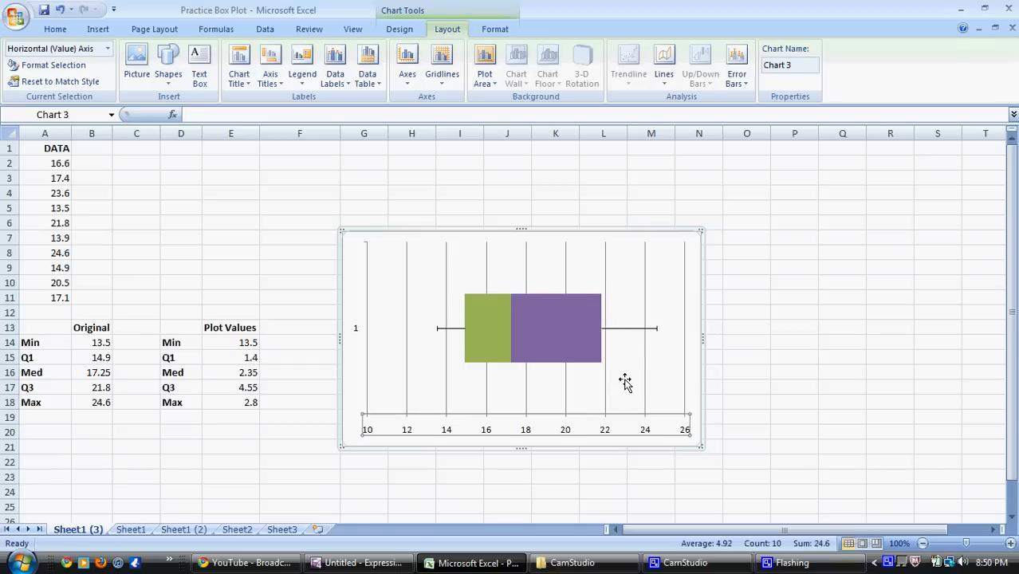
mouse_move(358, 333)
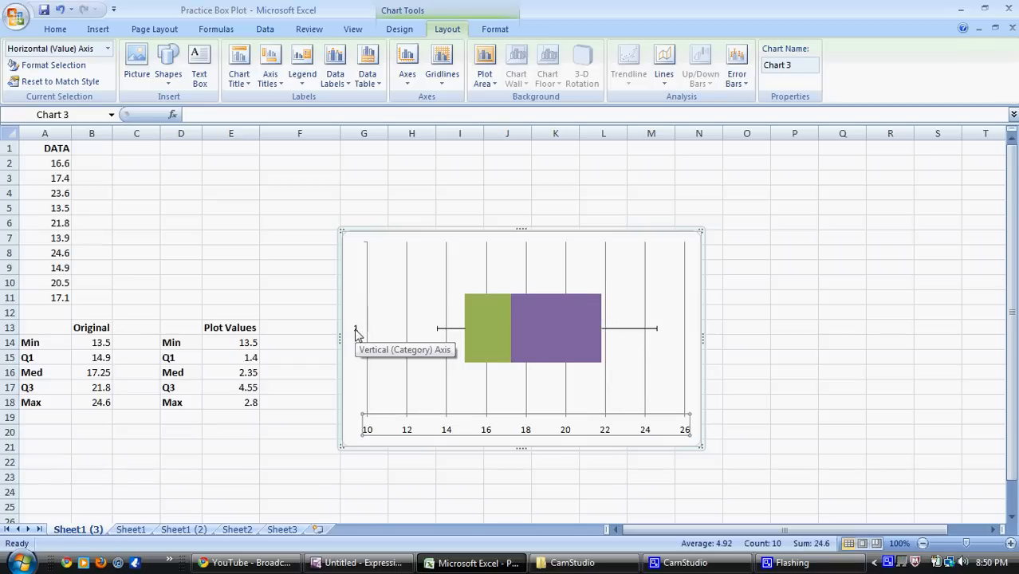
Step: Set the vertical axis labels to None, hiding the category label '1'
right_click(358, 329)
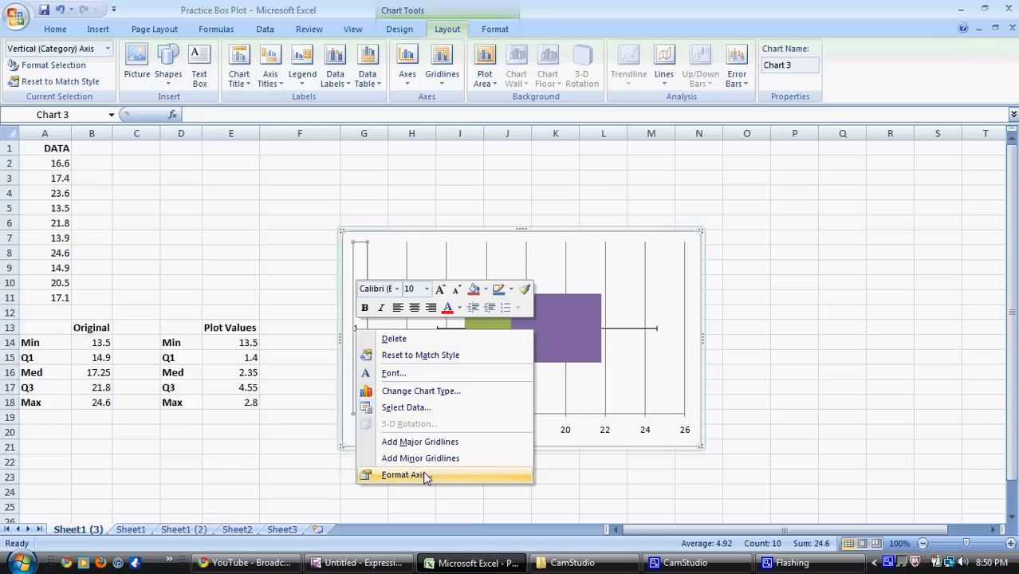
left_click(404, 474)
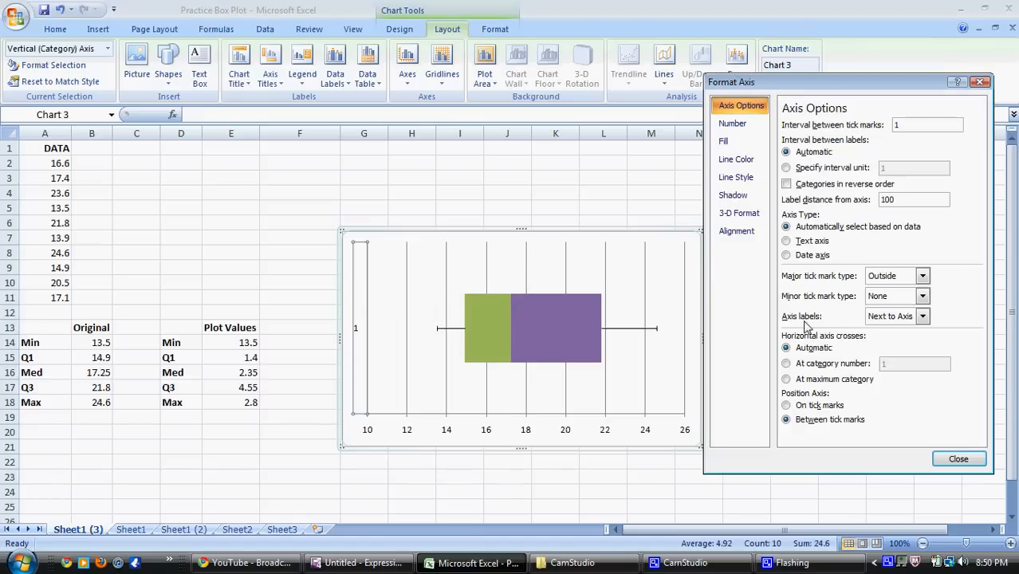
left_click(922, 316)
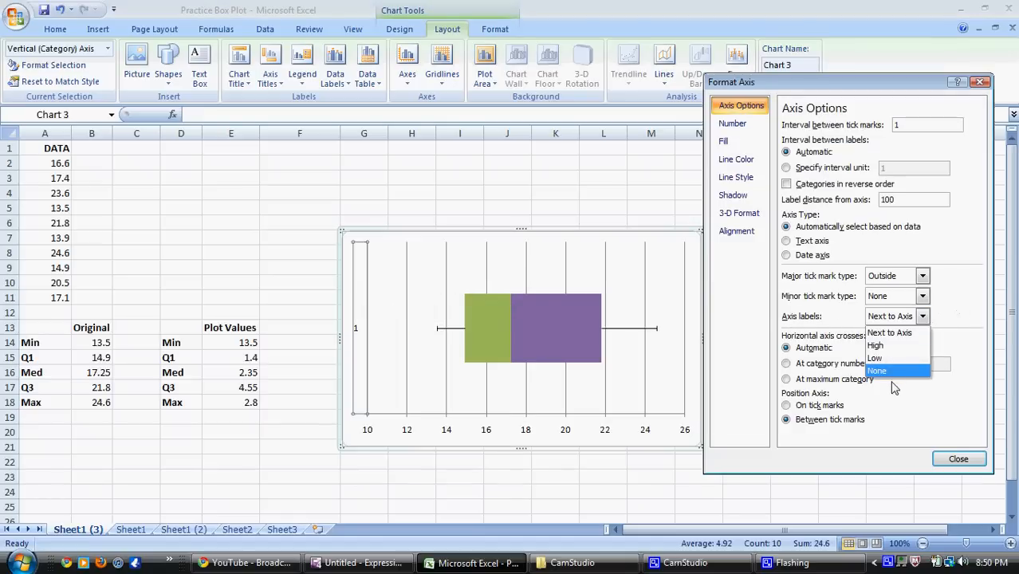
left_click(877, 370)
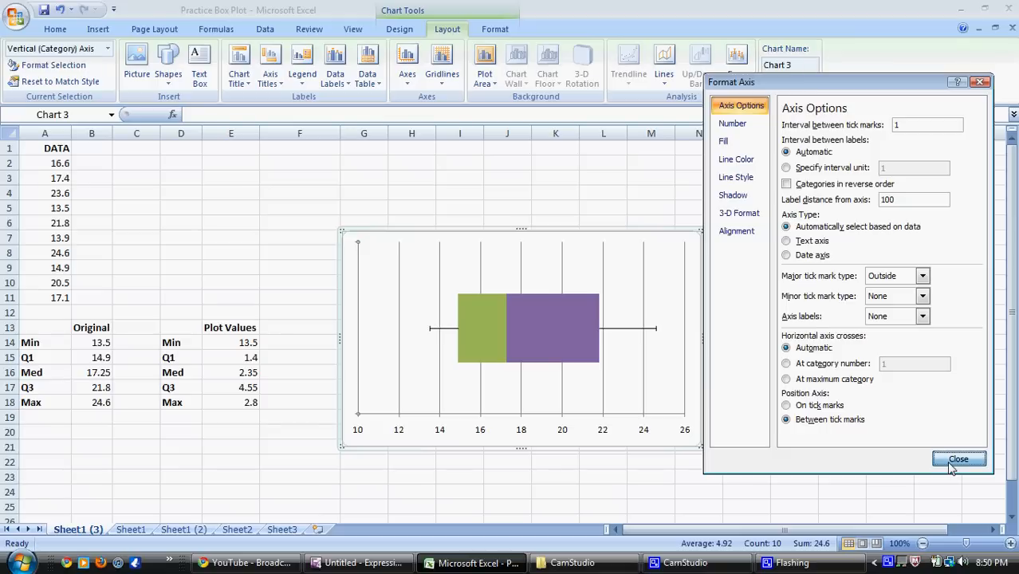
left_click(958, 458)
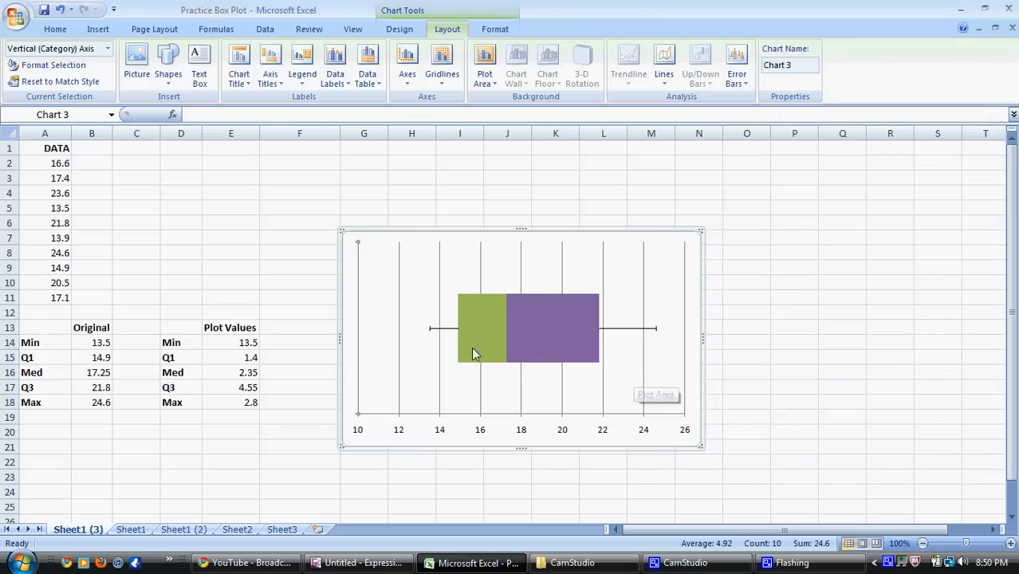
mouse_move(490, 310)
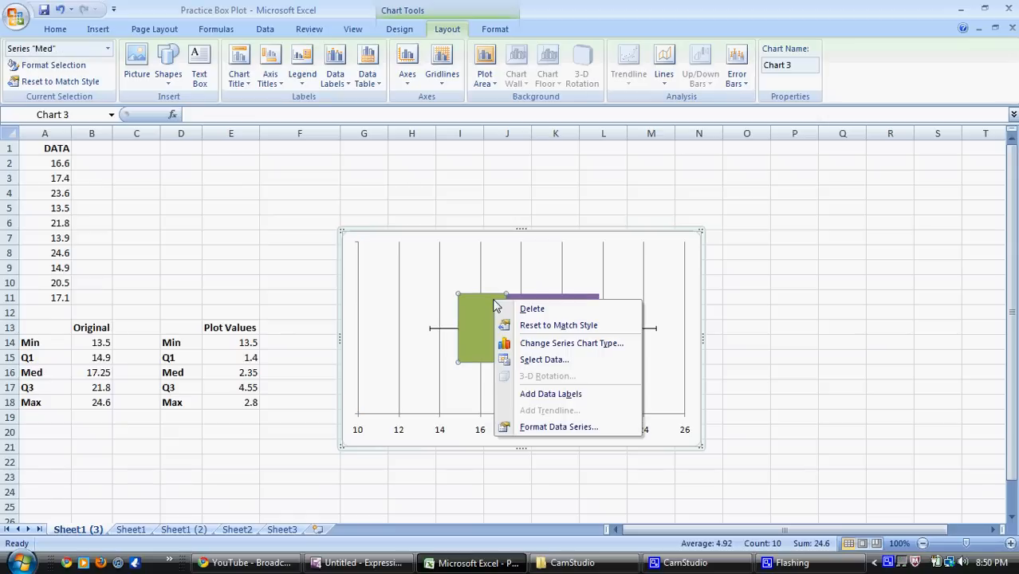
Step: Give the Med series No fill and a solid black border of width 2
left_click(558, 426)
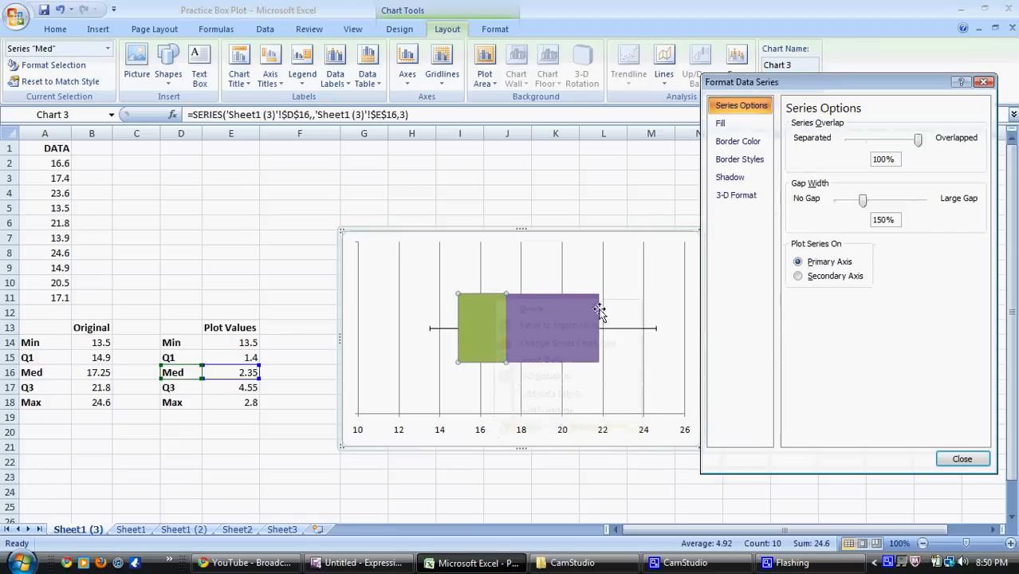
left_click(720, 123)
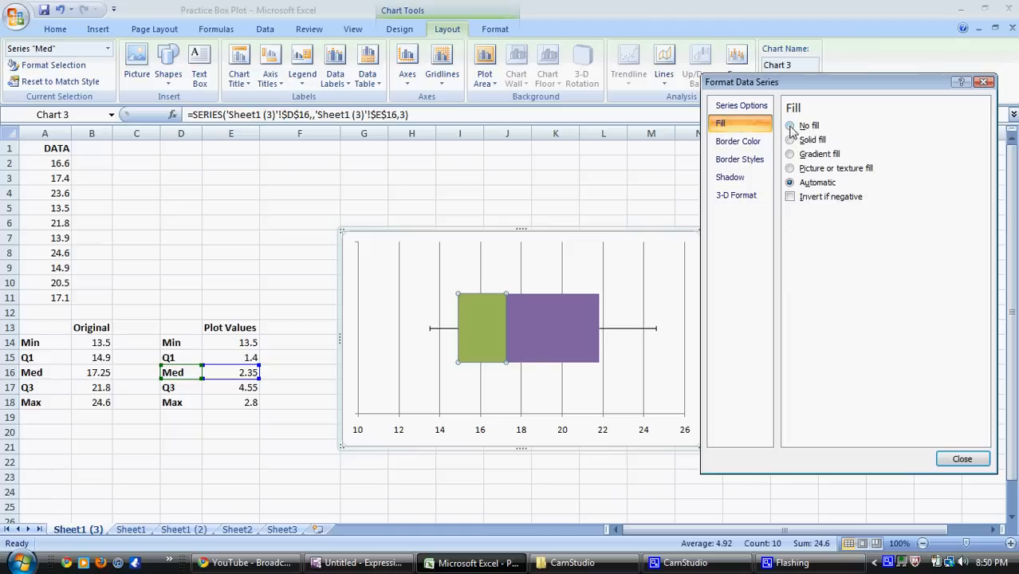
left_click(738, 141)
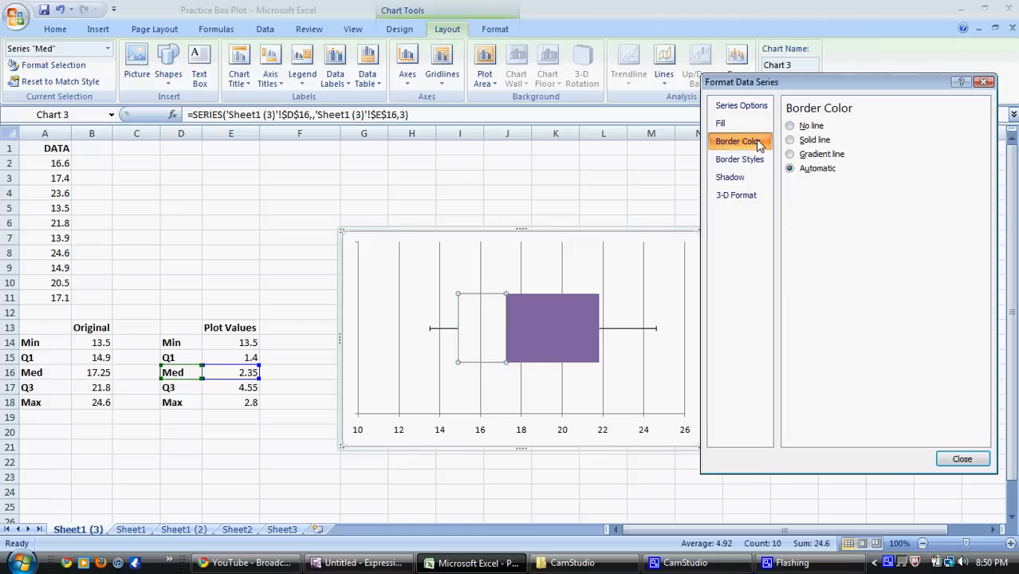
left_click(790, 140)
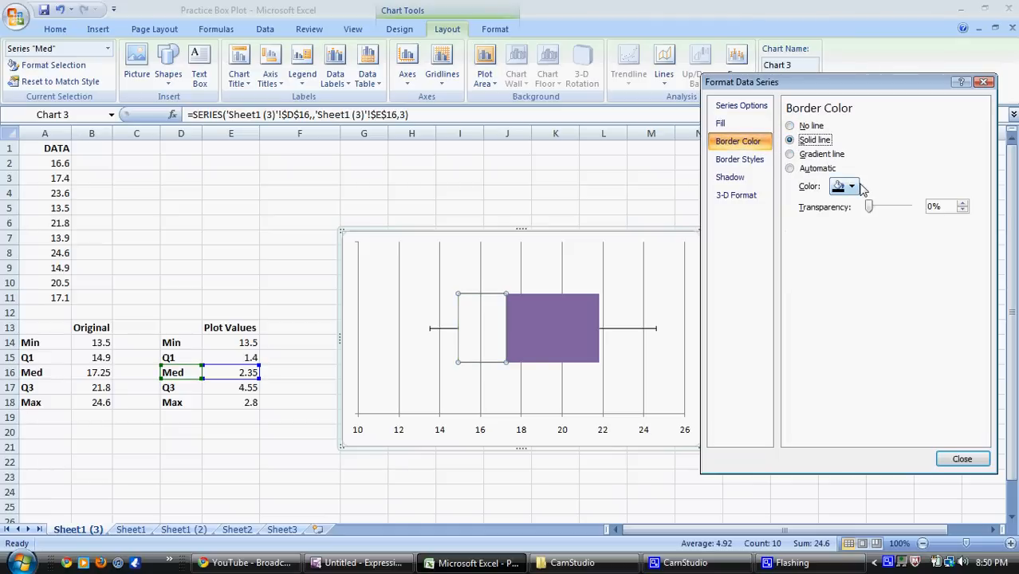
left_click(851, 186)
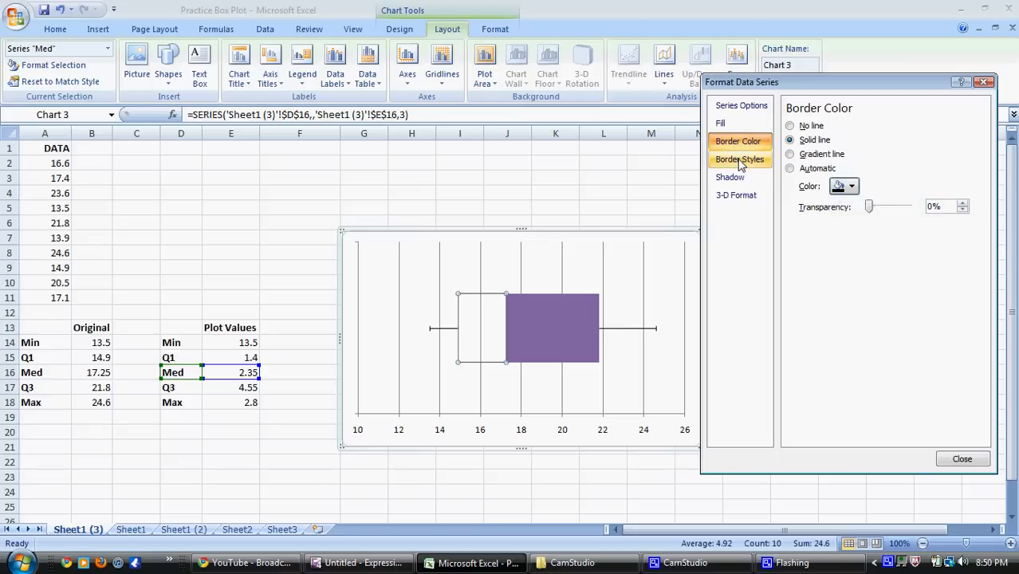
left_click(738, 159)
type("2")
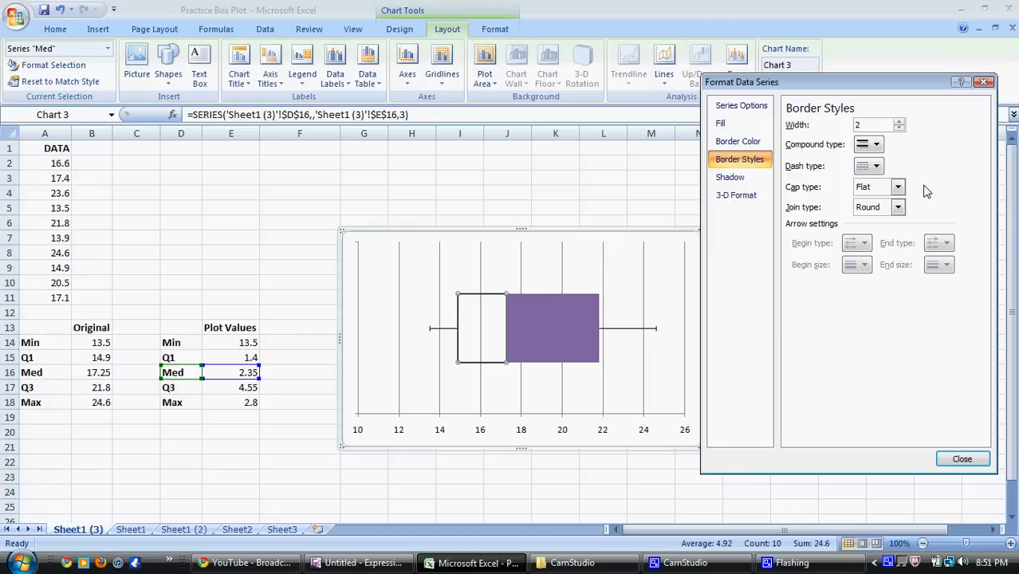
left_click(961, 458)
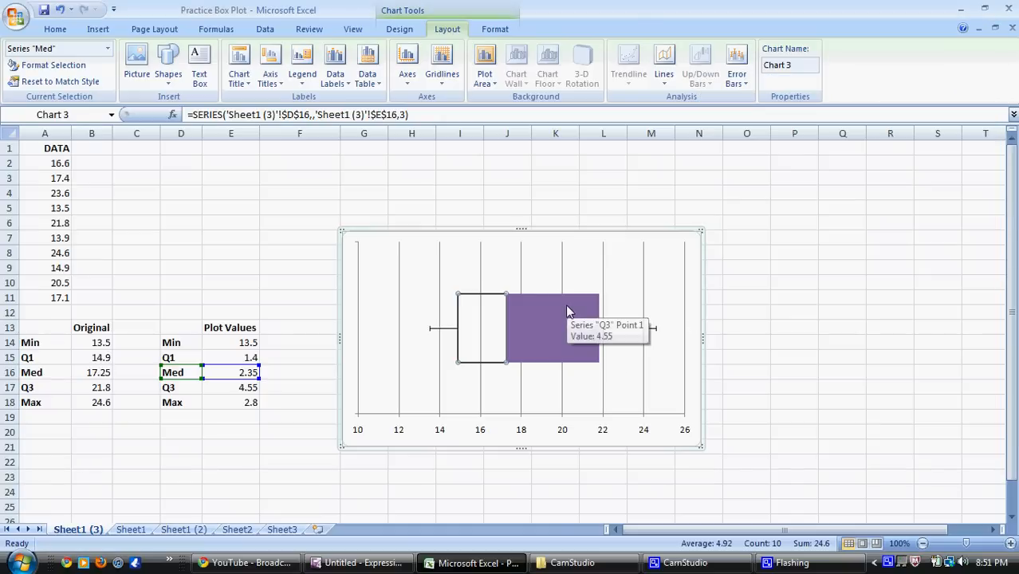
Step: Give the Q3 series No fill and a solid black border of width 2
right_click(550, 327)
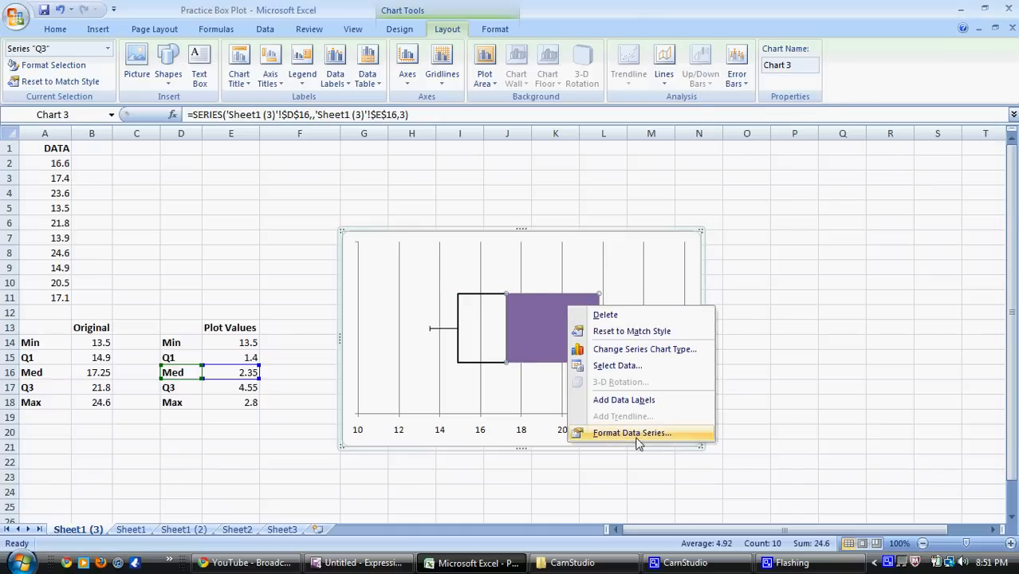
left_click(632, 433)
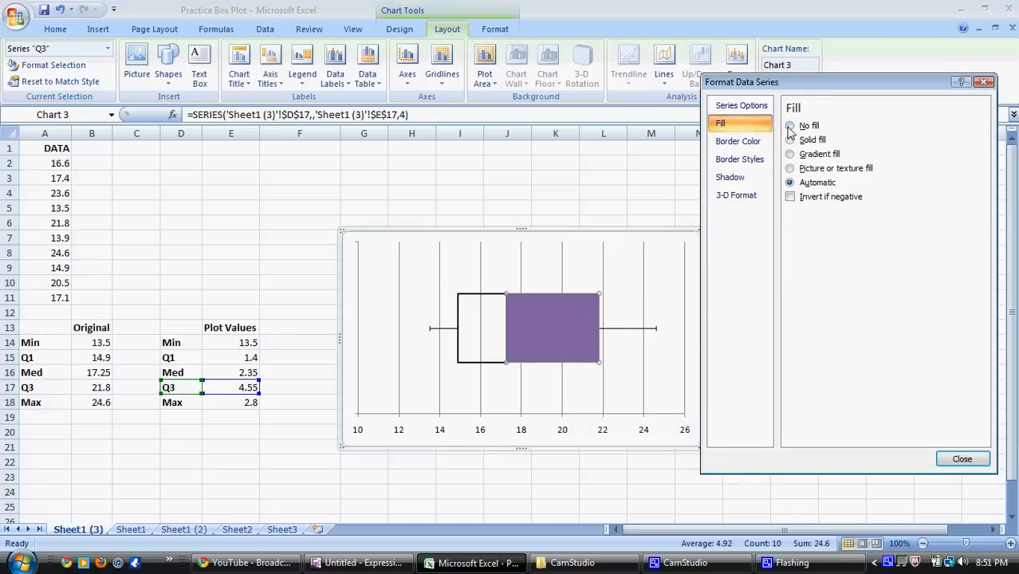
left_click(737, 141)
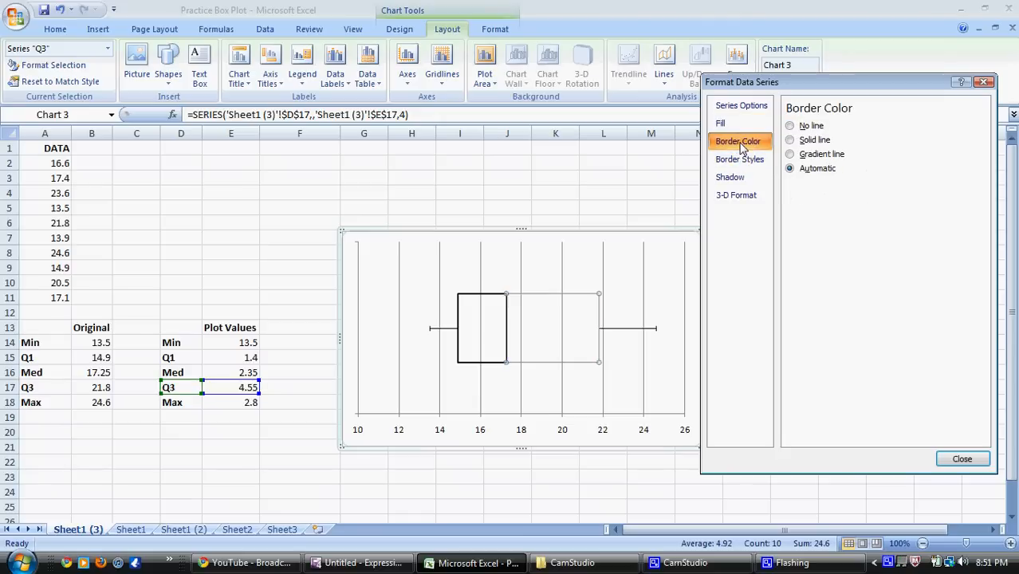
left_click(740, 159)
type("2")
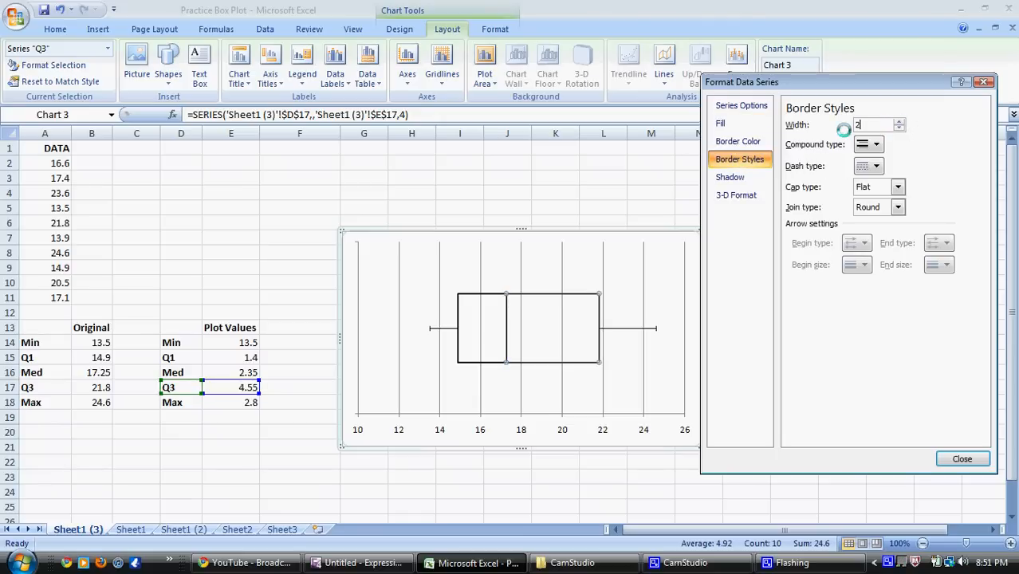
left_click(961, 458)
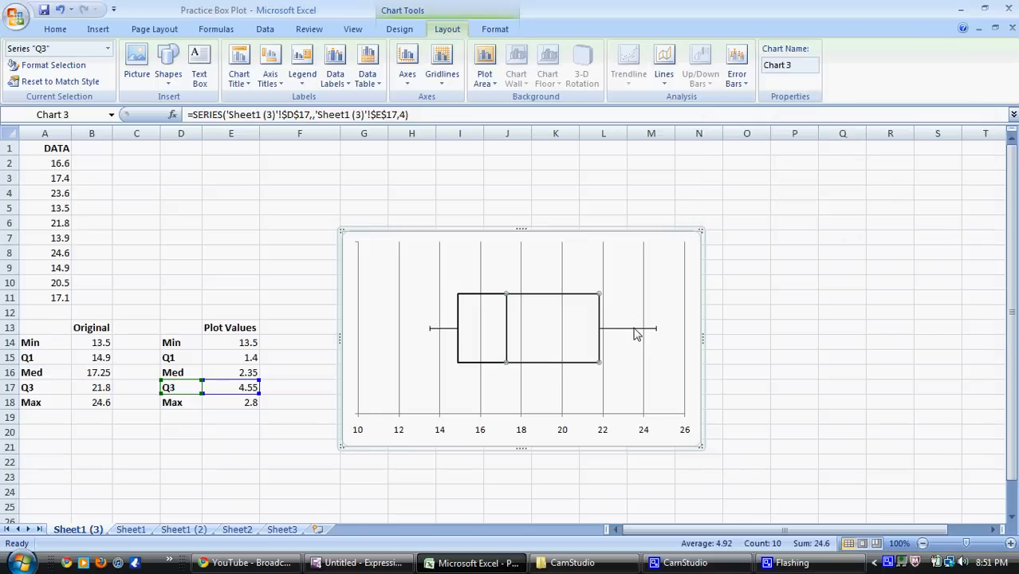
Step: Set the right and left whisker error bar lines to 2 pt width
right_click(629, 329)
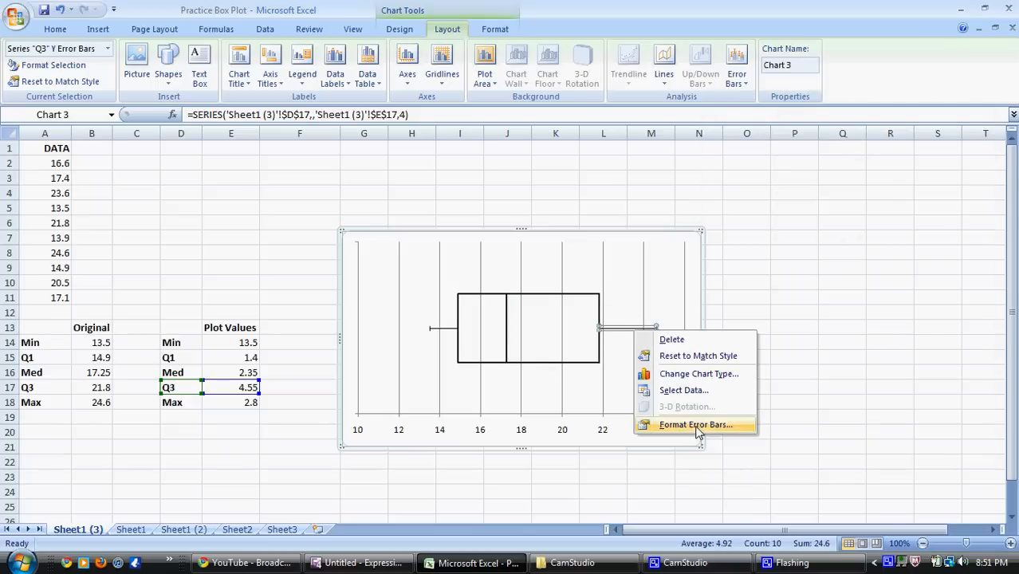
left_click(695, 424)
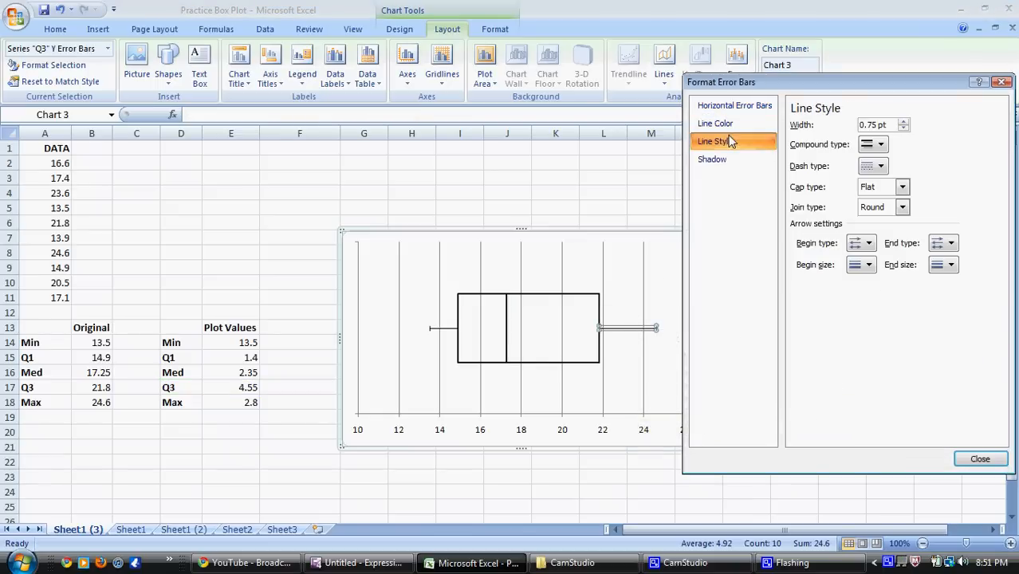
type("2")
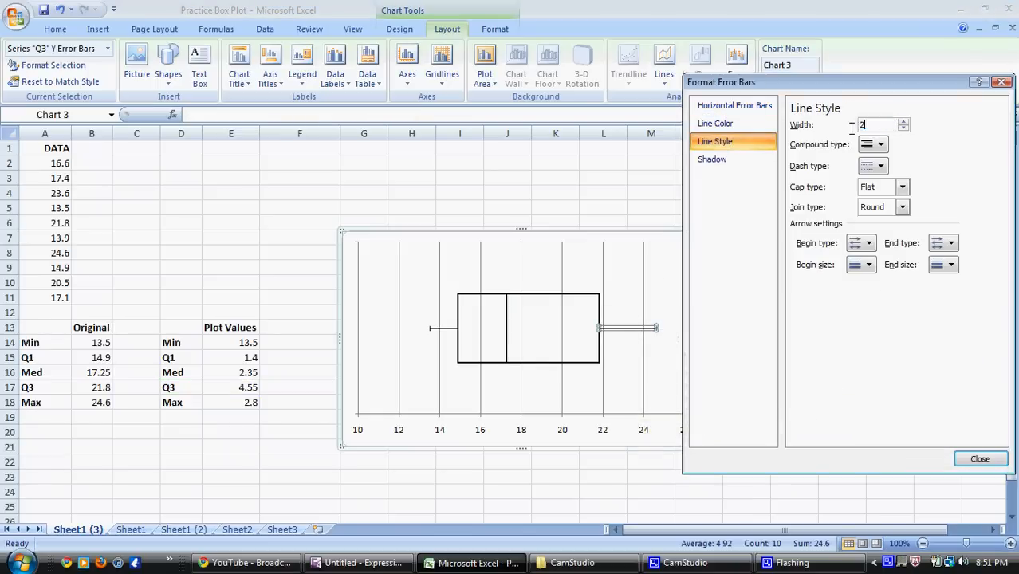
left_click(980, 458)
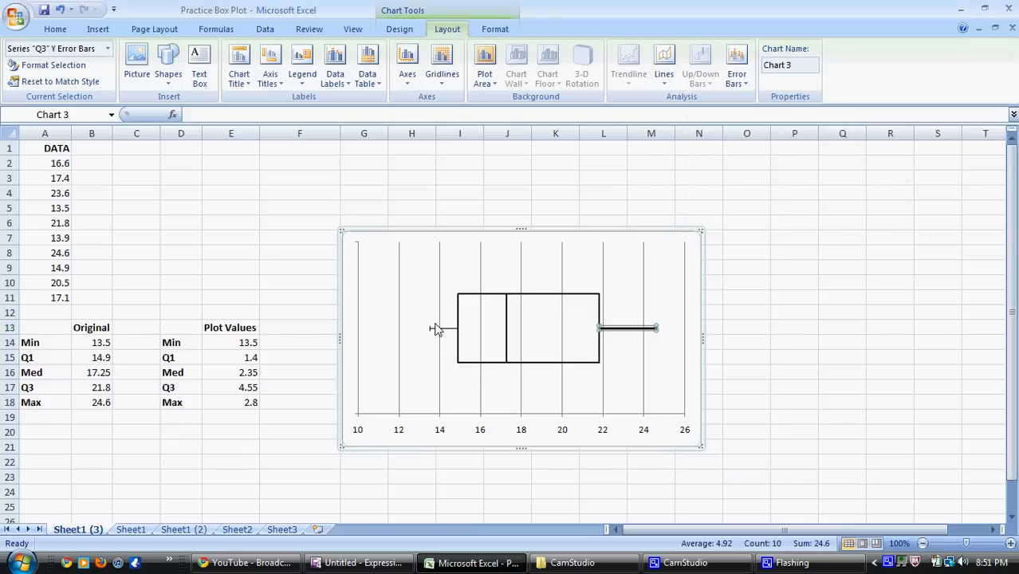
right_click(434, 328)
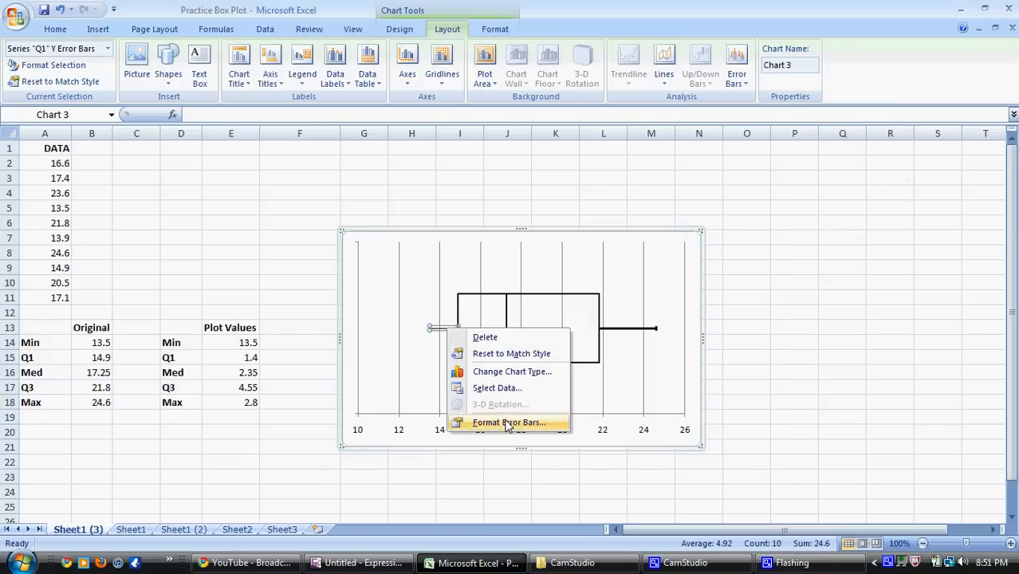
left_click(509, 422)
type("2")
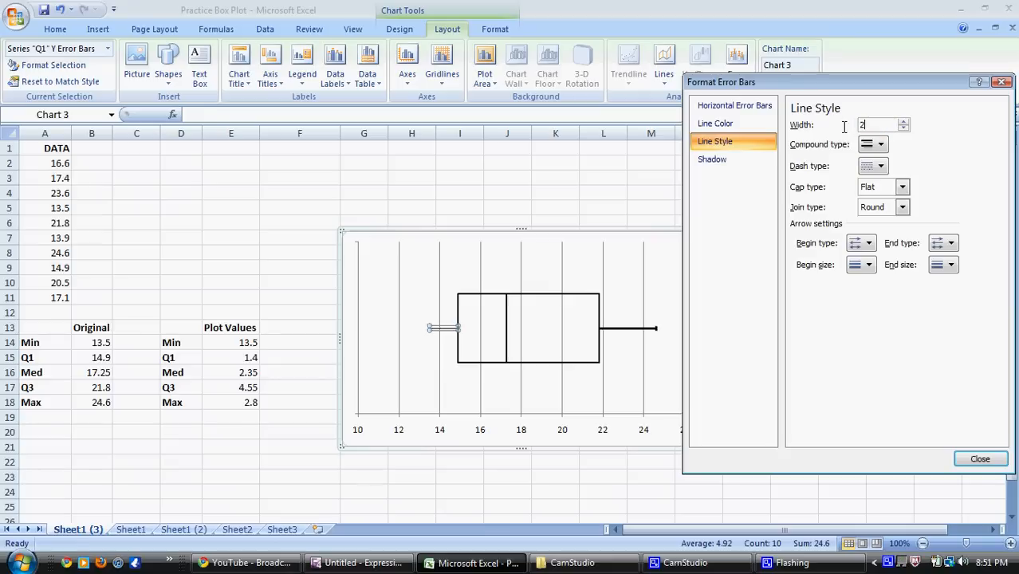
left_click(980, 458)
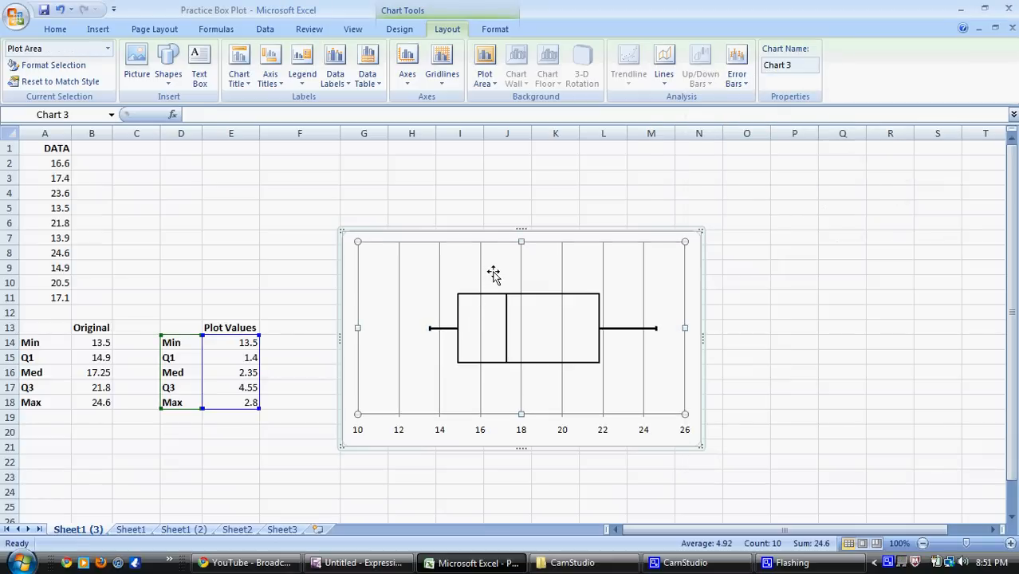
mouse_move(431, 342)
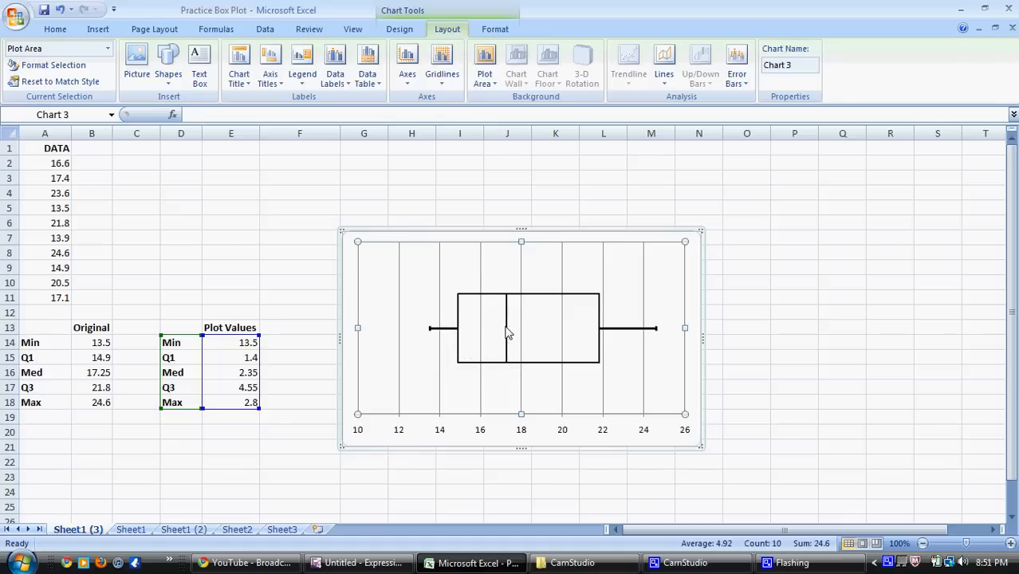
mouse_move(630, 323)
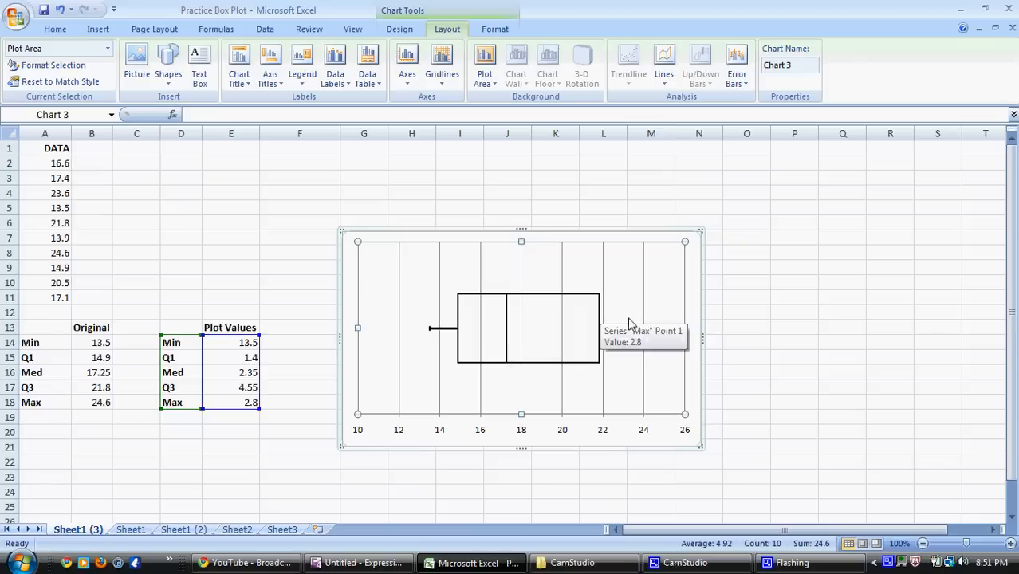
mouse_move(658, 349)
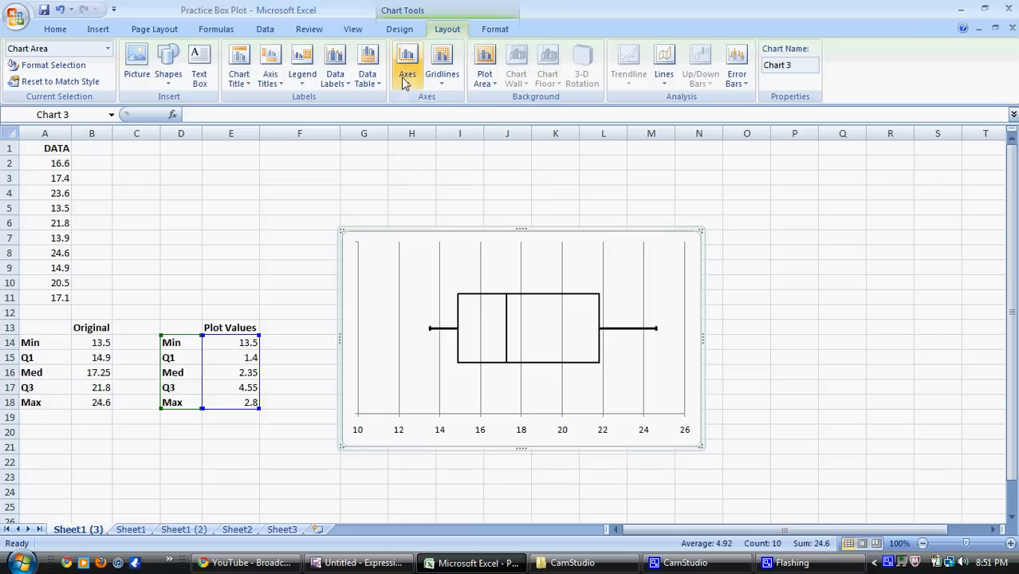
Step: Add a horizontal axis title below the axis reading 'Explanatory'
left_click(407, 64)
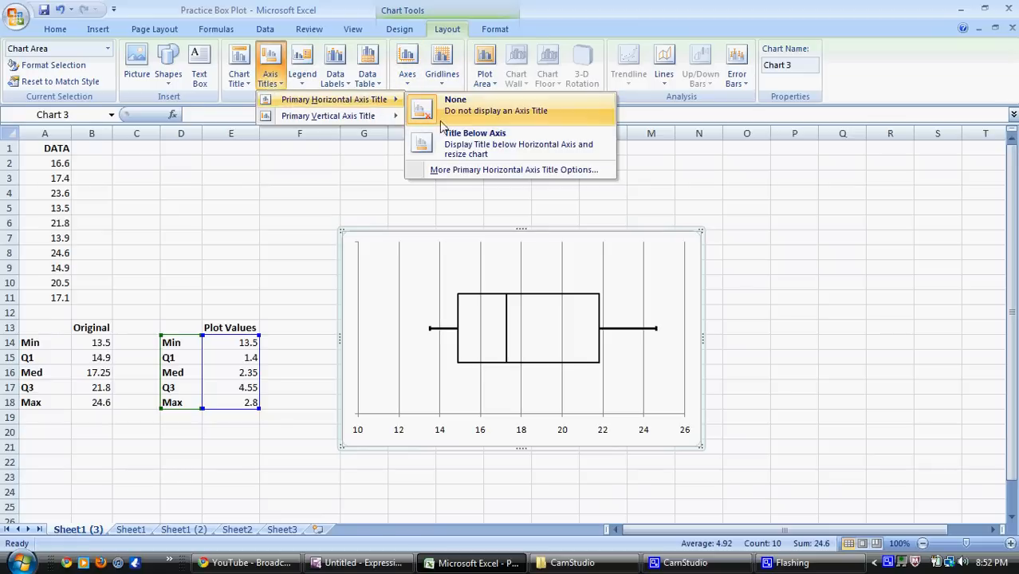
mouse_move(468, 147)
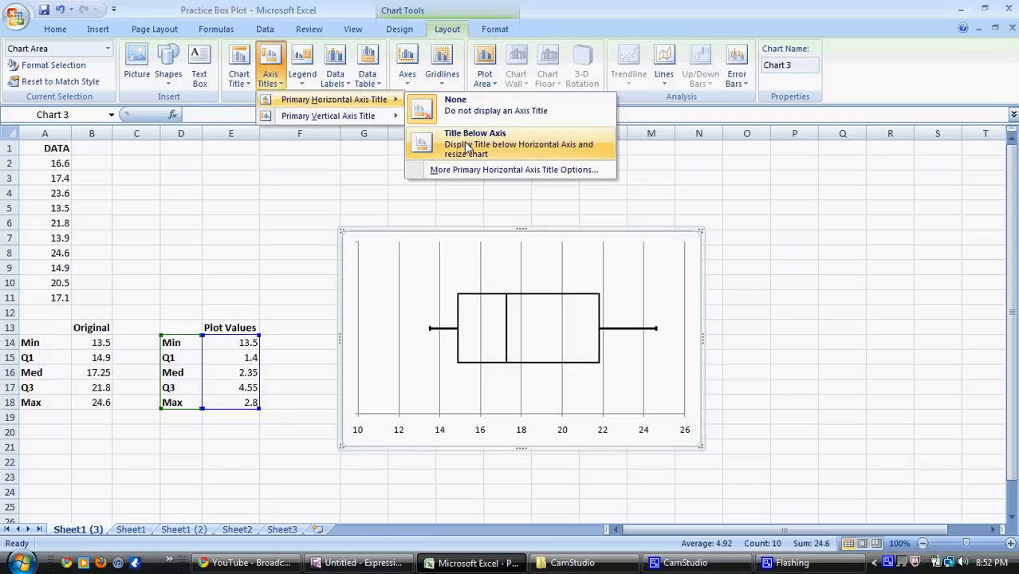
left_click(475, 144)
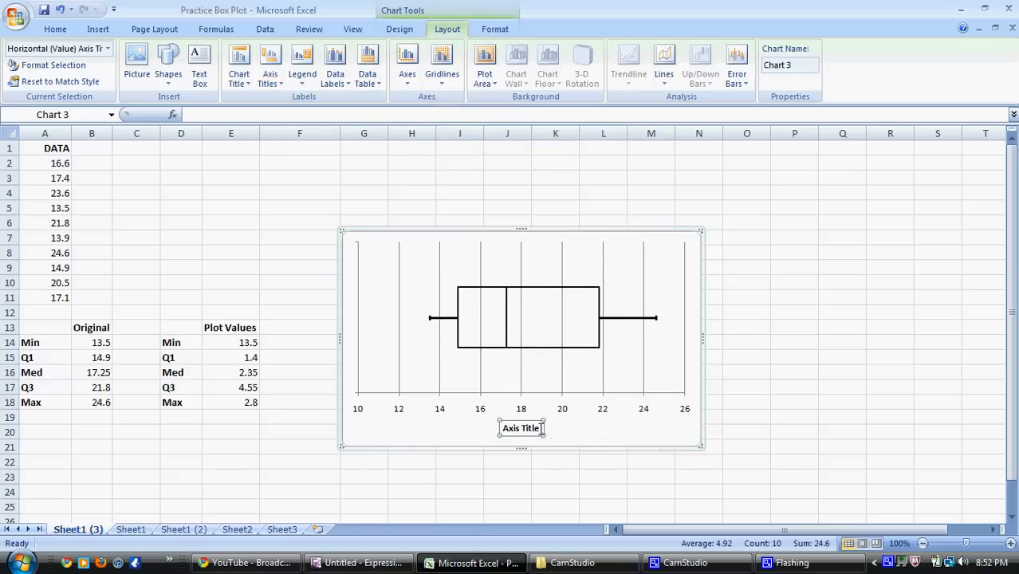
left_click(520, 428)
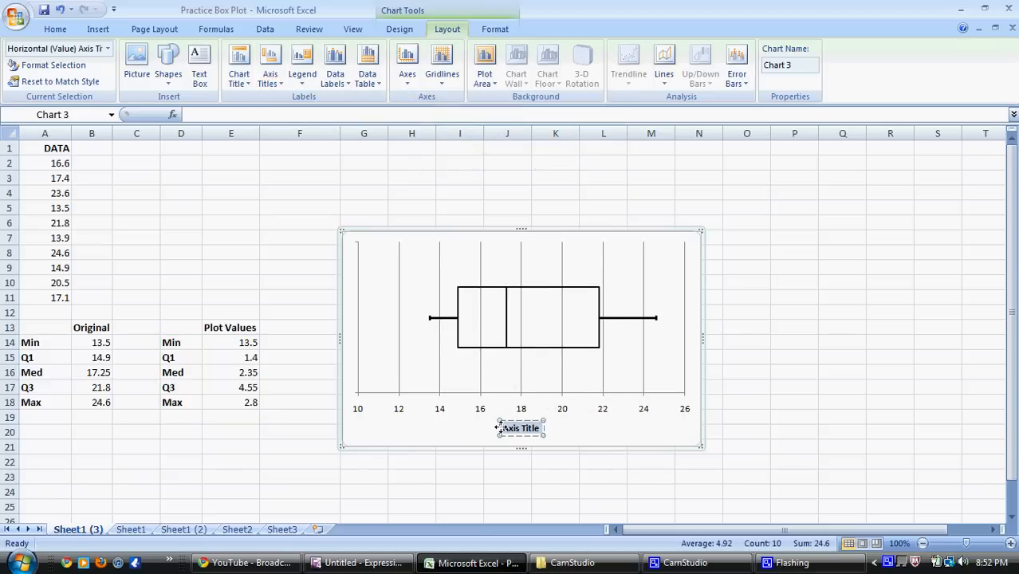
type("Residuals")
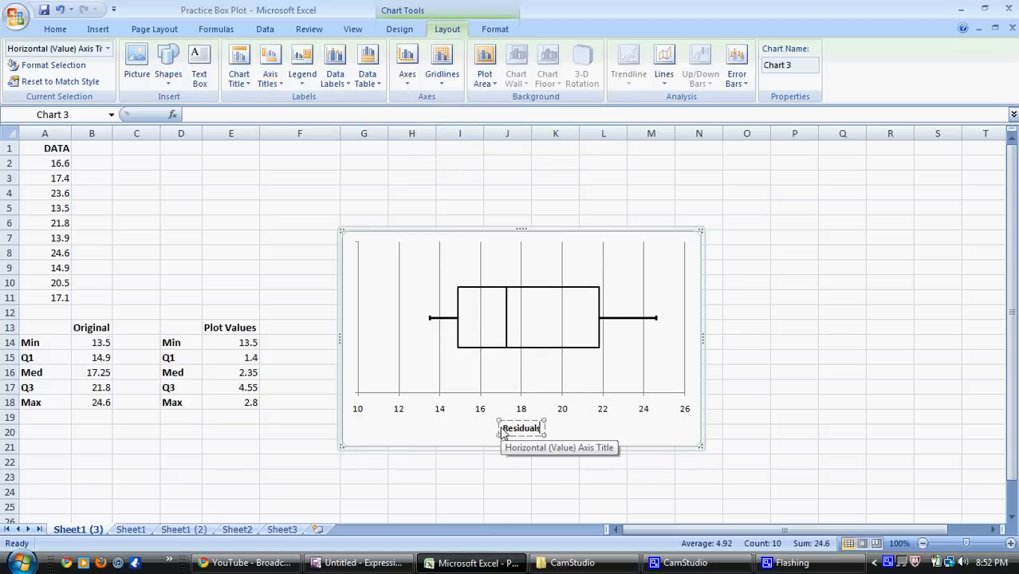
mouse_move(570, 433)
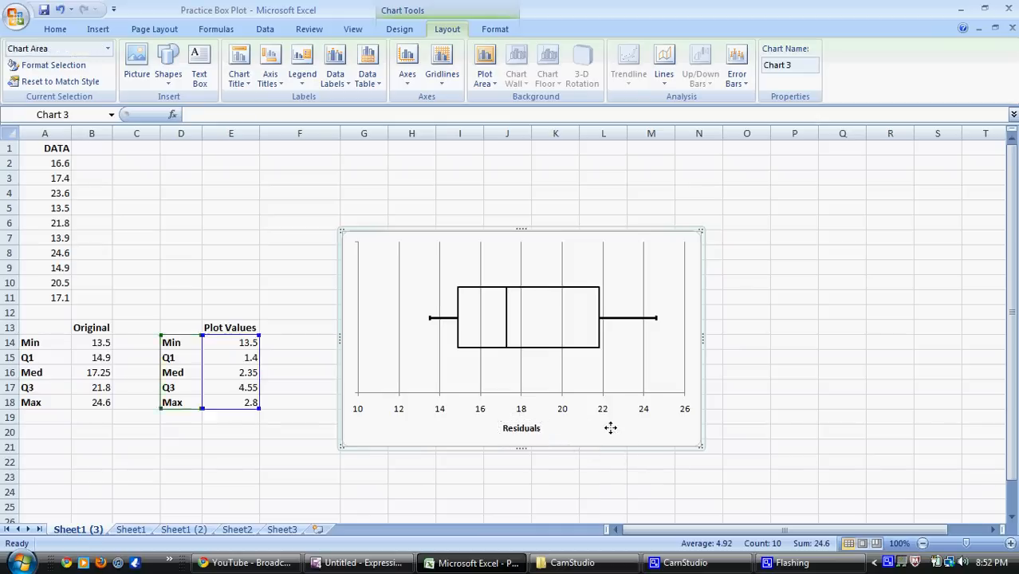
mouse_move(398, 348)
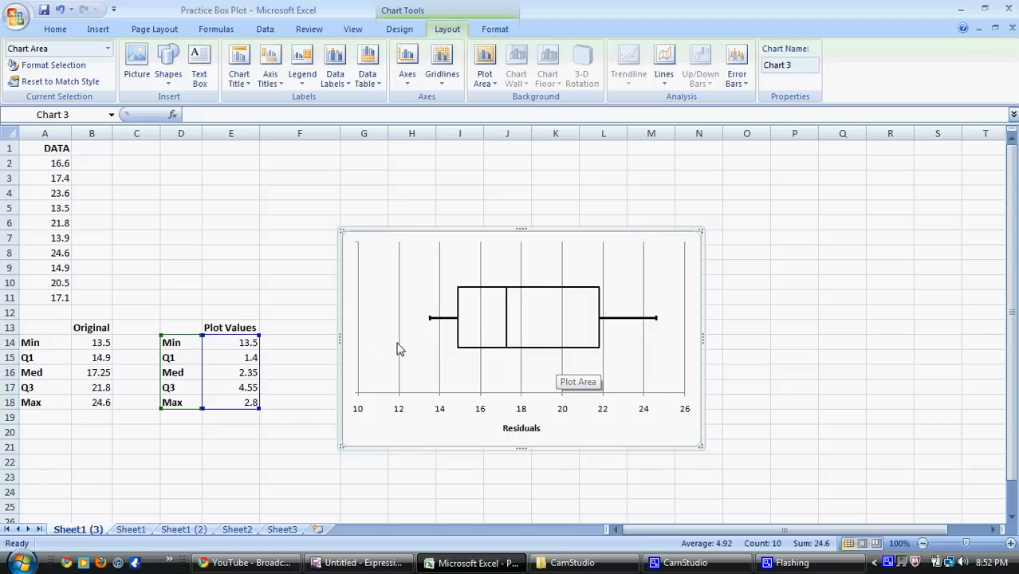
mouse_move(566, 346)
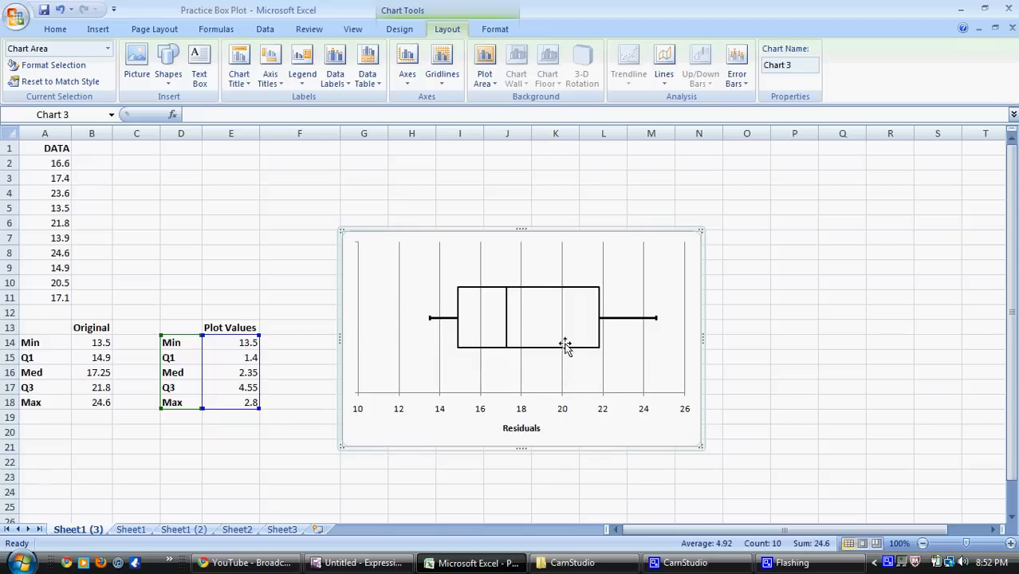
left_click(398, 29)
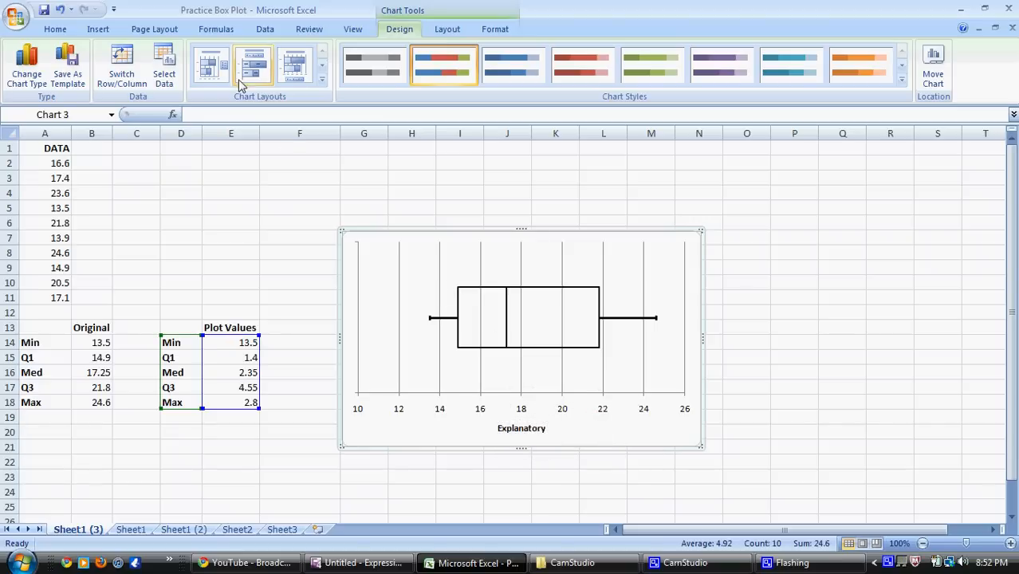
Step: Add a chart title above the chart reading 'Box Plot'
left_click(447, 28)
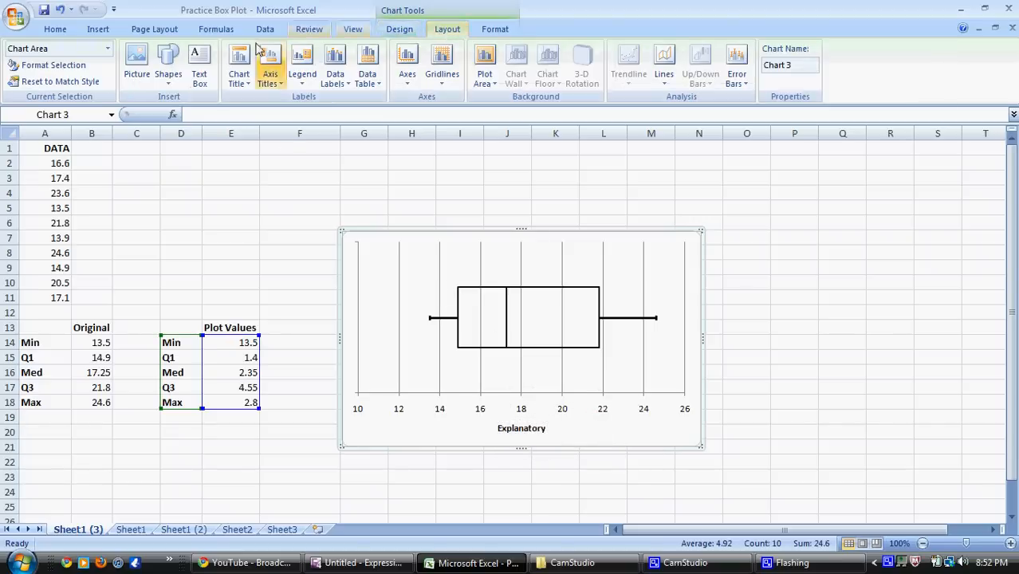
left_click(238, 64)
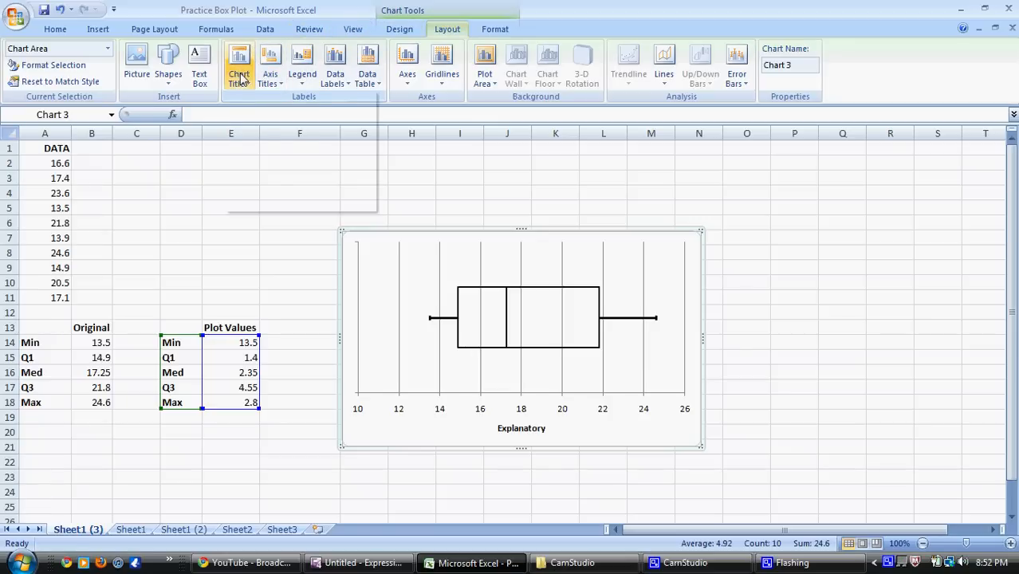
left_click(239, 63)
type("Box Plot")
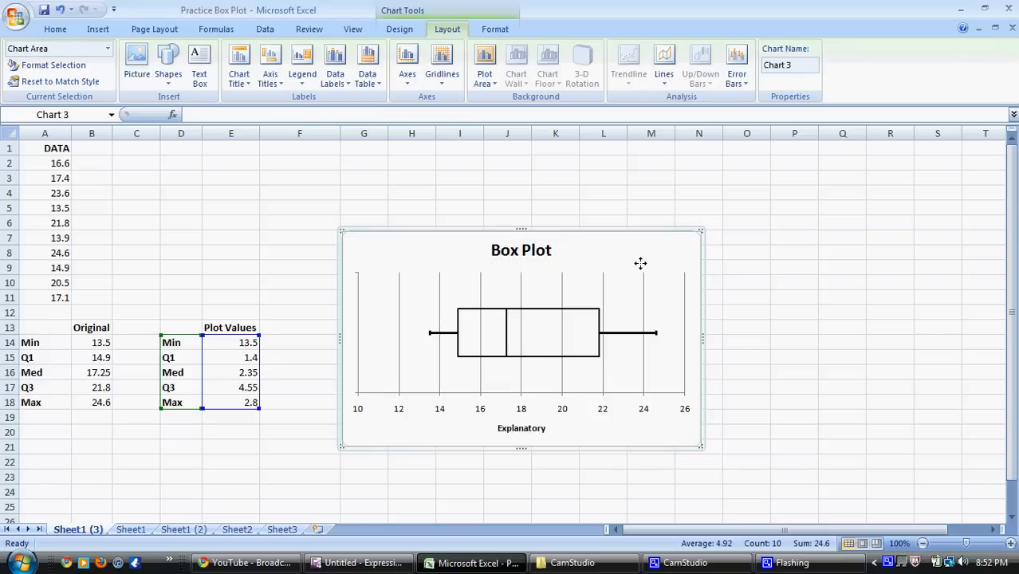
mouse_move(642, 270)
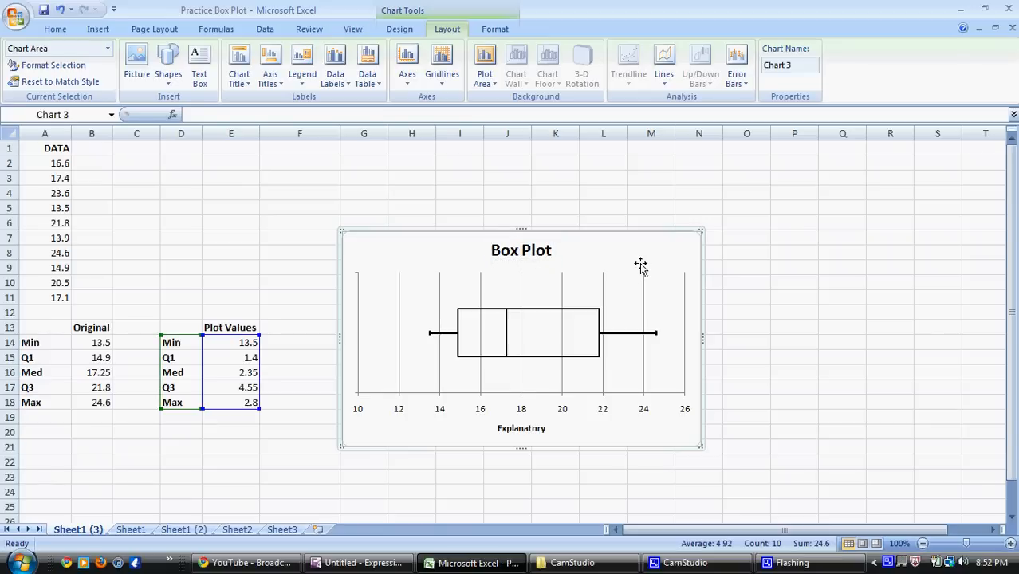
mouse_move(408, 232)
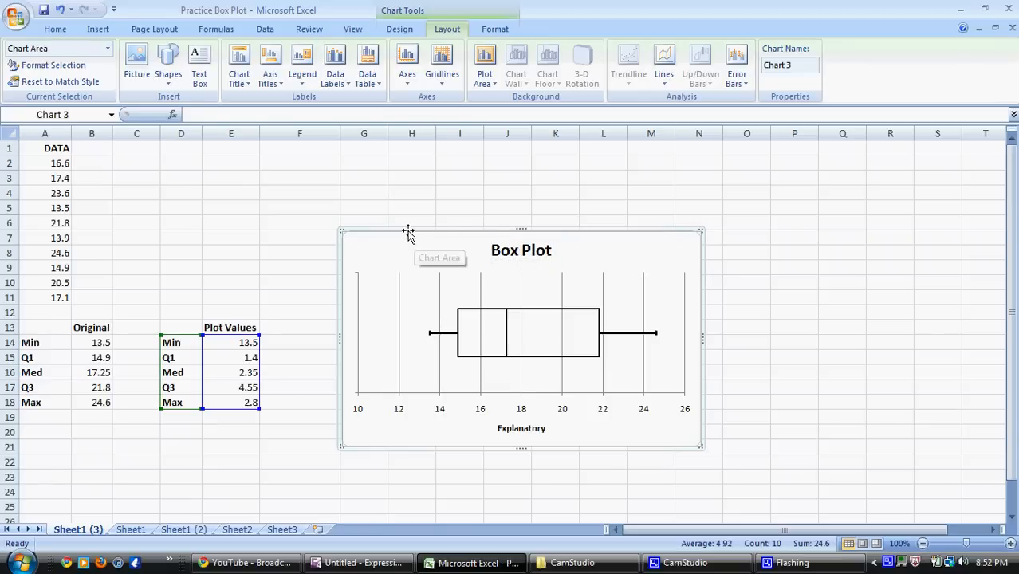
mouse_move(399, 243)
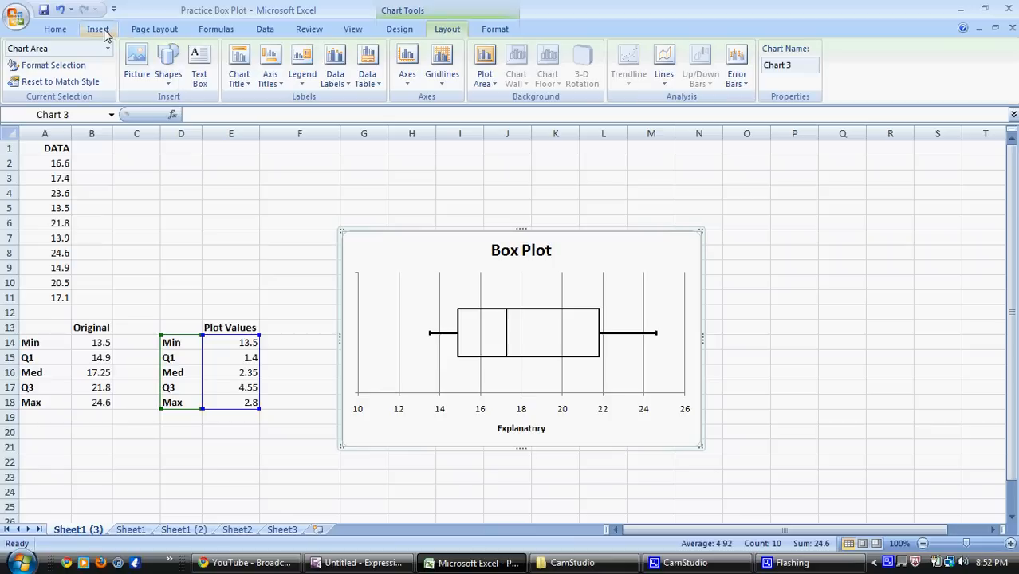
Step: Draw a small Plus shape as an outlier marker left of the lower whisker, near 11
left_click(98, 28)
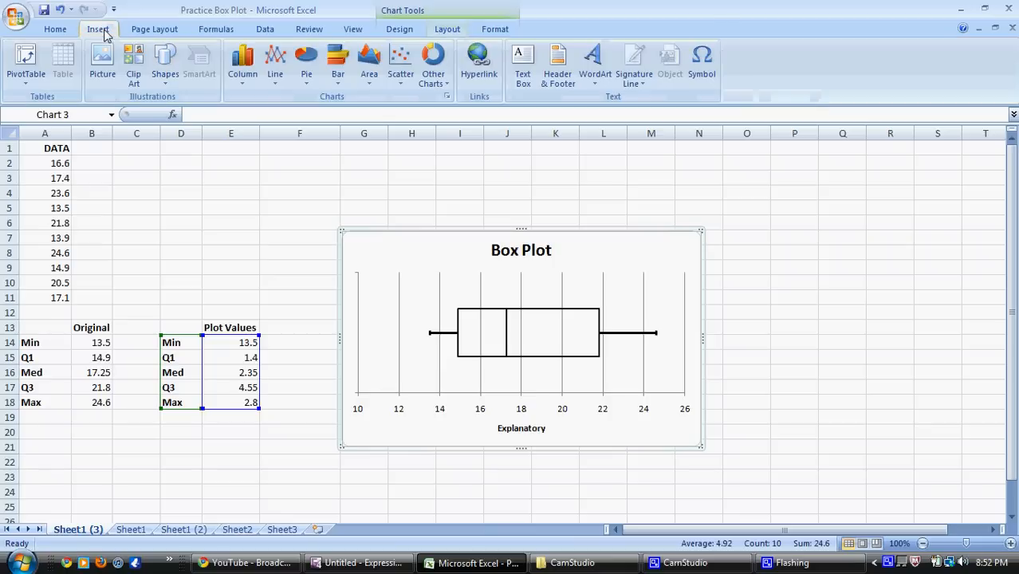
left_click(165, 64)
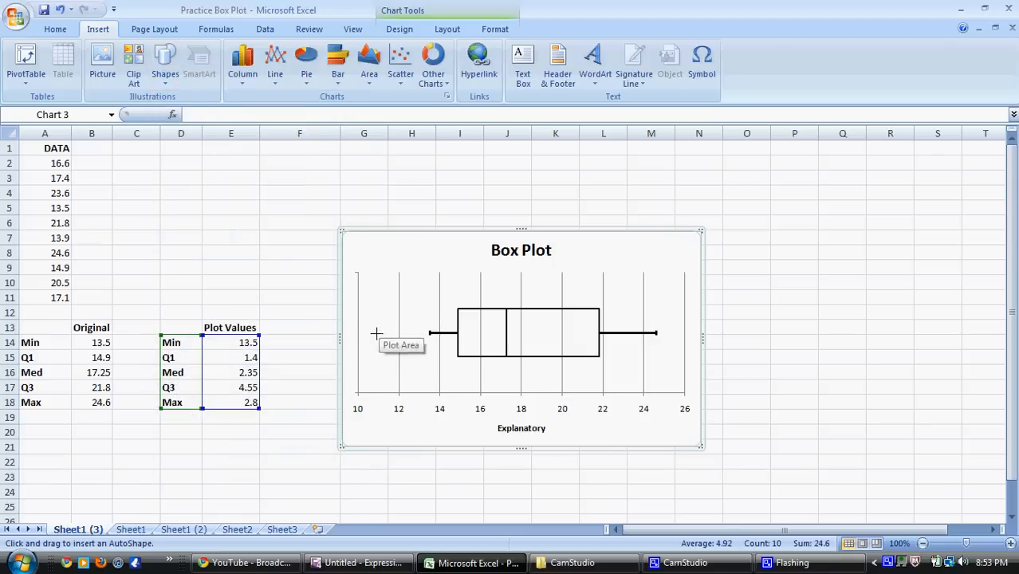
mouse_move(381, 340)
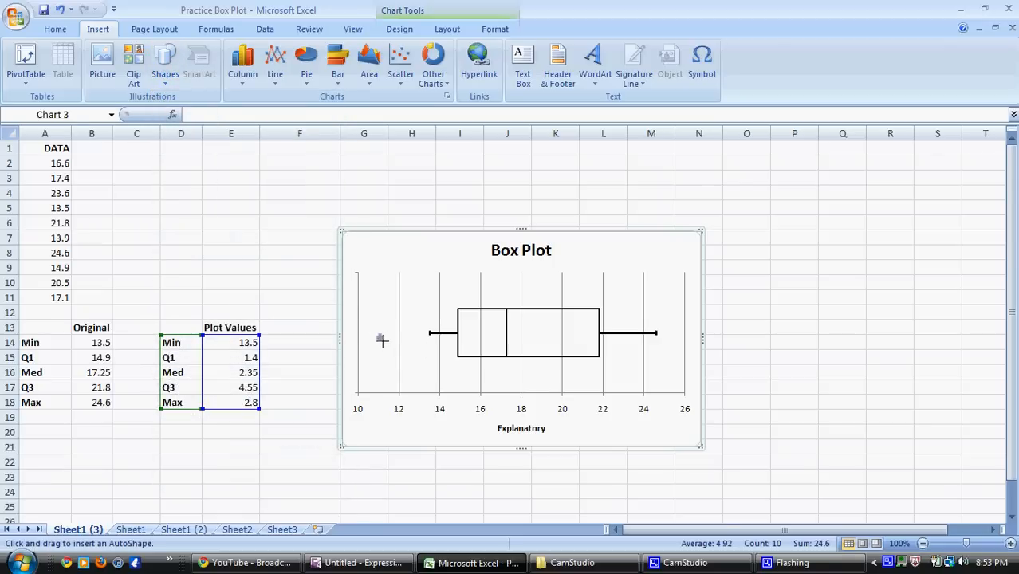
left_click(379, 332)
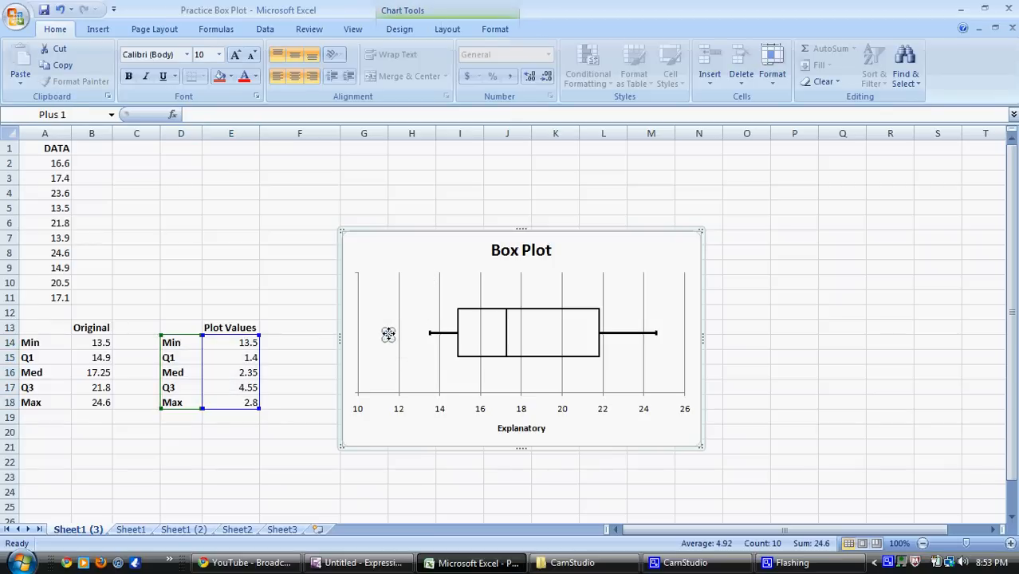
left_click(388, 333)
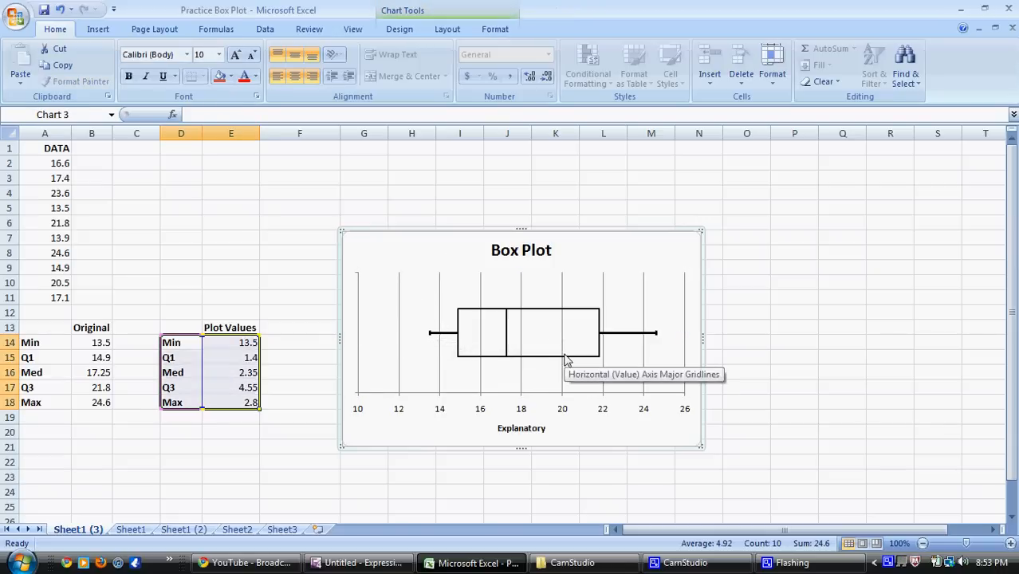
mouse_move(625, 431)
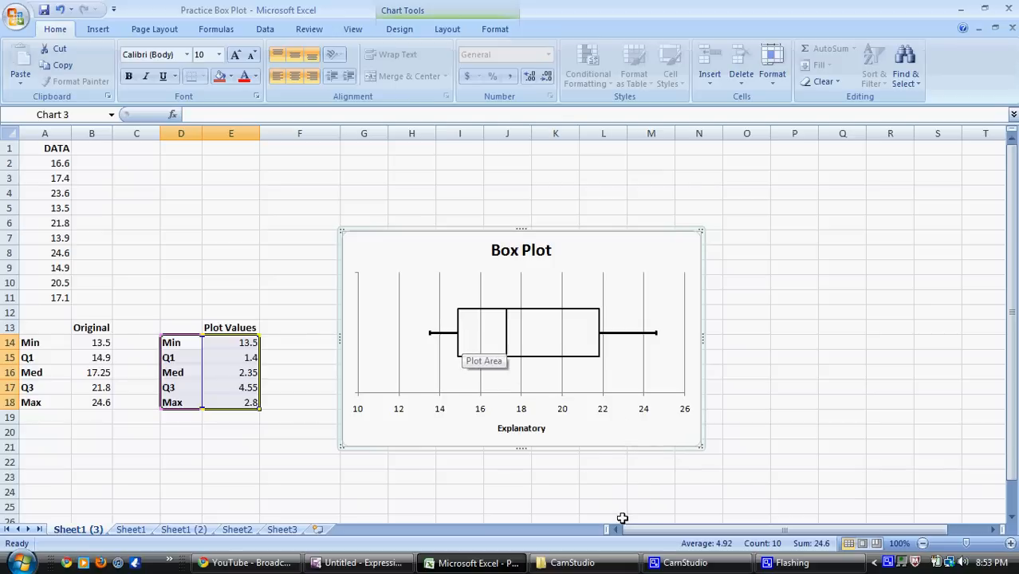
mouse_move(600, 418)
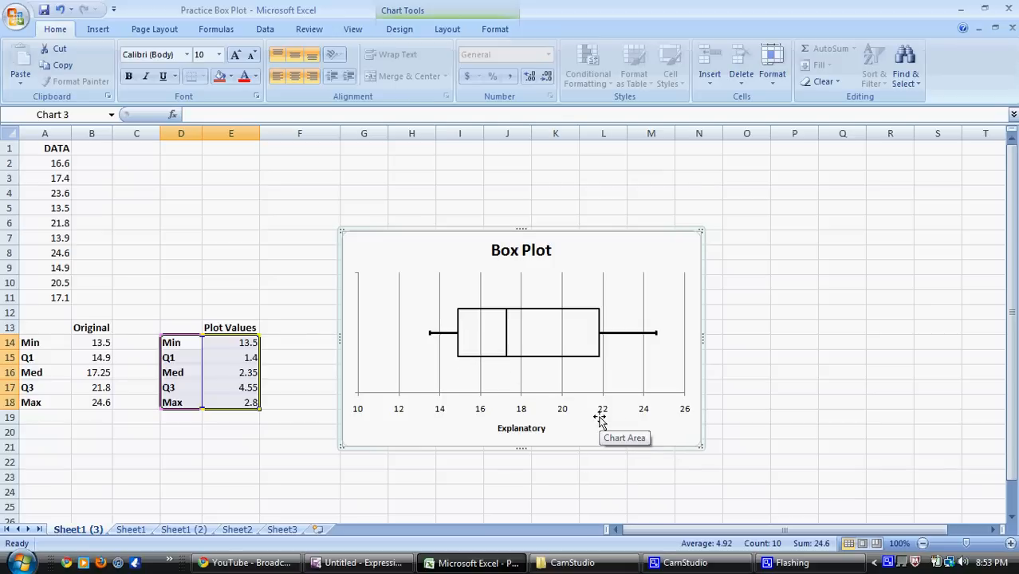